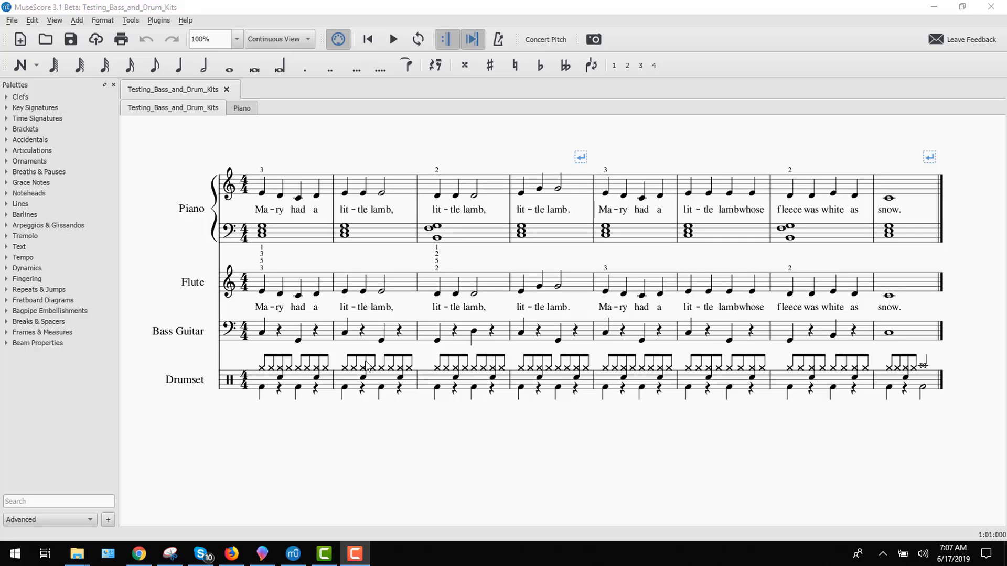
{"action": "mouse_move", "coordinate": [234, 391]}
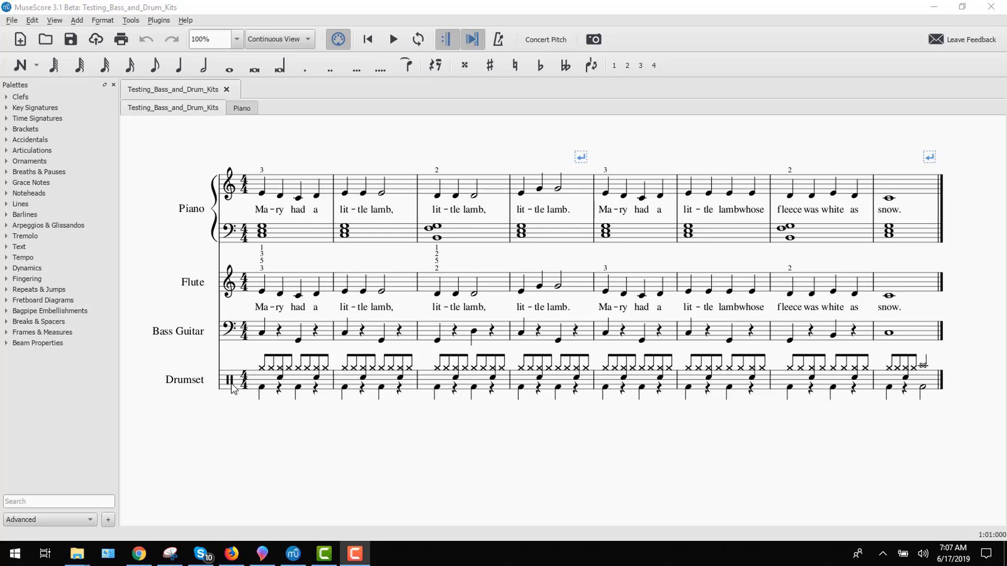
{"action": "mouse_move", "coordinate": [199, 295]}
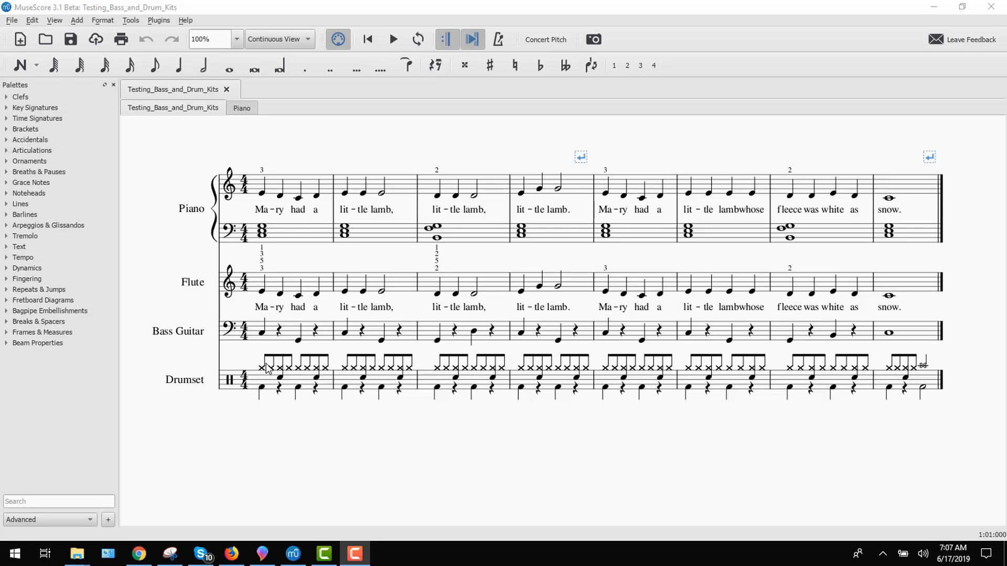
{"action": "mouse_move", "coordinate": [817, 374]}
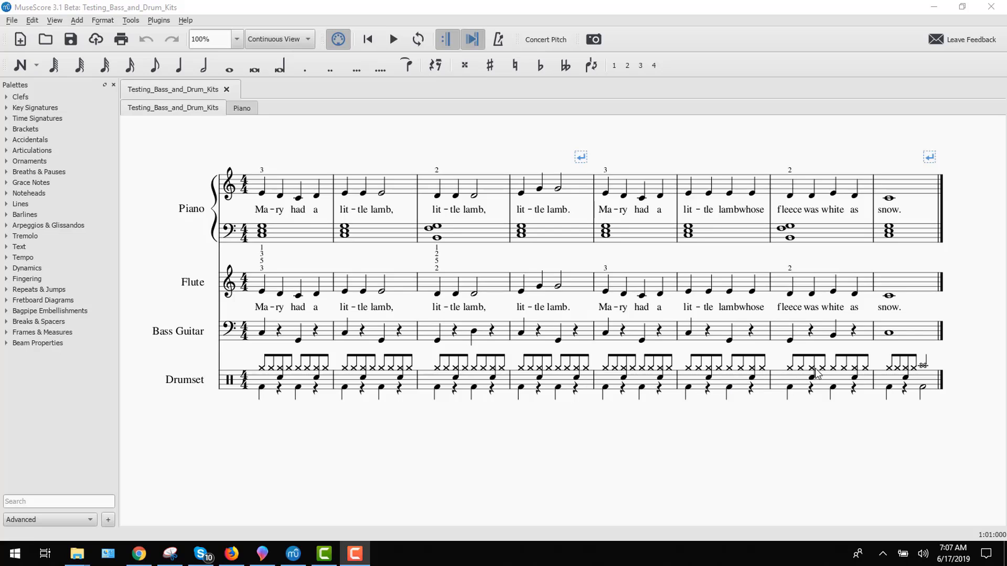
{"action": "mouse_move", "coordinate": [288, 310]}
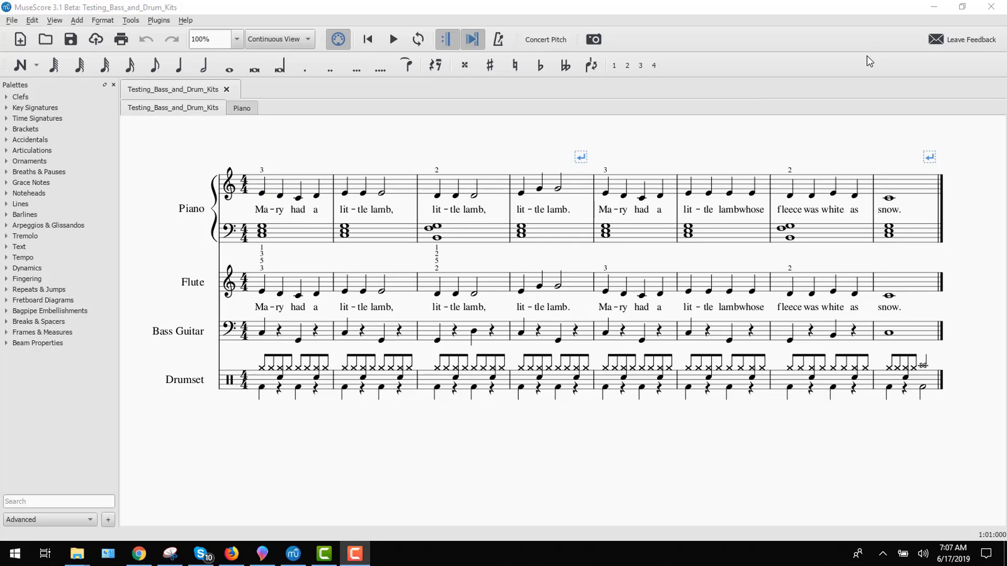
{"action": "mouse_move", "coordinate": [227, 89]}
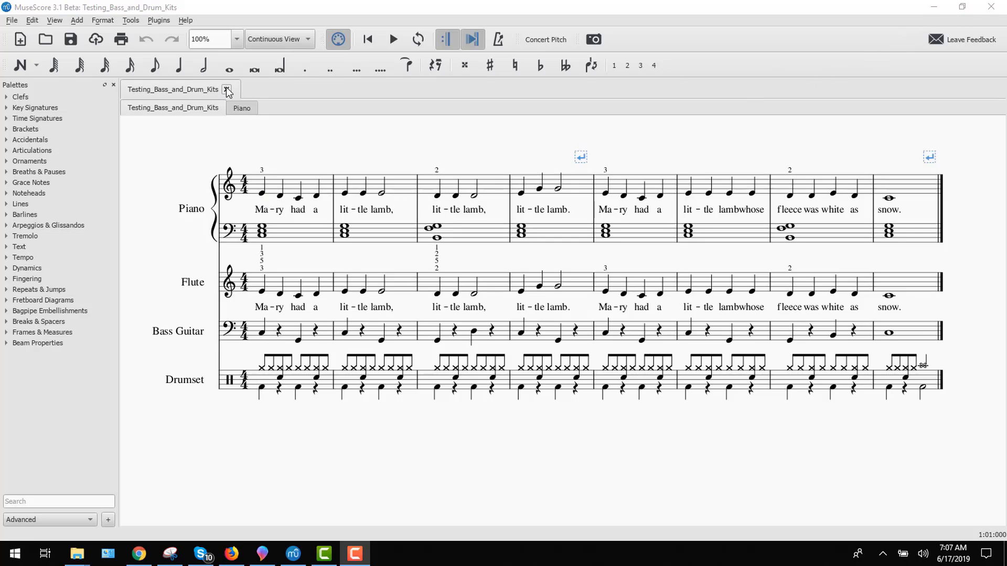
Close the drum-kit score and open Mary_Had_A_Little_Lamb.mscz from the Scores folder
{"action": "left_click", "coordinate": [227, 89]}
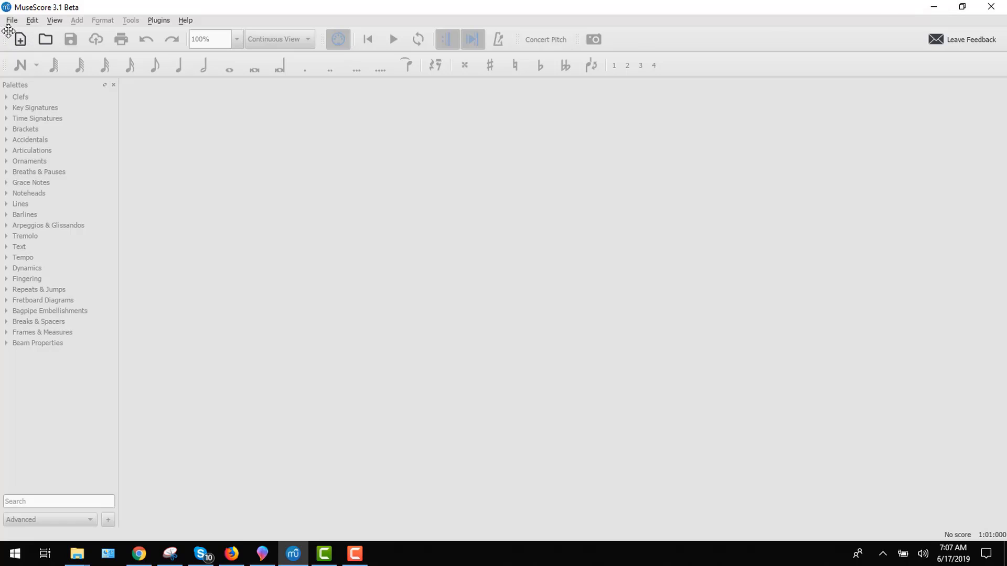
{"action": "mouse_move", "coordinate": [20, 39]}
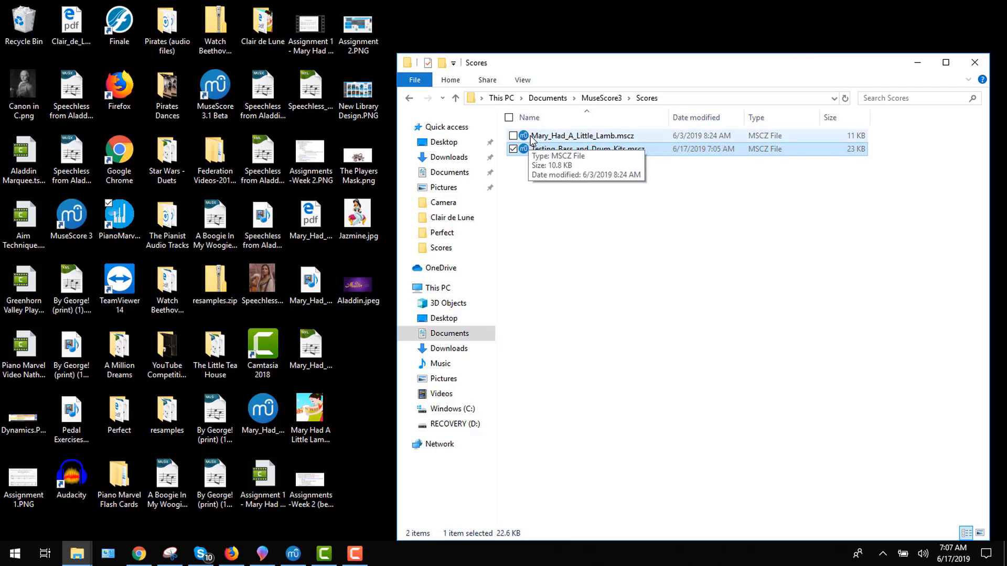
{"action": "double_click", "coordinate": [582, 135]}
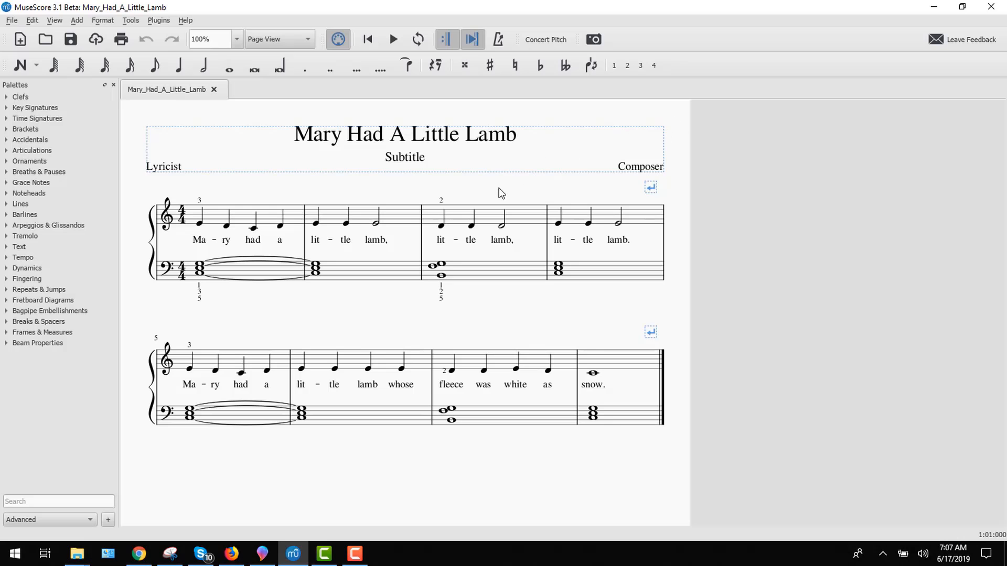
{"action": "mouse_move", "coordinate": [37, 27]}
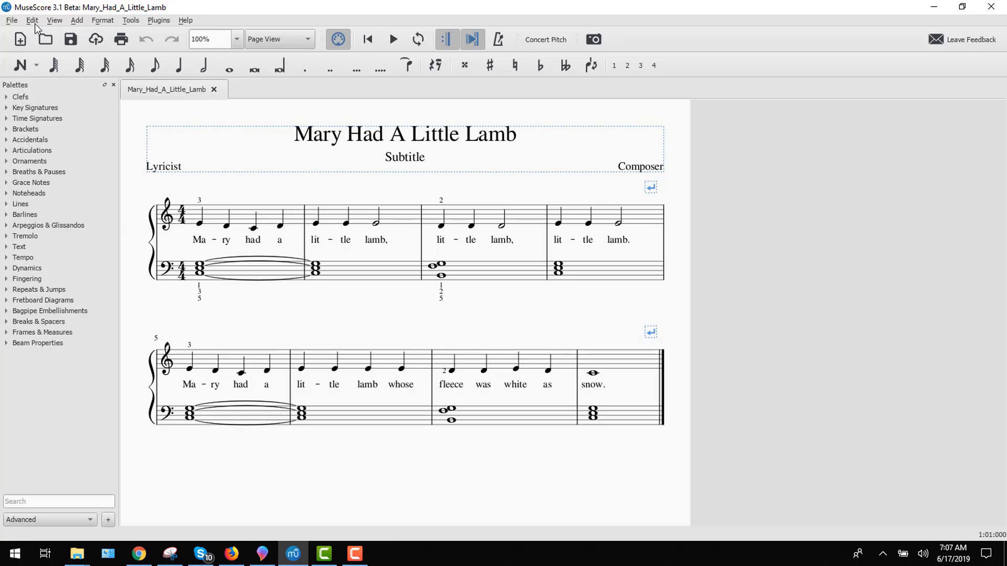
Open the Instruments dialog for the score via the Edit menu
{"action": "left_click", "coordinate": [32, 20]}
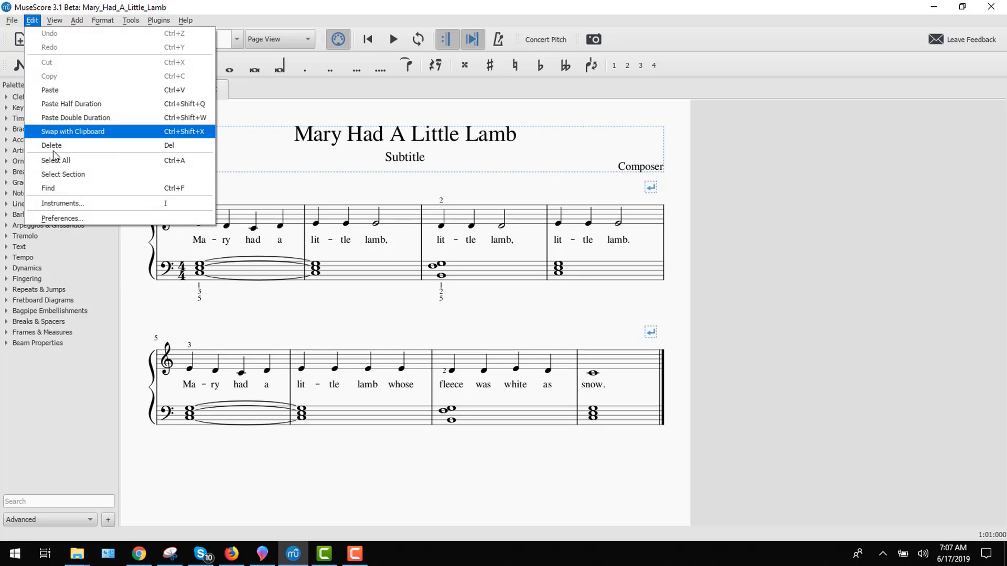
{"action": "mouse_move", "coordinate": [62, 202]}
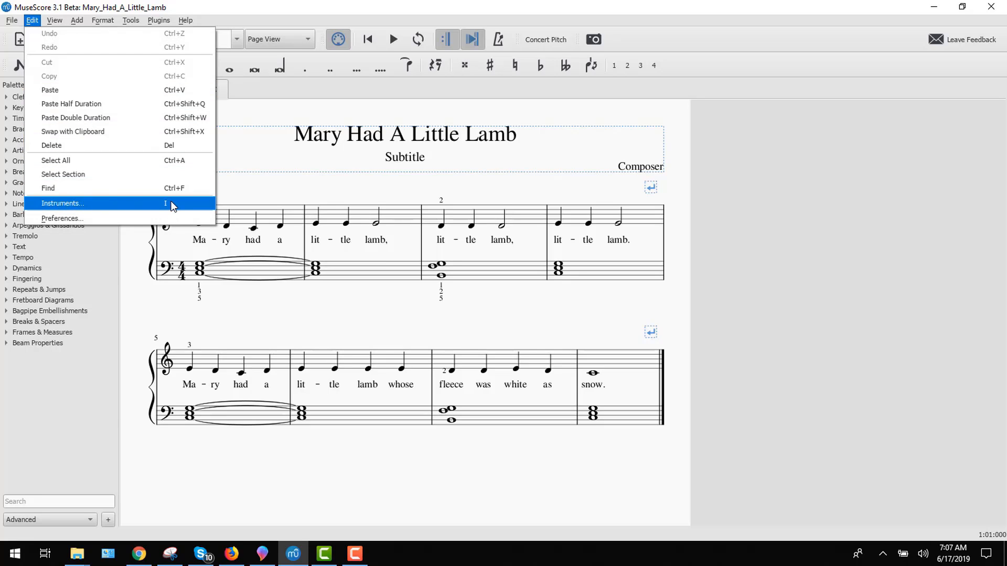
{"action": "mouse_move", "coordinate": [159, 209]}
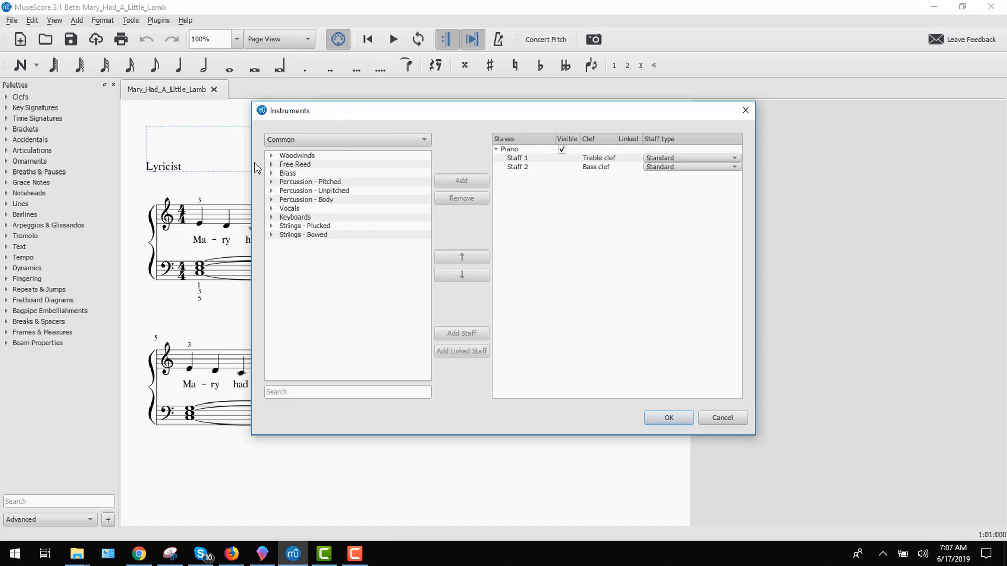
{"action": "mouse_move", "coordinate": [638, 198]}
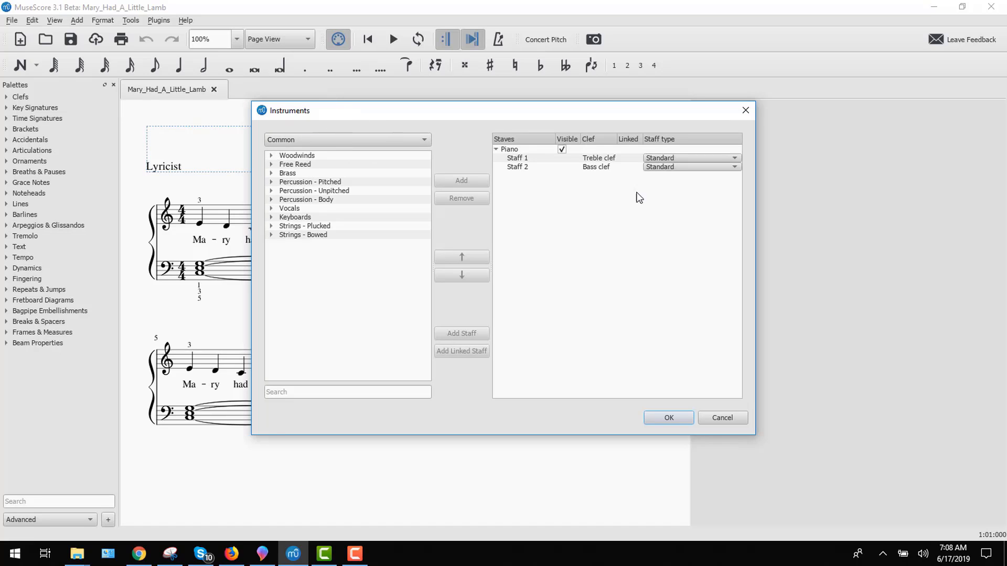
{"action": "mouse_move", "coordinate": [329, 168]}
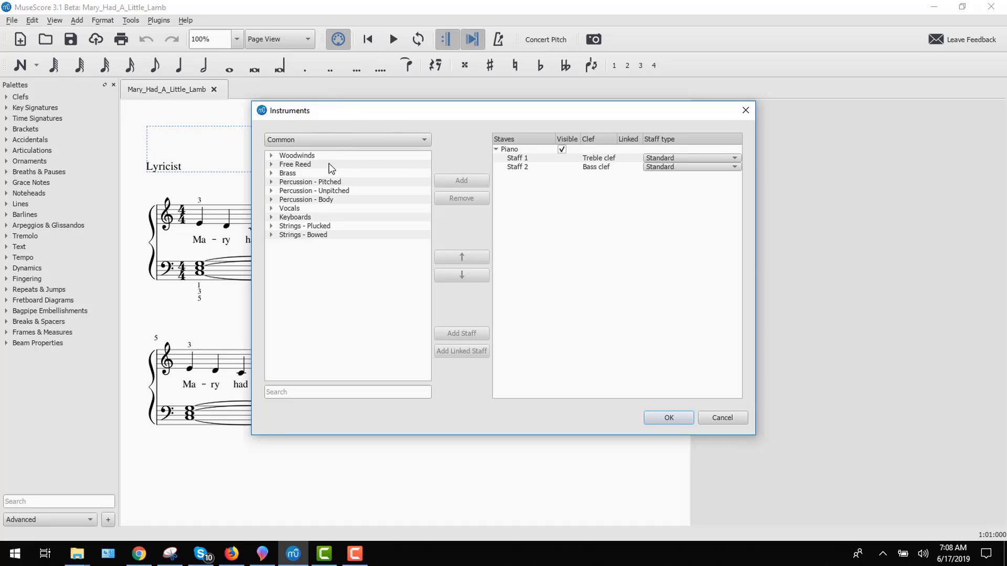
{"action": "mouse_move", "coordinate": [434, 181]}
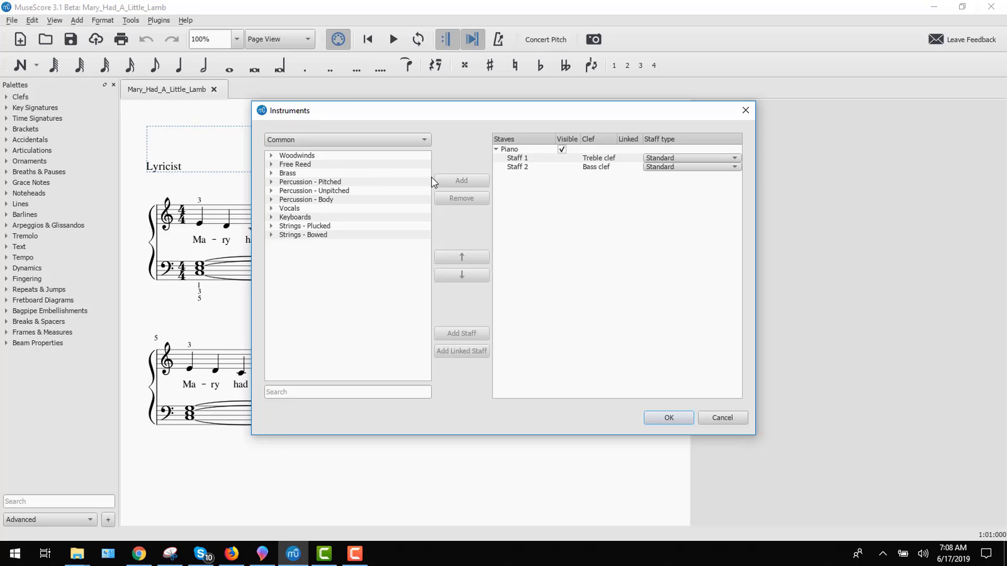
{"action": "mouse_move", "coordinate": [286, 164]}
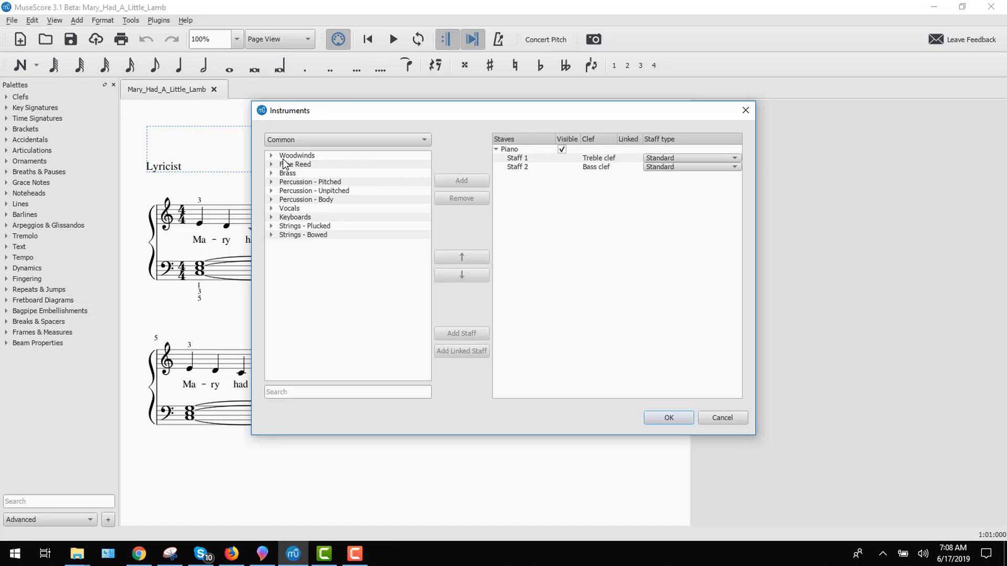
{"action": "mouse_move", "coordinate": [356, 116]}
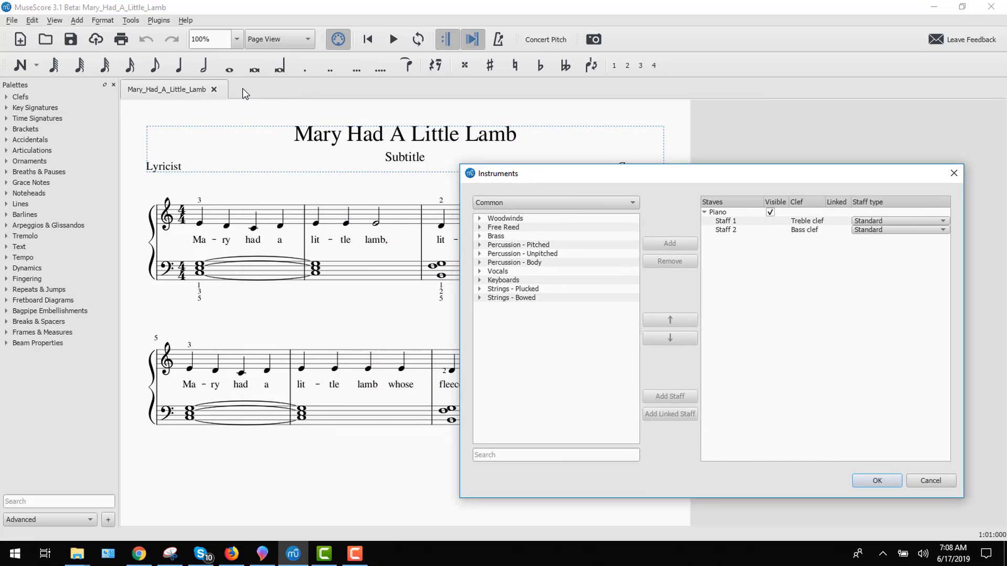
{"action": "mouse_move", "coordinate": [170, 554]}
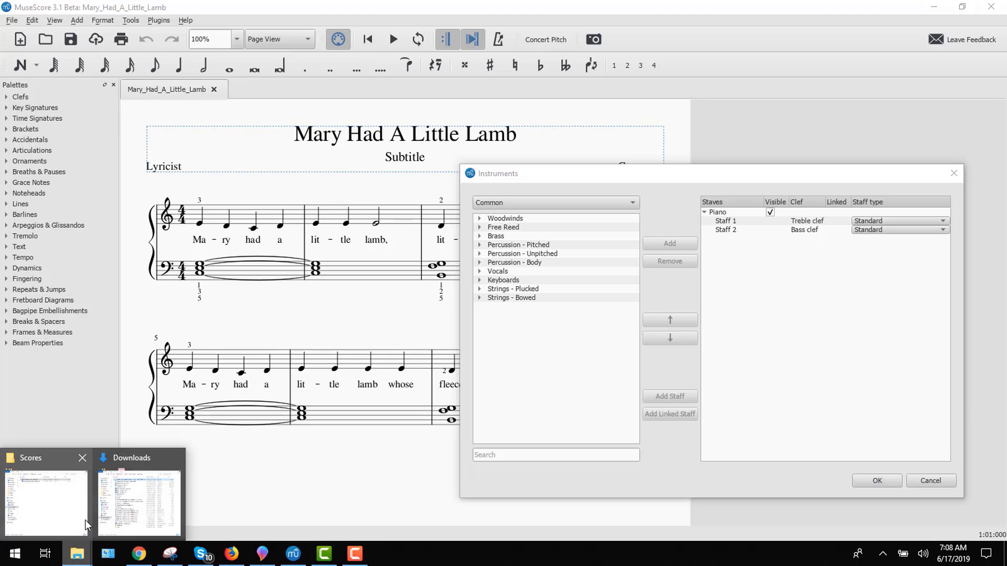
Open Testing_Bass_and_Drum_Kits.mscz for reference, then return to the Mary Had A Little Lamb score
{"action": "left_click", "coordinate": [45, 497]}
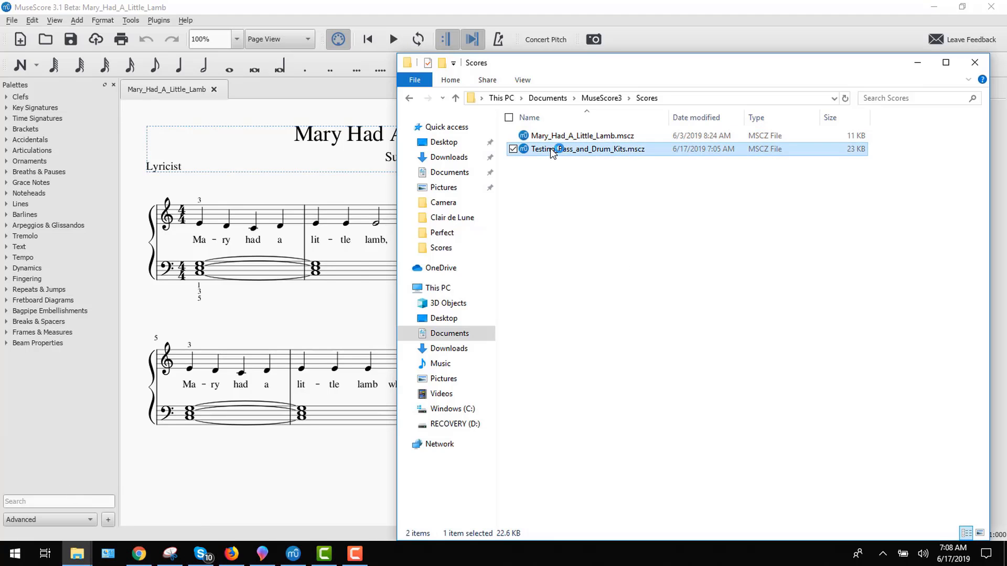
{"action": "double_click", "coordinate": [586, 148]}
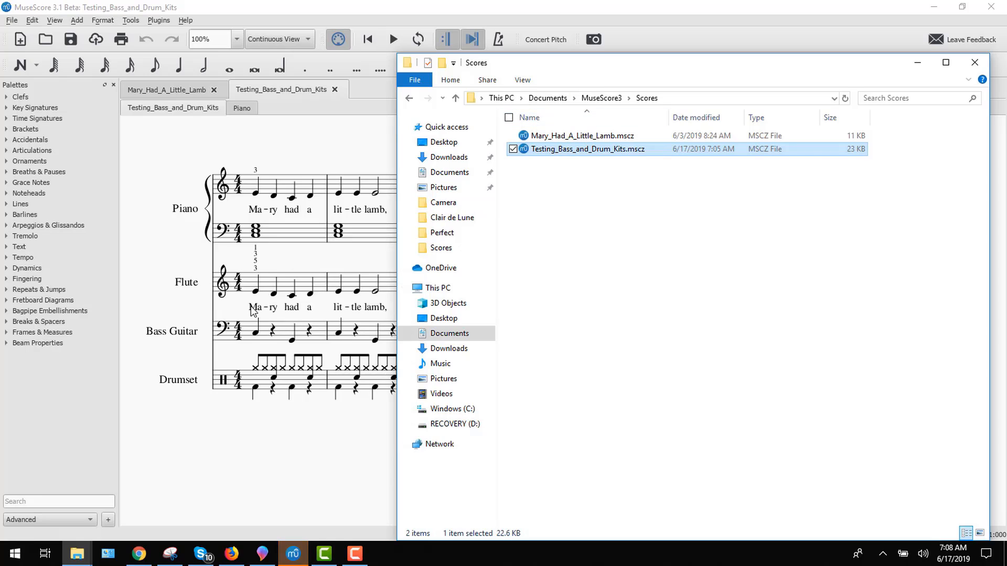
{"action": "mouse_move", "coordinate": [173, 331]}
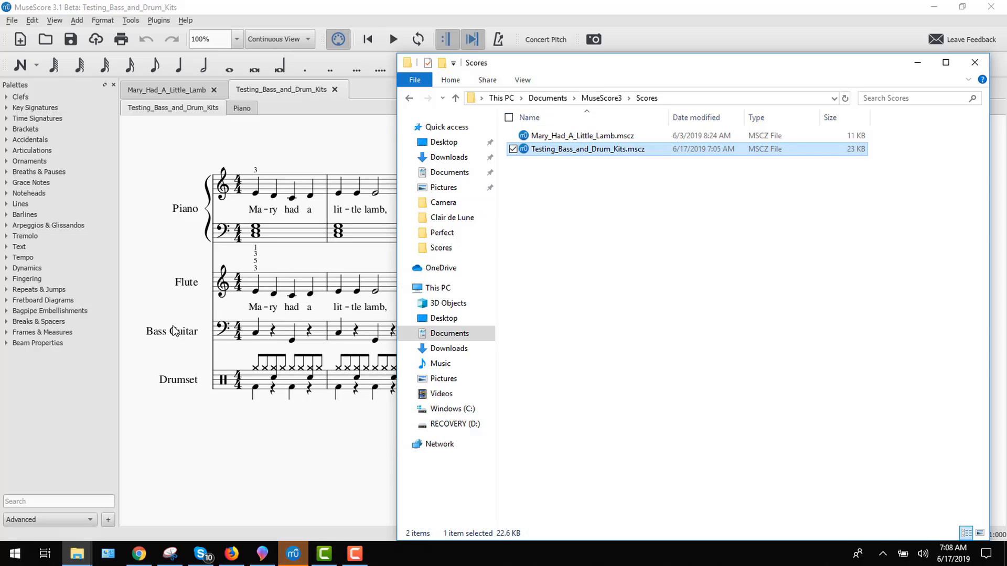
{"action": "mouse_move", "coordinate": [173, 387]}
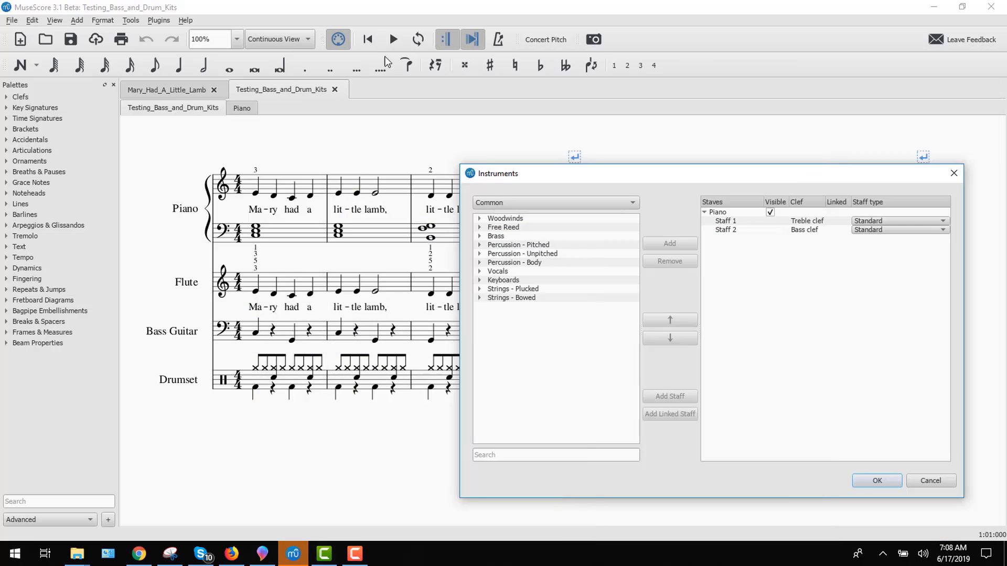
{"action": "mouse_move", "coordinate": [917, 473]}
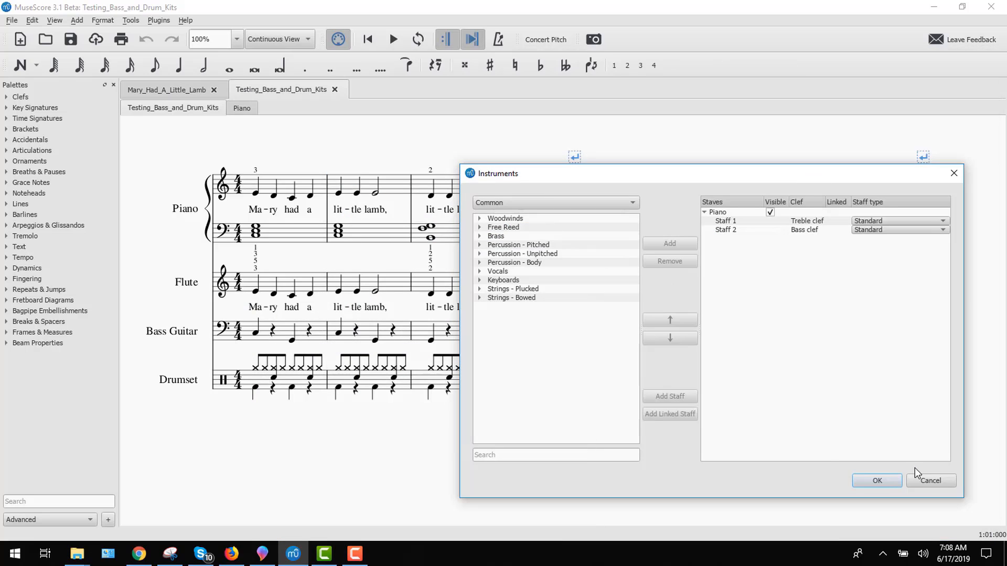
{"action": "left_click", "coordinate": [875, 480]}
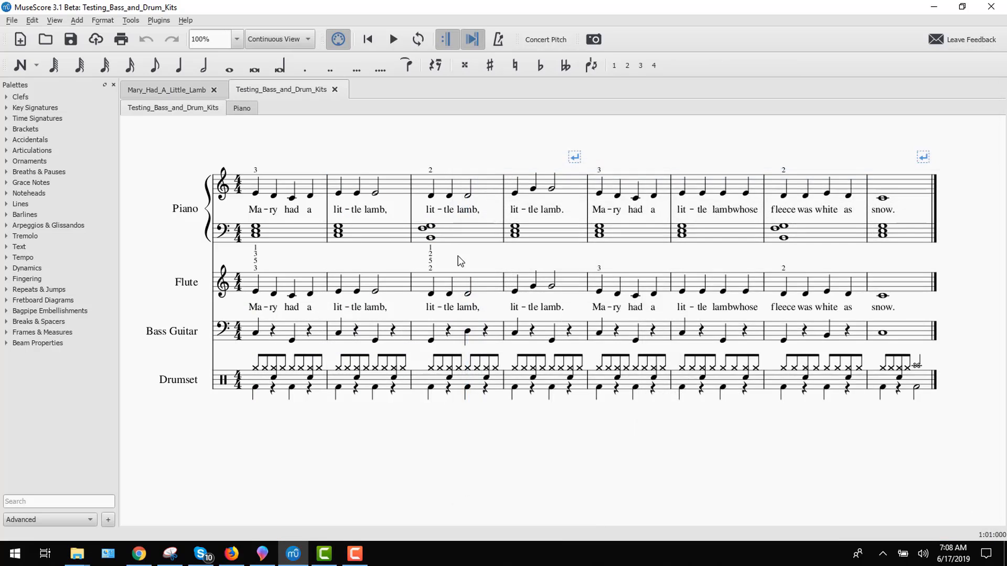
{"action": "left_click", "coordinate": [165, 89]}
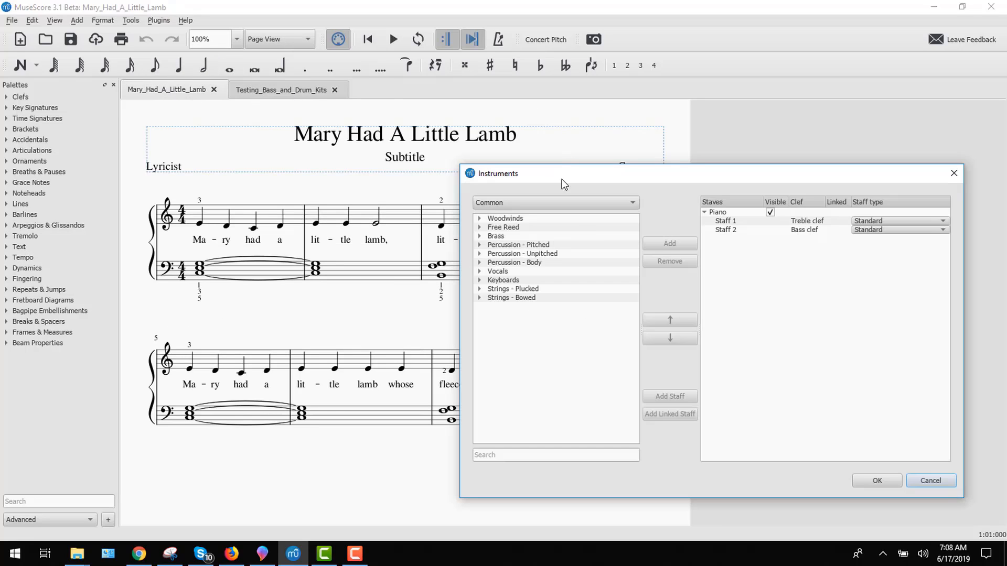
Add Flute, Electric Bass and Drumset to the score's instruments and confirm
{"action": "left_click", "coordinate": [479, 218]}
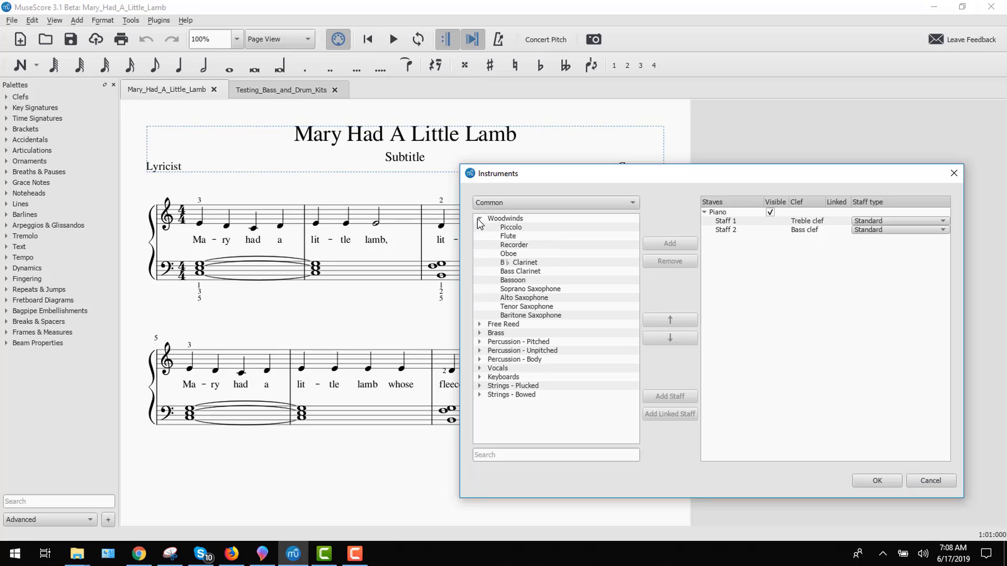
{"action": "left_click", "coordinate": [669, 244]}
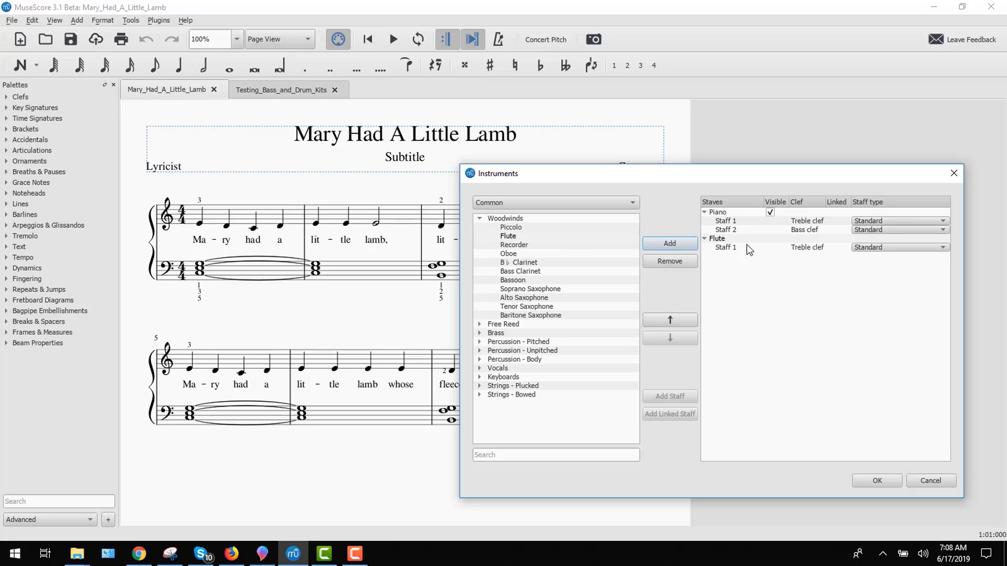
{"action": "left_click", "coordinate": [480, 218]}
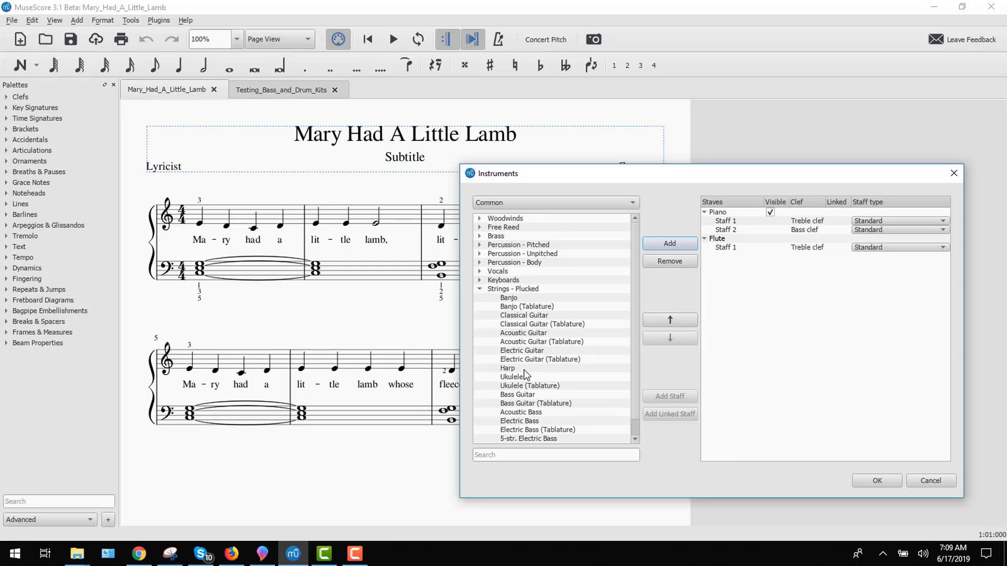
{"action": "scroll", "scroll_direction": "down", "scroll_amount": 3}
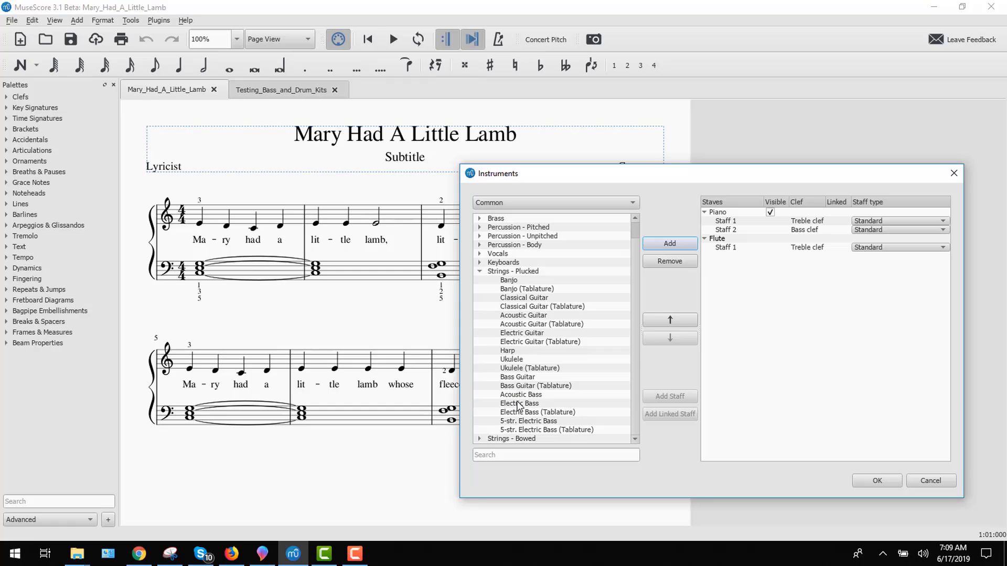
{"action": "left_click", "coordinate": [519, 403]}
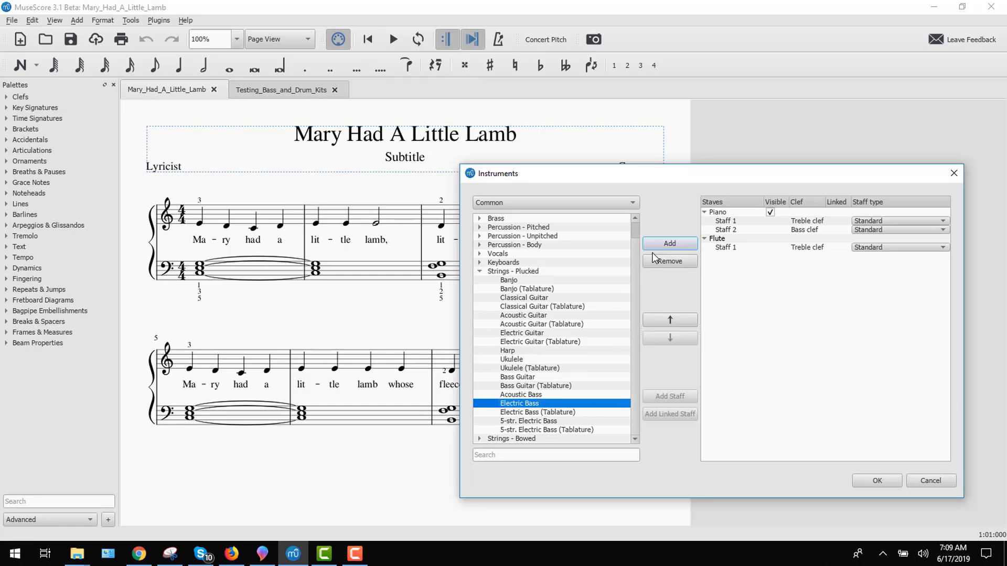
{"action": "left_click", "coordinate": [669, 242]}
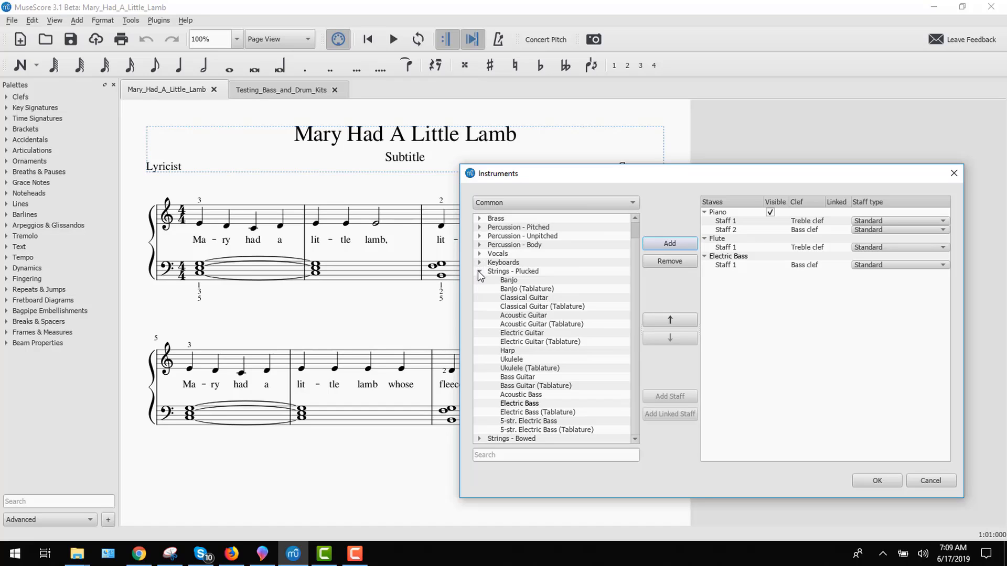
{"action": "left_click", "coordinate": [480, 271]}
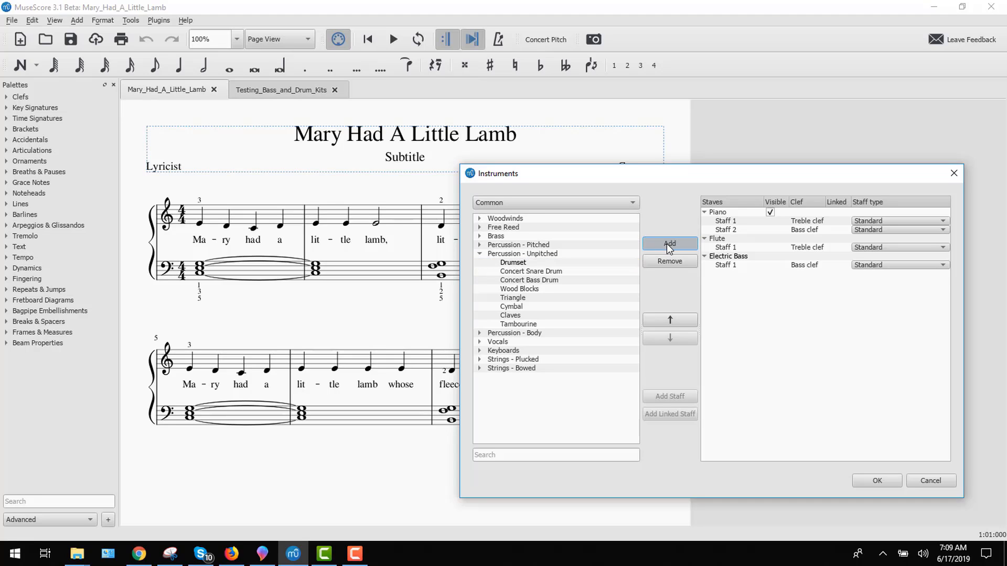
{"action": "left_click", "coordinate": [876, 480]}
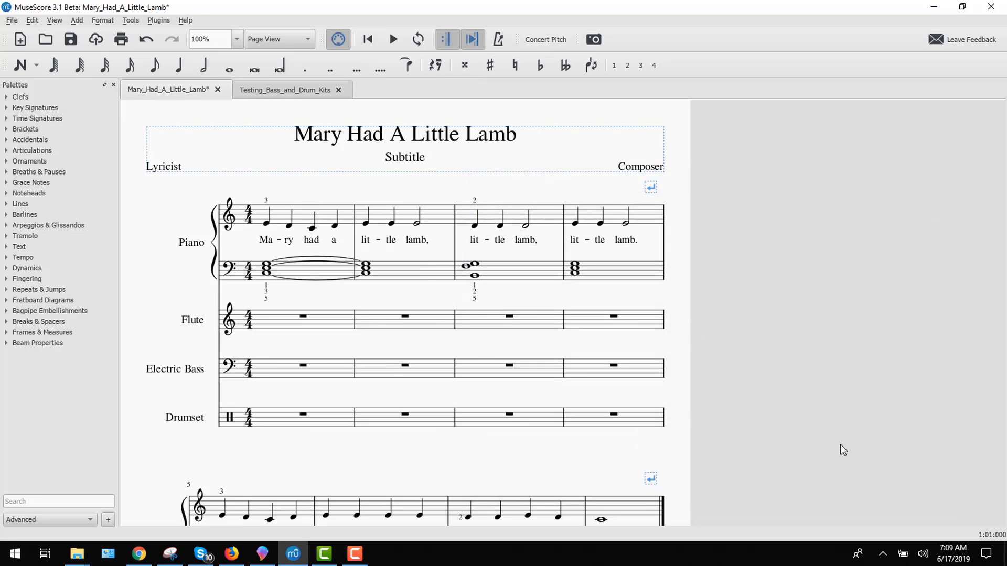
{"action": "mouse_move", "coordinate": [201, 301]}
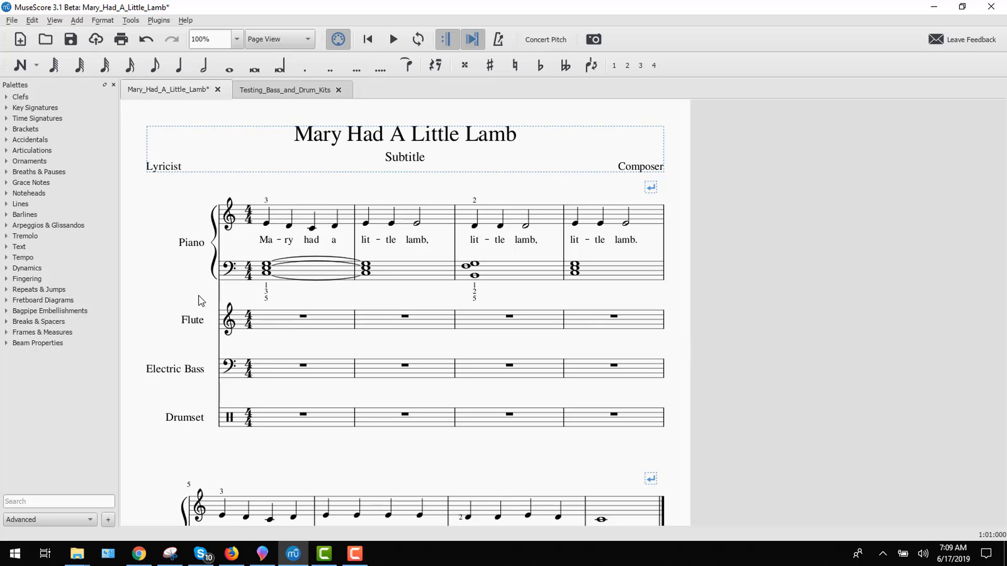
{"action": "scroll", "scroll_direction": "down", "scroll_amount": 3}
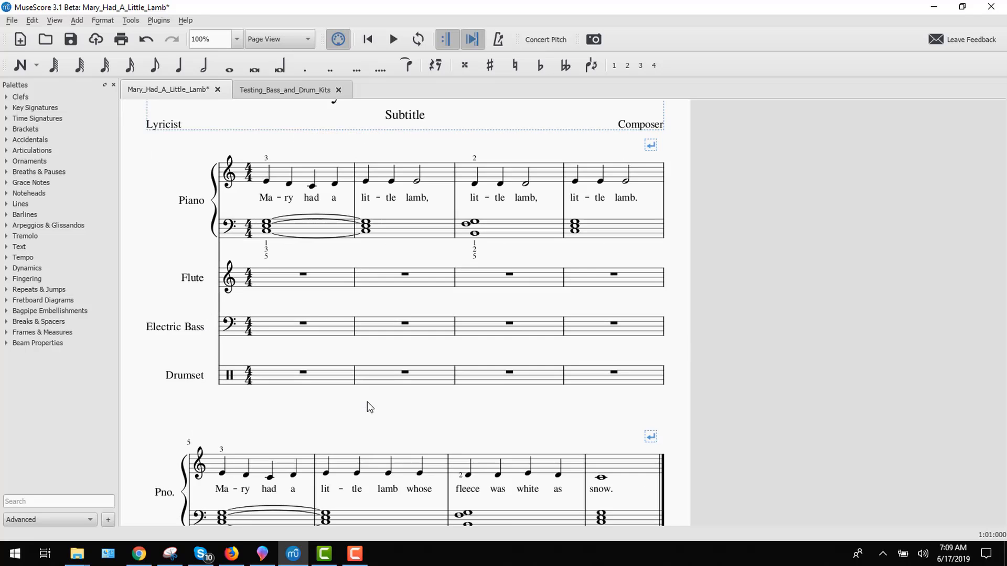
{"action": "scroll", "scroll_direction": "up", "scroll_amount": 3}
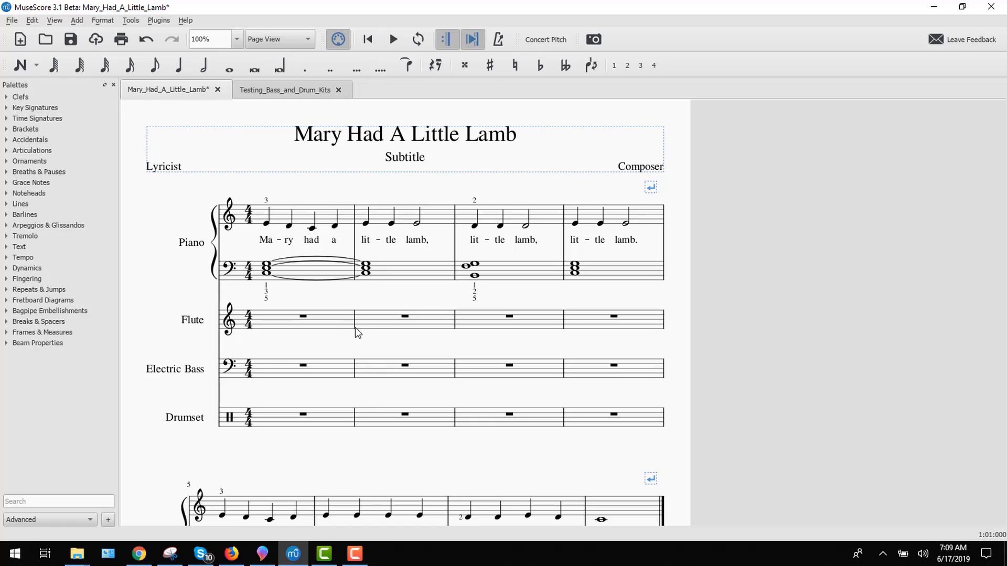
{"action": "mouse_move", "coordinate": [332, 11]}
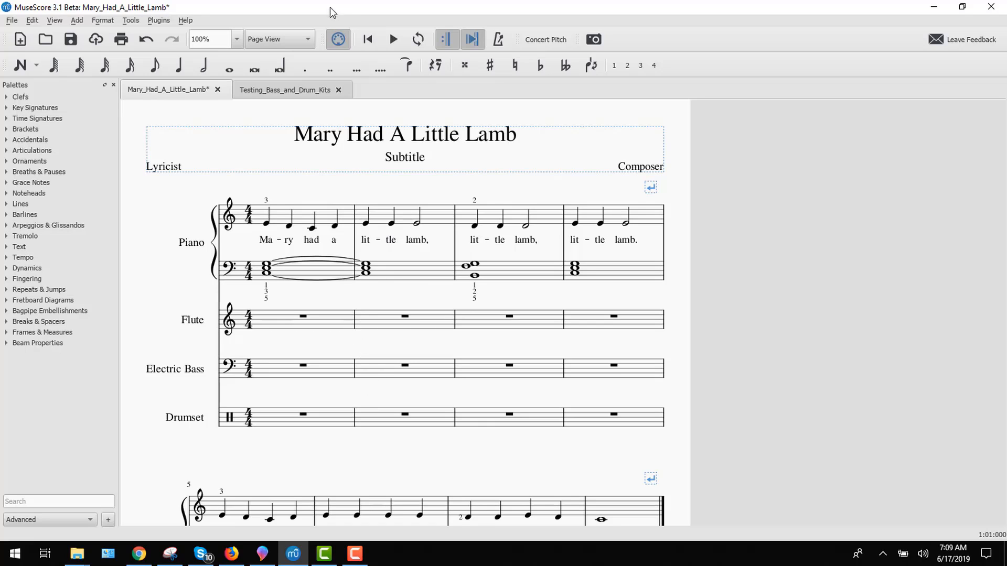
{"action": "mouse_move", "coordinate": [320, 36]}
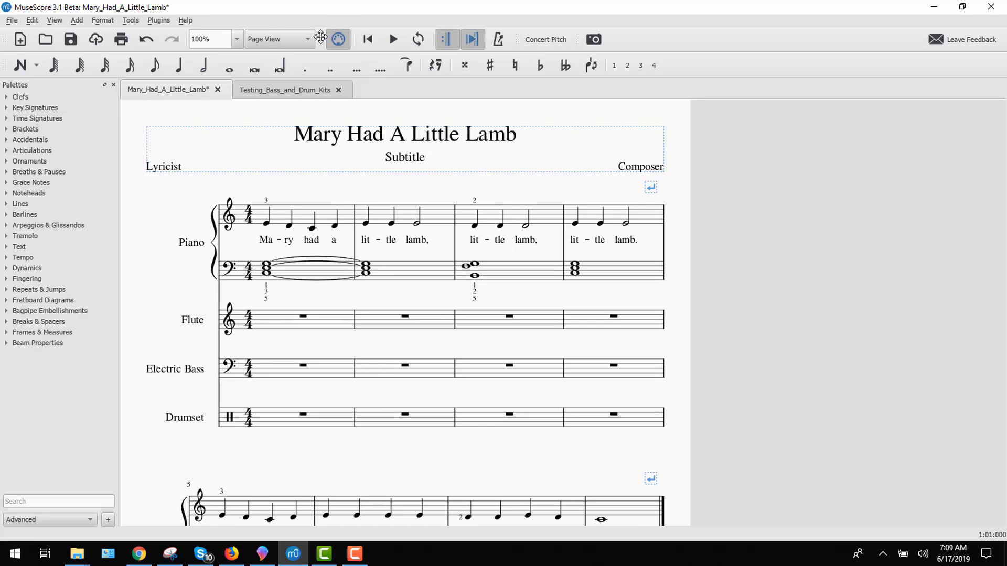
Switch the score layout to Continuous View
{"action": "left_click", "coordinate": [275, 39]}
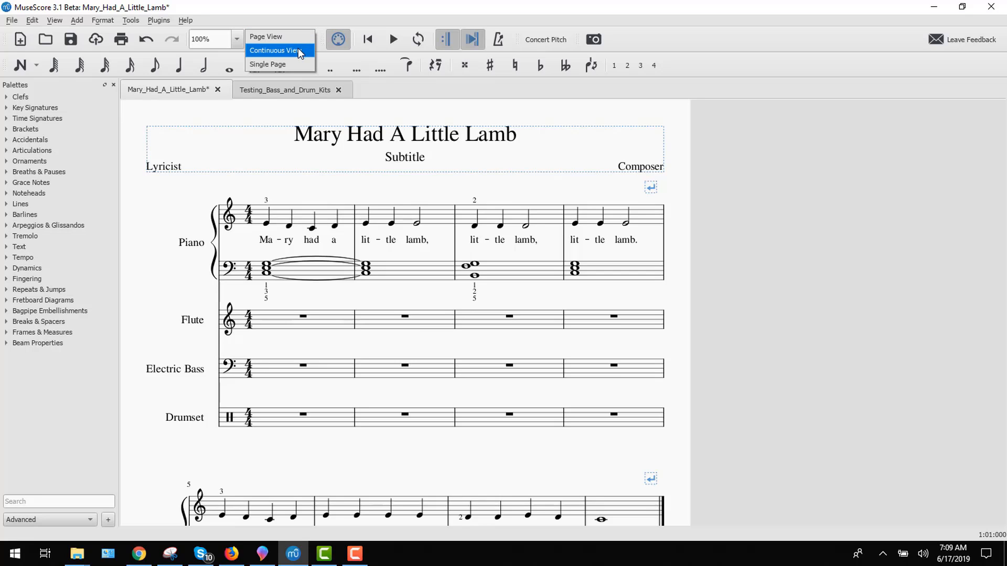
{"action": "left_click", "coordinate": [273, 50]}
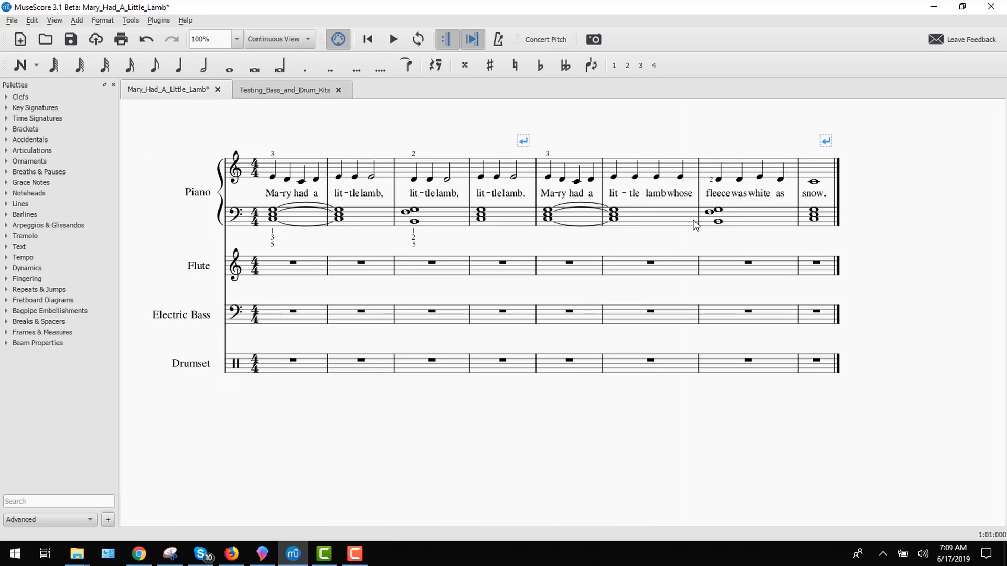
{"action": "mouse_move", "coordinate": [197, 227]}
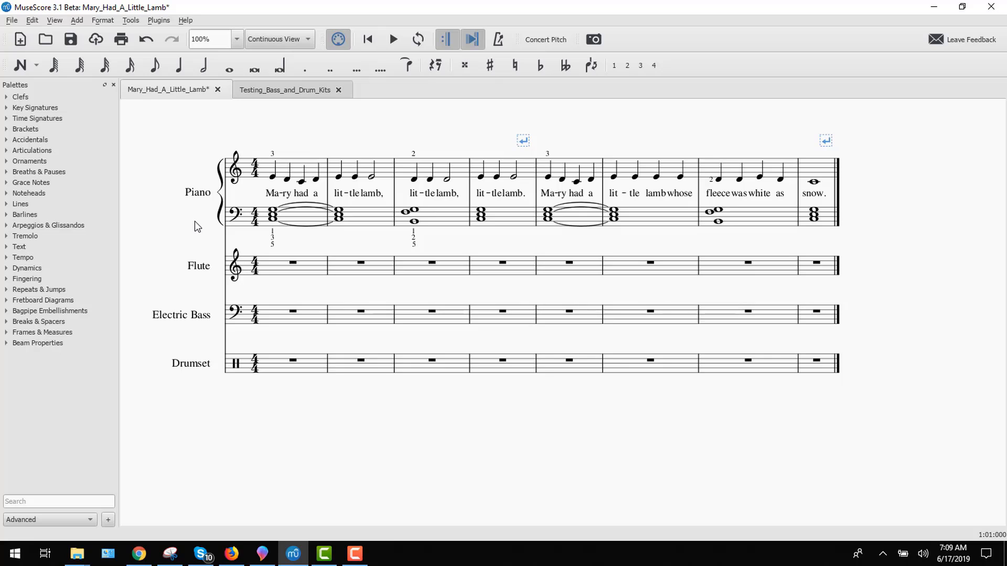
{"action": "mouse_move", "coordinate": [190, 119]}
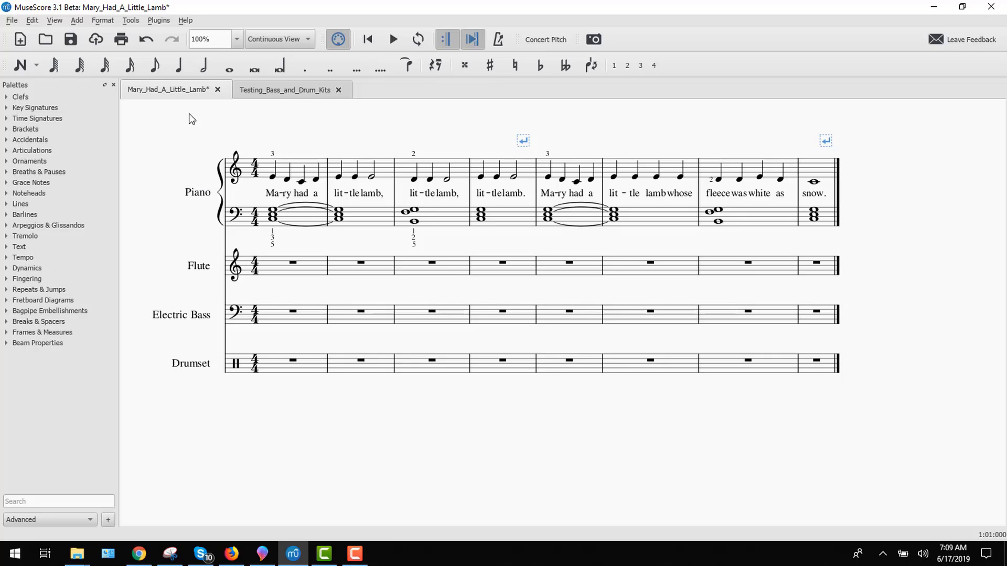
Select the Piano treble melody measures to copy them onto the Flute staff
{"action": "left_click", "coordinate": [293, 173]}
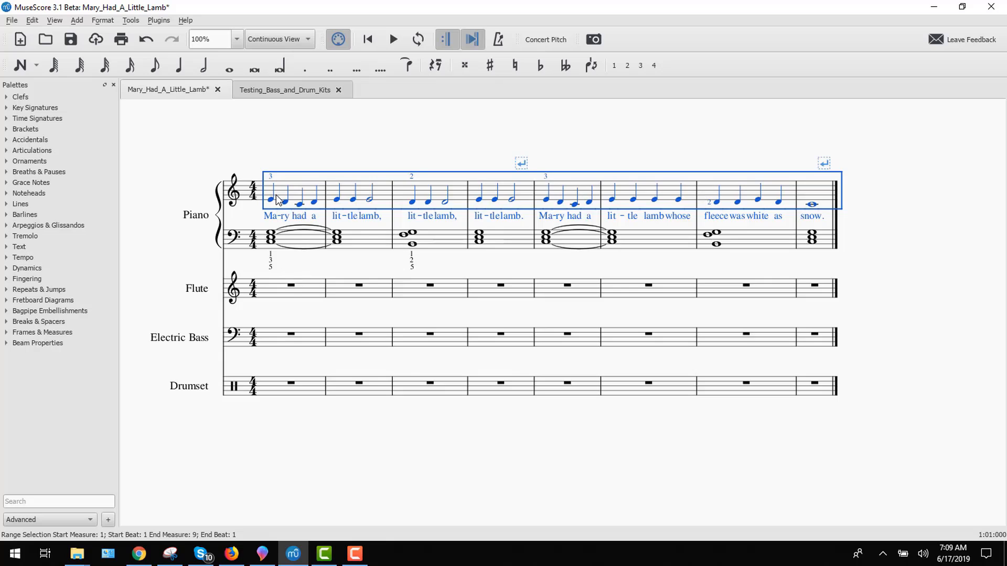
{"action": "right_click", "coordinate": [277, 197]}
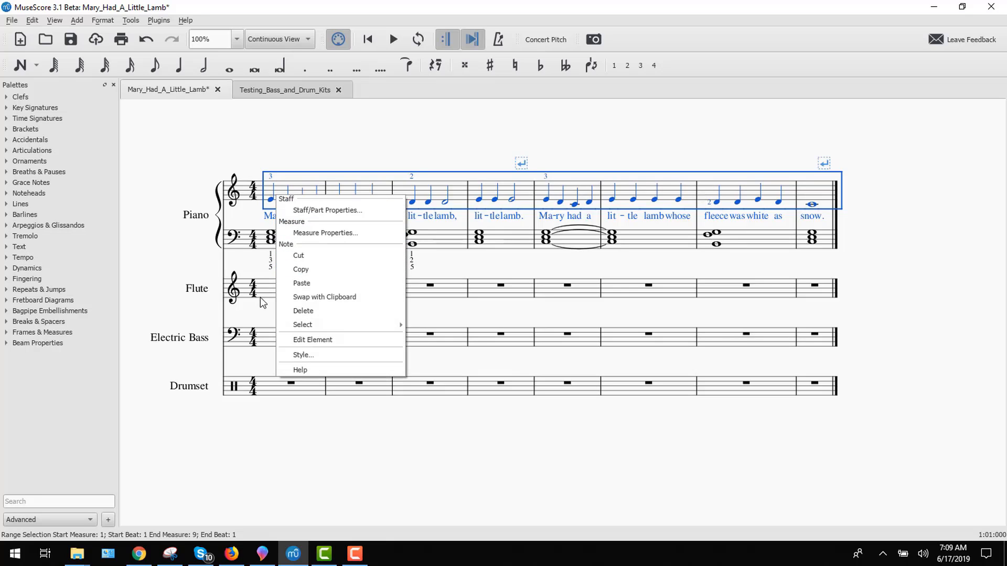
{"action": "left_click", "coordinate": [292, 285]}
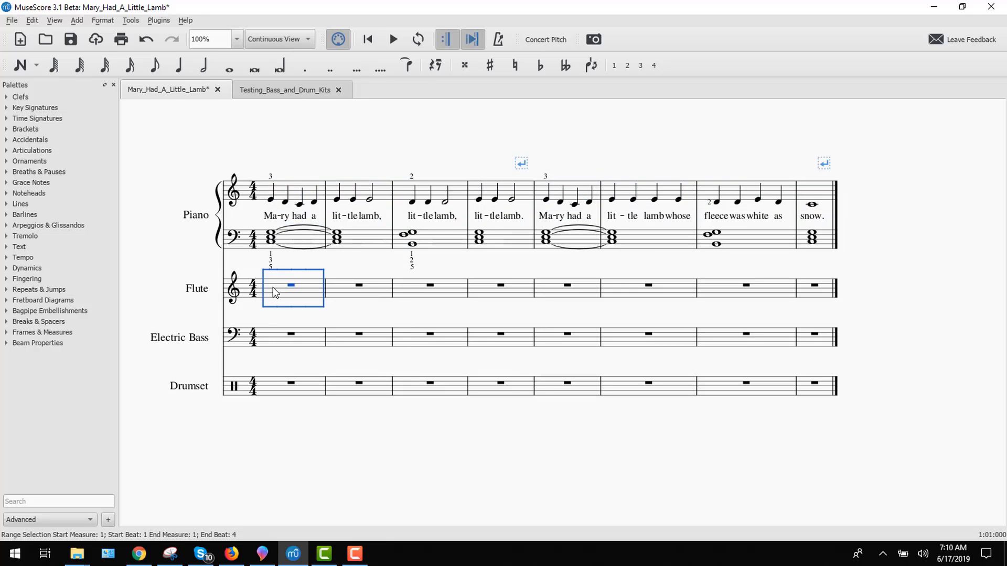
{"action": "right_click", "coordinate": [293, 286]}
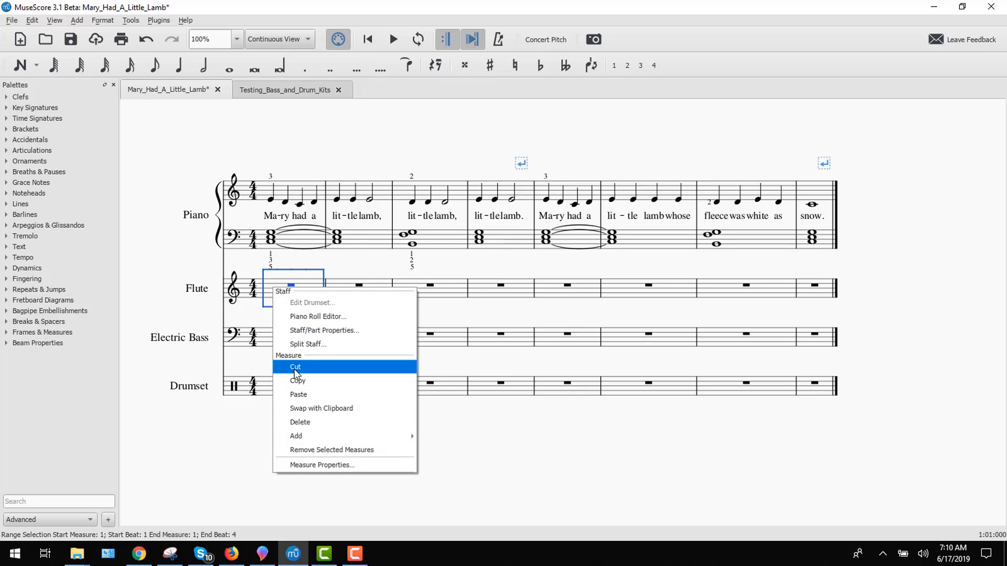
{"action": "left_click", "coordinate": [295, 367]}
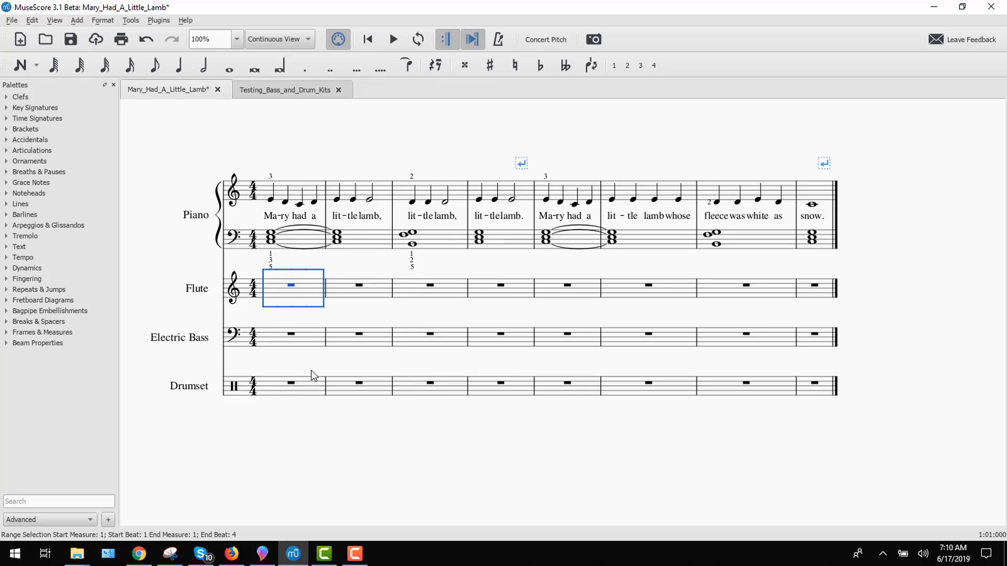
{"action": "right_click", "coordinate": [290, 285]}
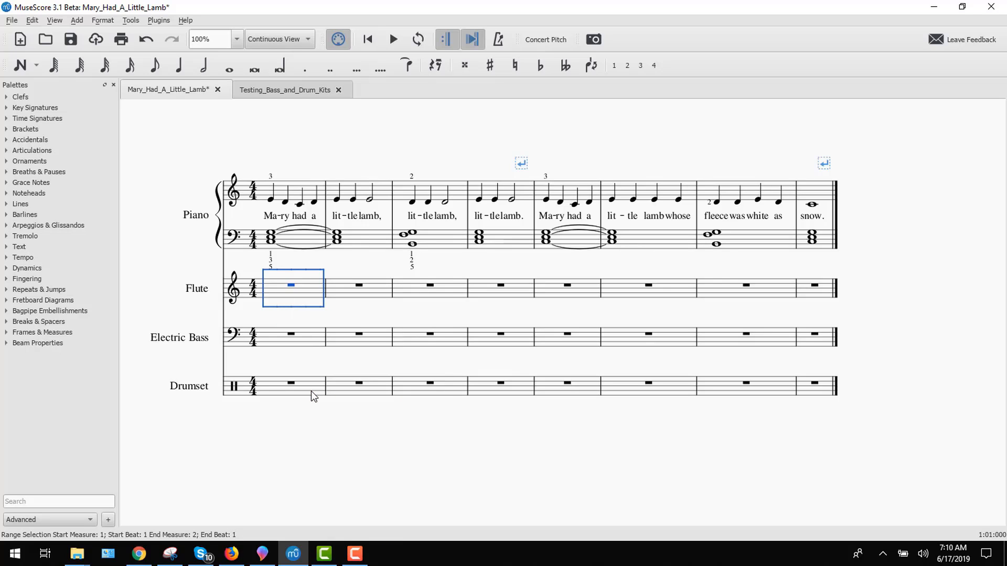
{"action": "left_click", "coordinate": [348, 193]}
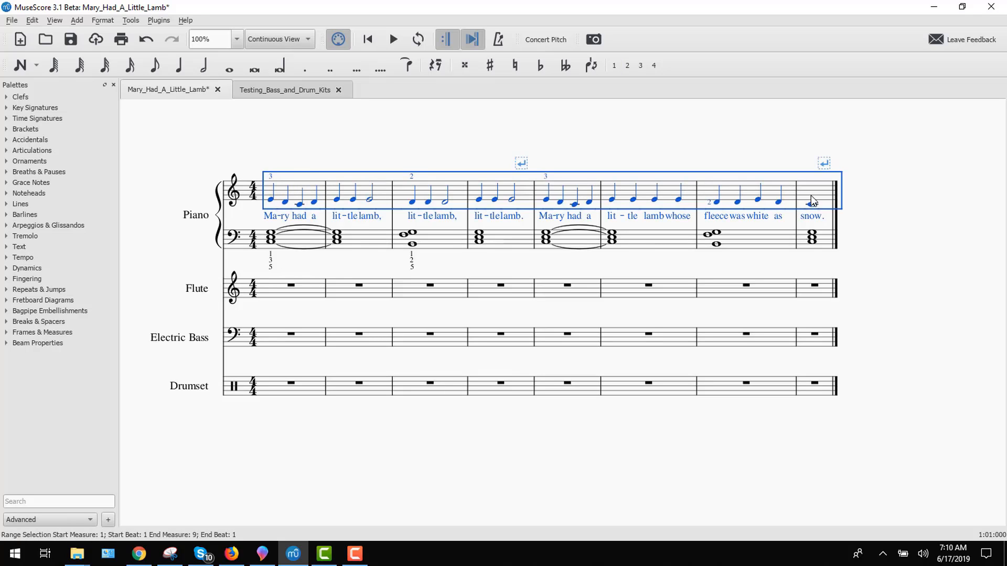
{"action": "left_click", "coordinate": [271, 186]}
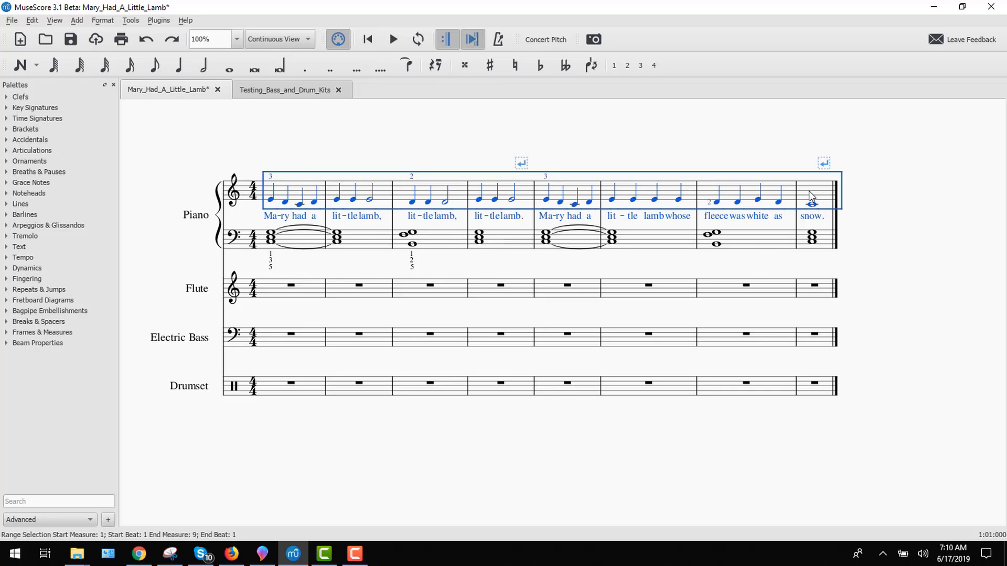
{"action": "mouse_move", "coordinate": [284, 294]}
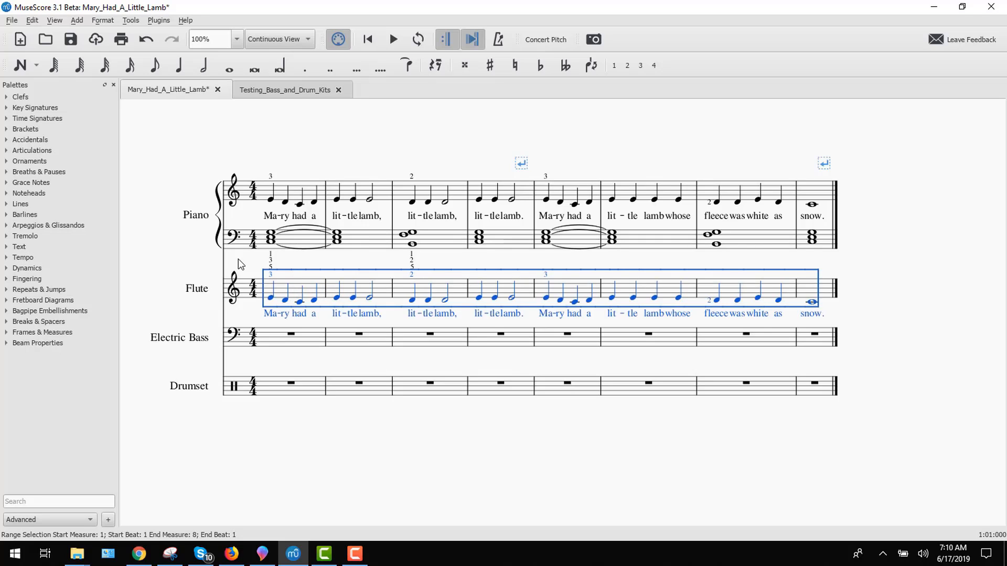
{"action": "mouse_move", "coordinate": [271, 216]}
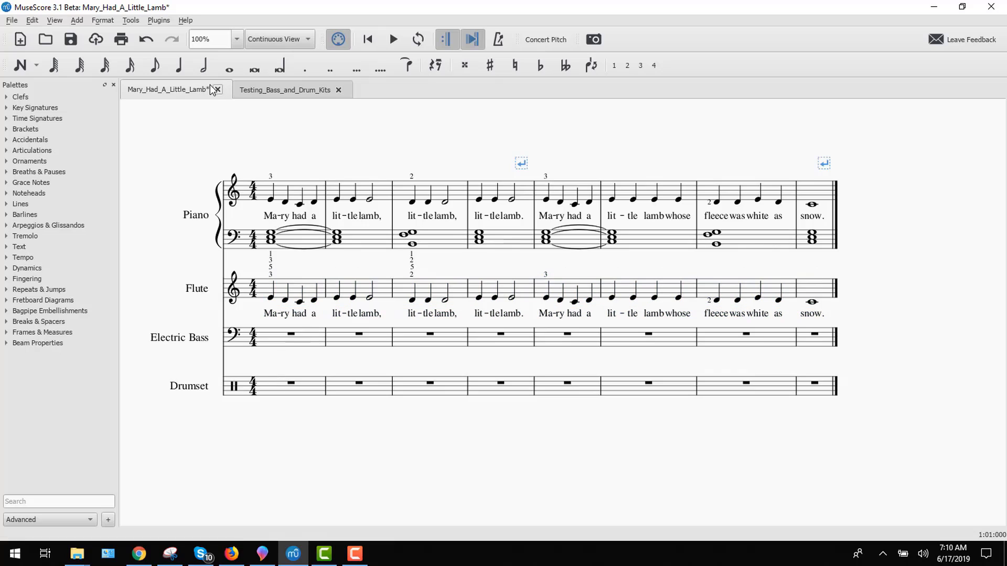
Enter a quarter-note-and-rest bass line on the Electric Bass staff, ending on a whole note
{"action": "left_click", "coordinate": [178, 65]}
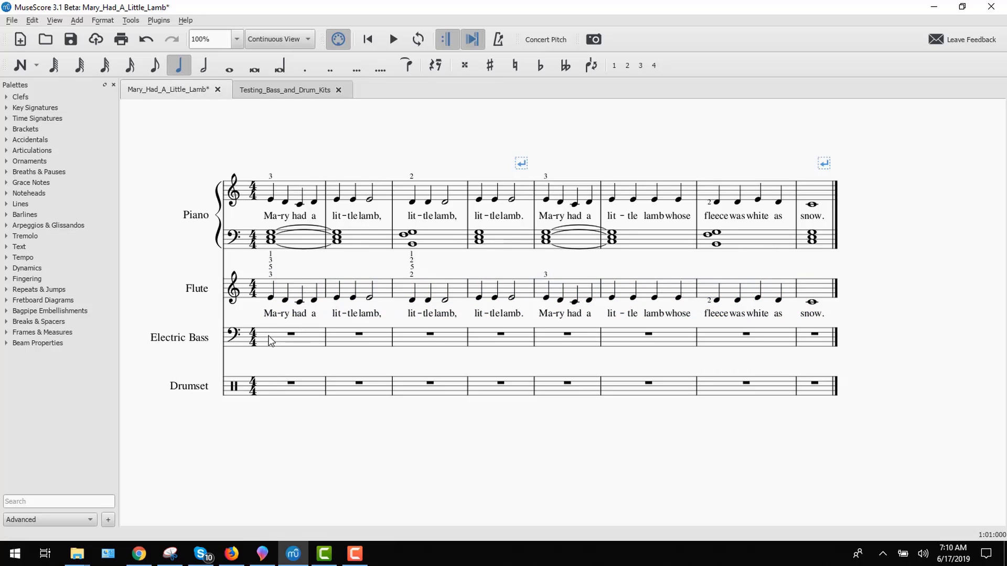
{"action": "mouse_move", "coordinate": [271, 347]}
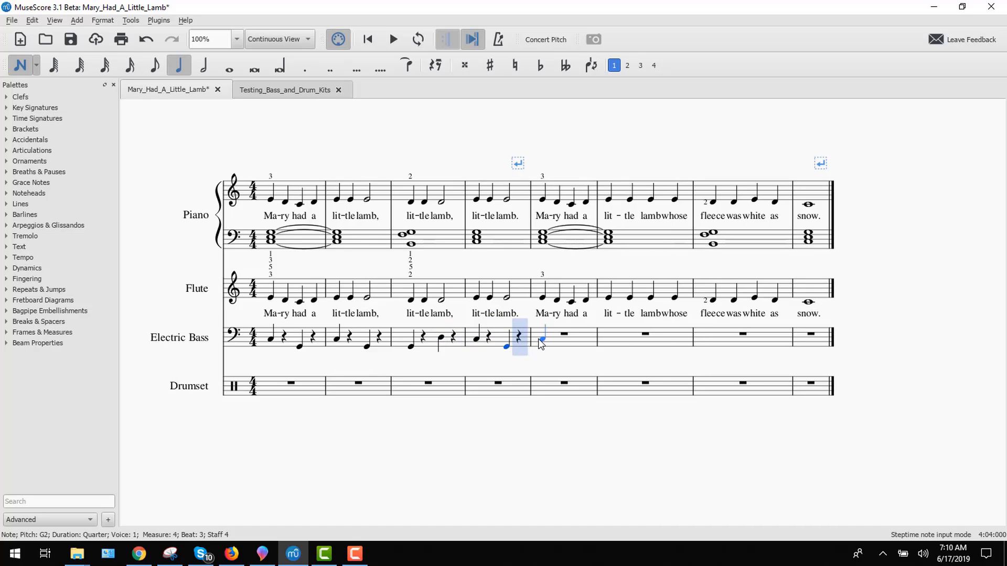
{"action": "key", "text": "Right"}
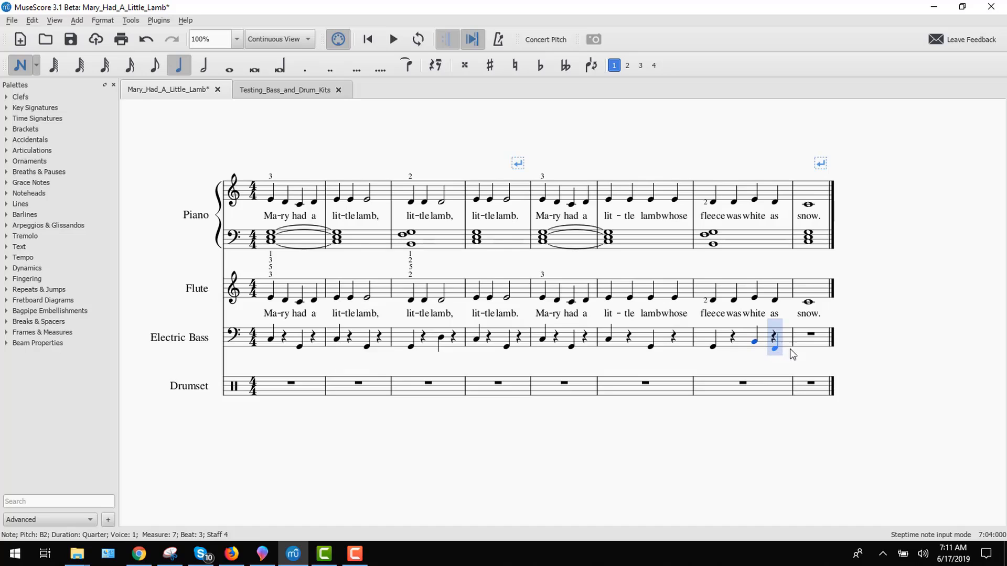
{"action": "left_click", "coordinate": [810, 336]}
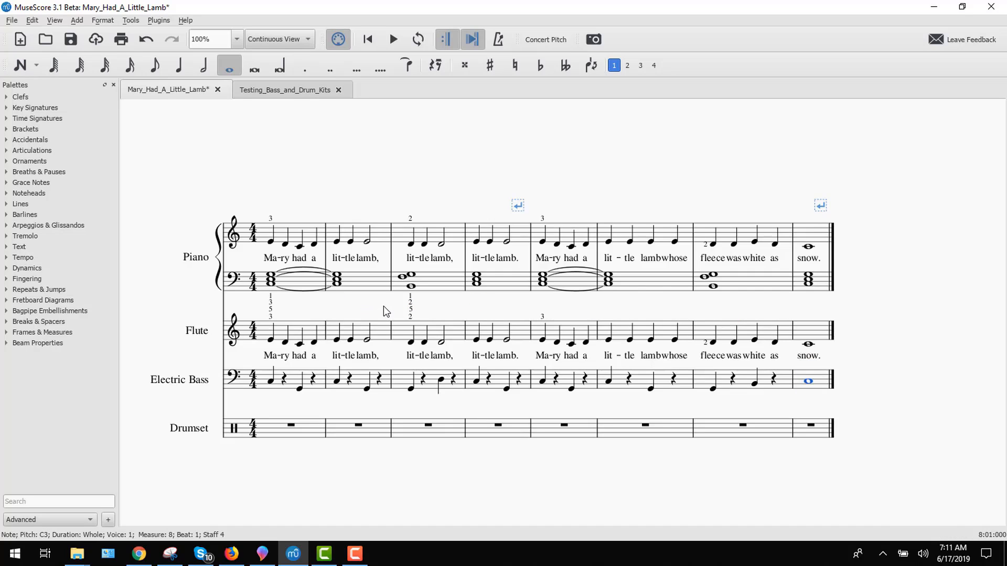
Finish the bass line, select the first Drumset measure, and switch to the Testing_Bass_and_Drum_Kits score
{"action": "left_click", "coordinate": [312, 418]}
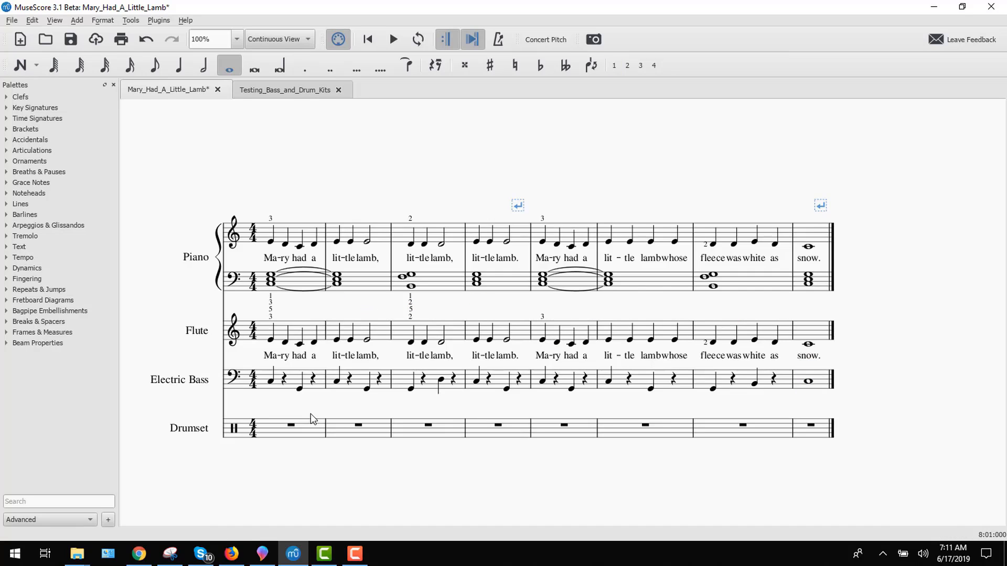
{"action": "mouse_move", "coordinate": [272, 435]}
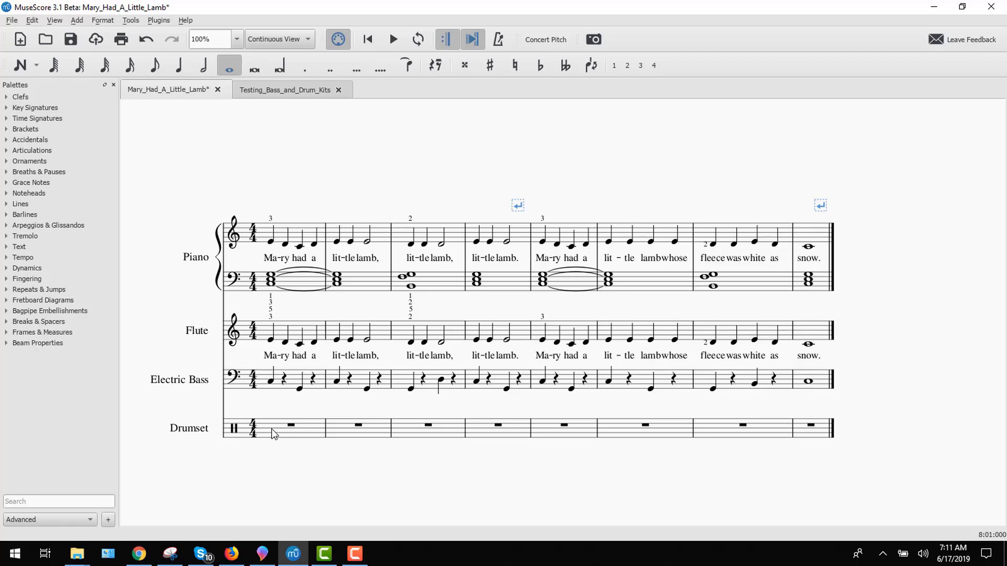
{"action": "left_click", "coordinate": [293, 424]}
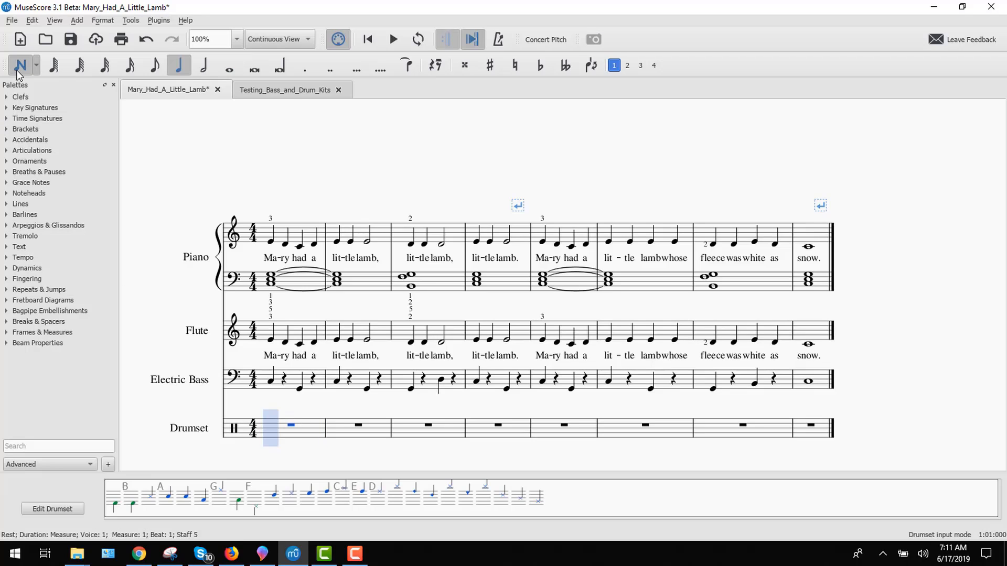
{"action": "mouse_move", "coordinate": [19, 65]}
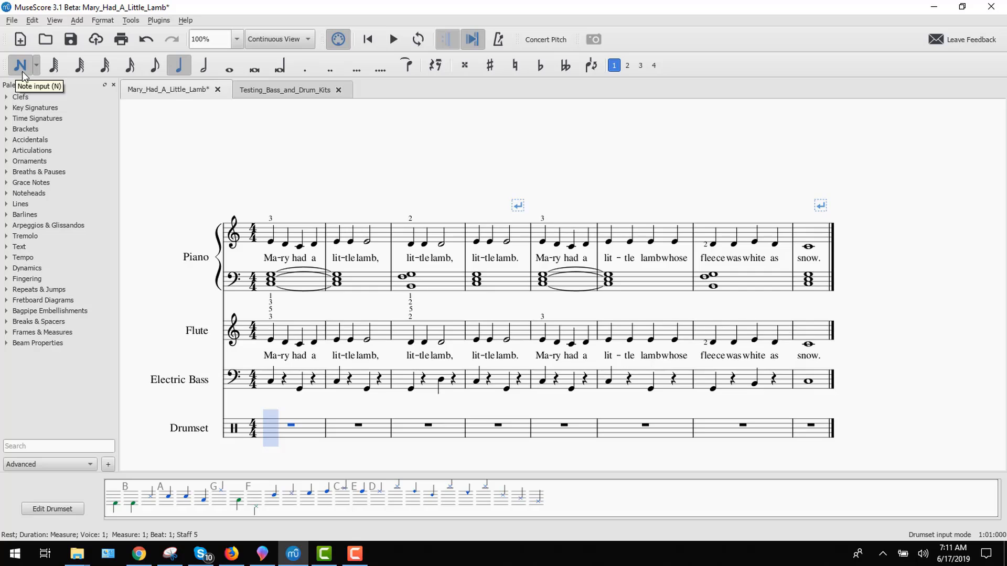
{"action": "mouse_move", "coordinate": [82, 402]}
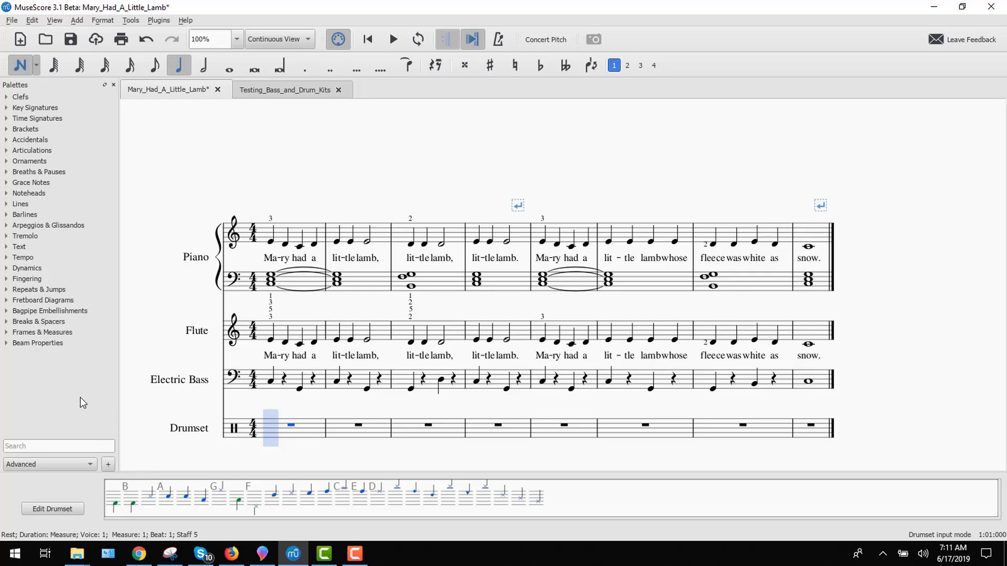
{"action": "mouse_move", "coordinate": [82, 485]}
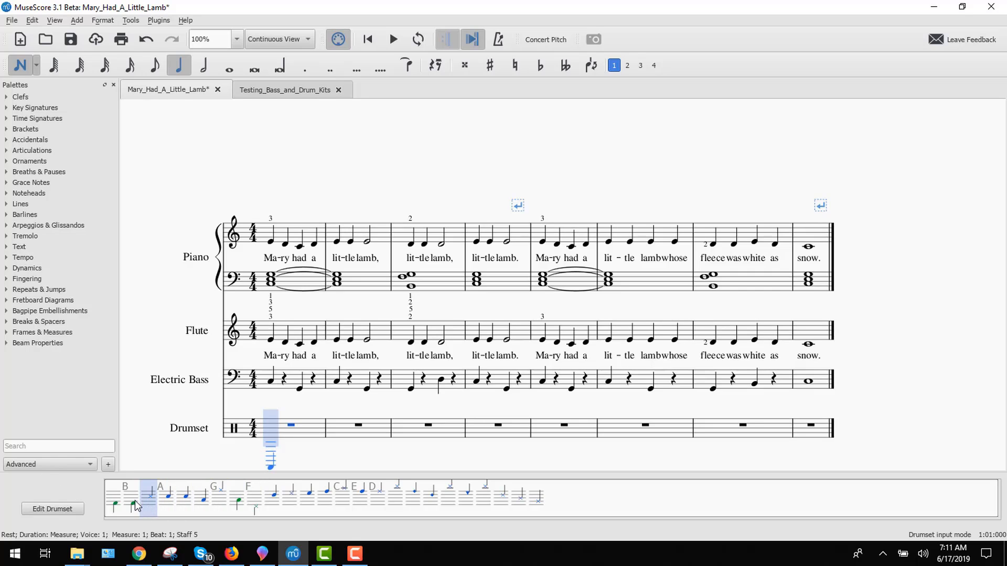
{"action": "left_click", "coordinate": [271, 425]}
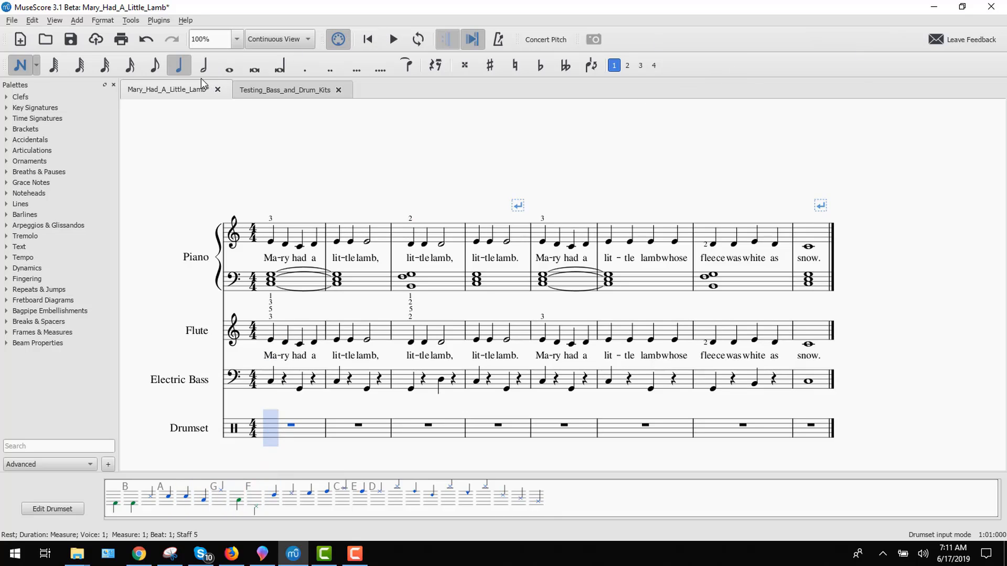
{"action": "left_click", "coordinate": [284, 89]}
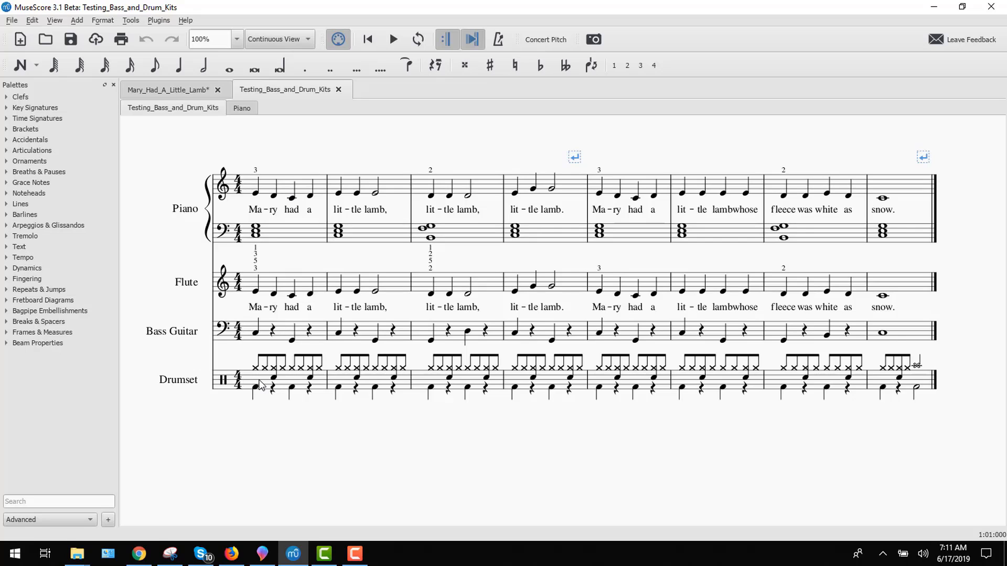
Study the reference score's first drum measure, then return to the Mary Had A Little Lamb score
{"action": "left_click", "coordinate": [260, 384]}
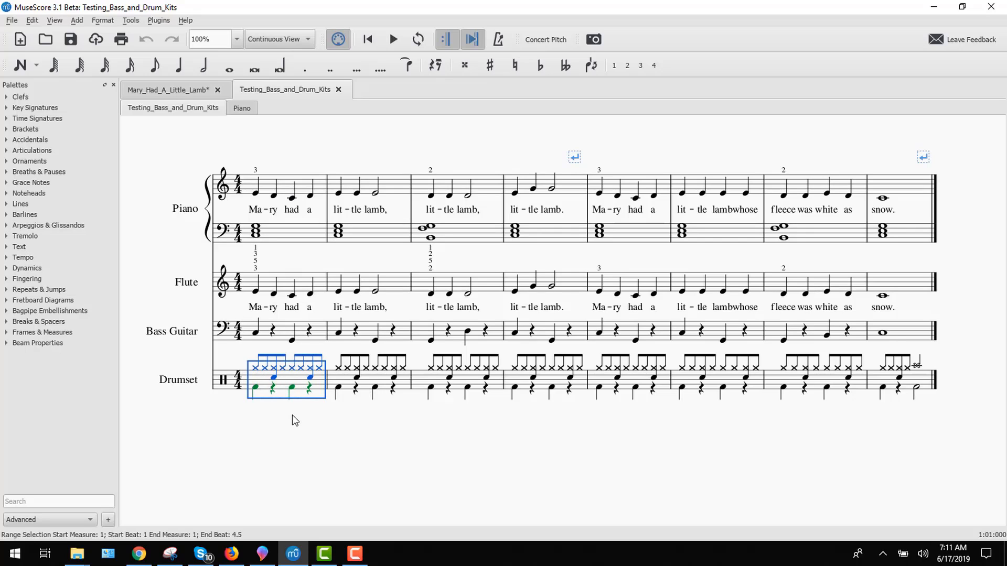
{"action": "mouse_move", "coordinate": [257, 394]}
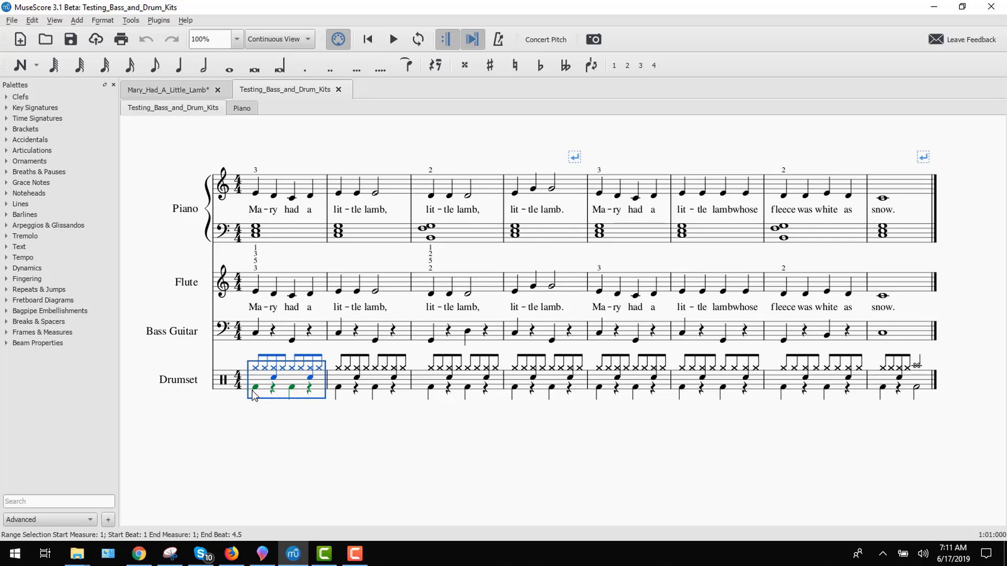
{"action": "mouse_move", "coordinate": [290, 393]}
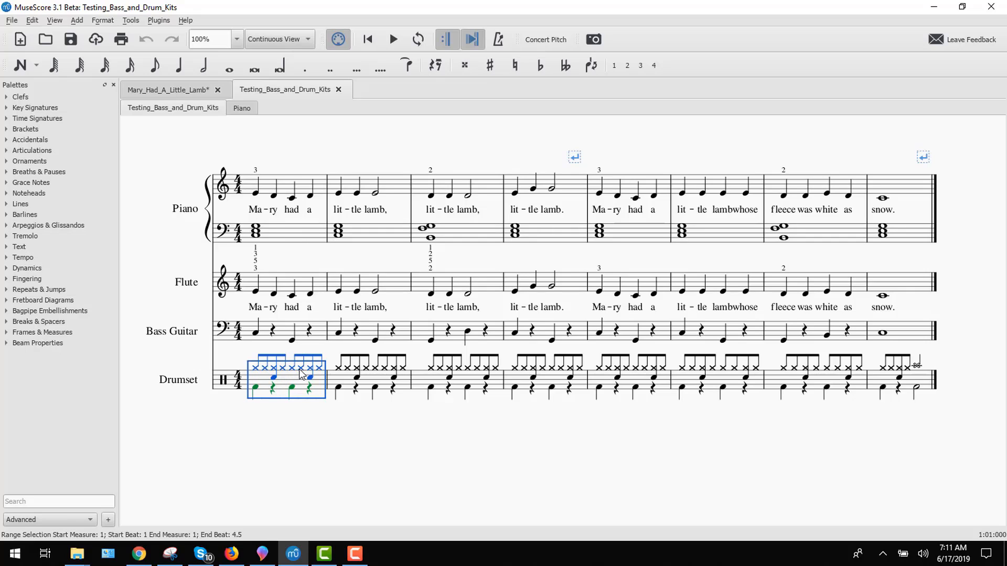
{"action": "mouse_move", "coordinate": [325, 375]}
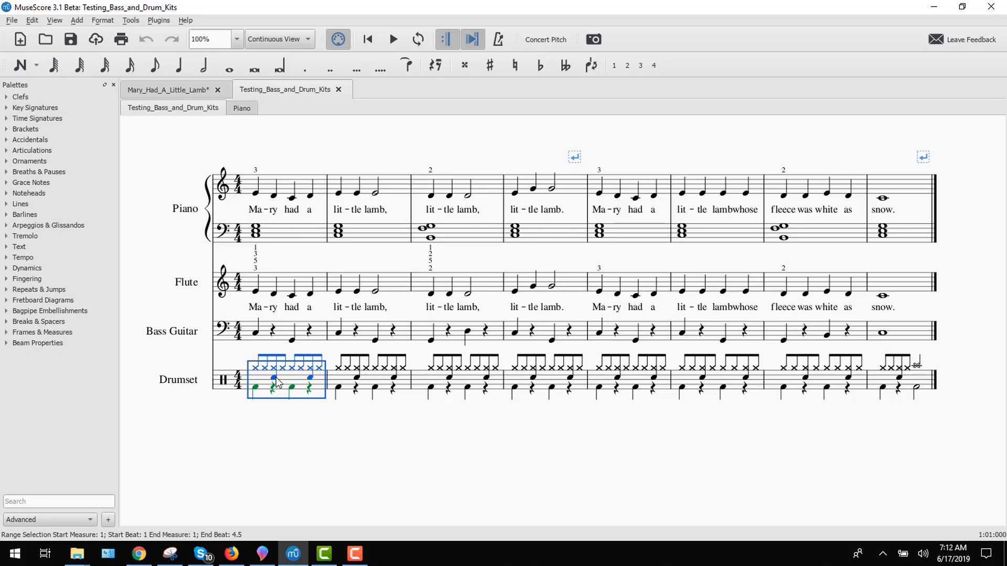
{"action": "mouse_move", "coordinate": [282, 390]}
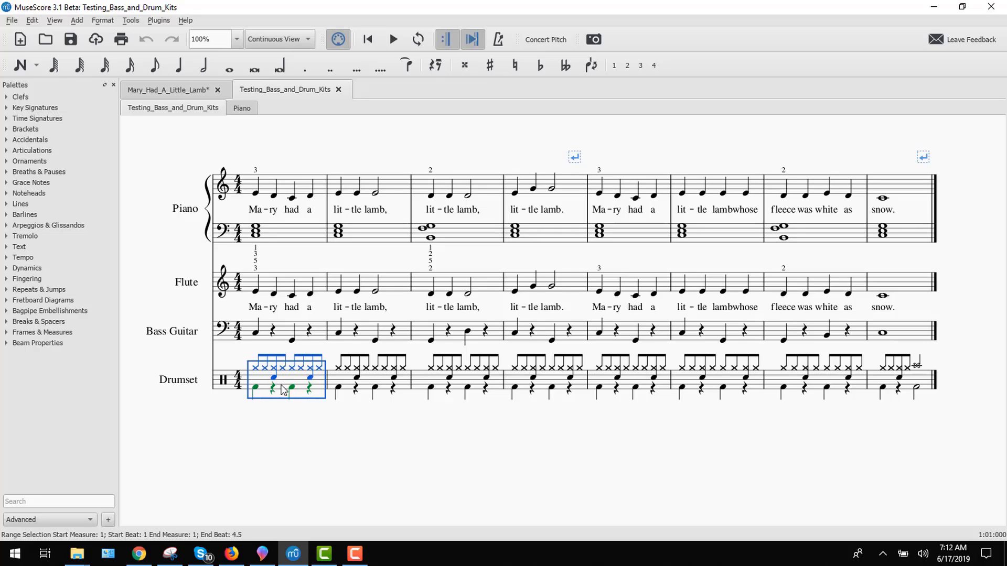
{"action": "mouse_move", "coordinate": [257, 372]}
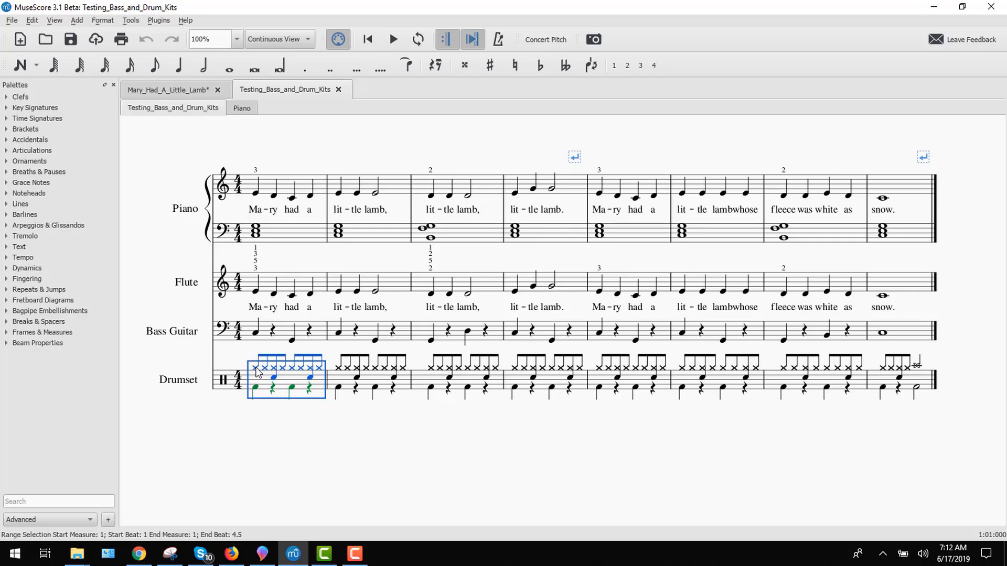
{"action": "mouse_move", "coordinate": [326, 373]}
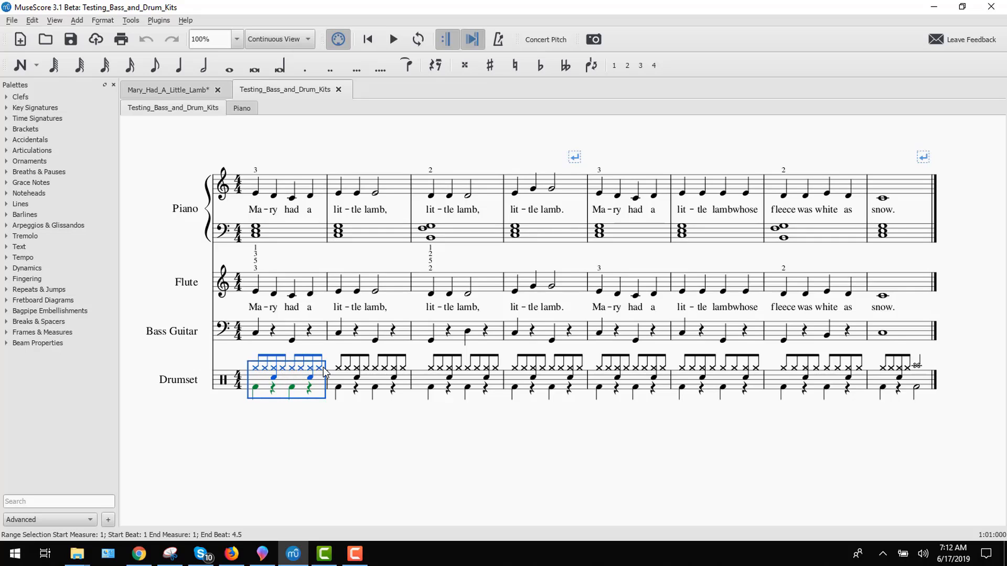
{"action": "mouse_move", "coordinate": [289, 379]}
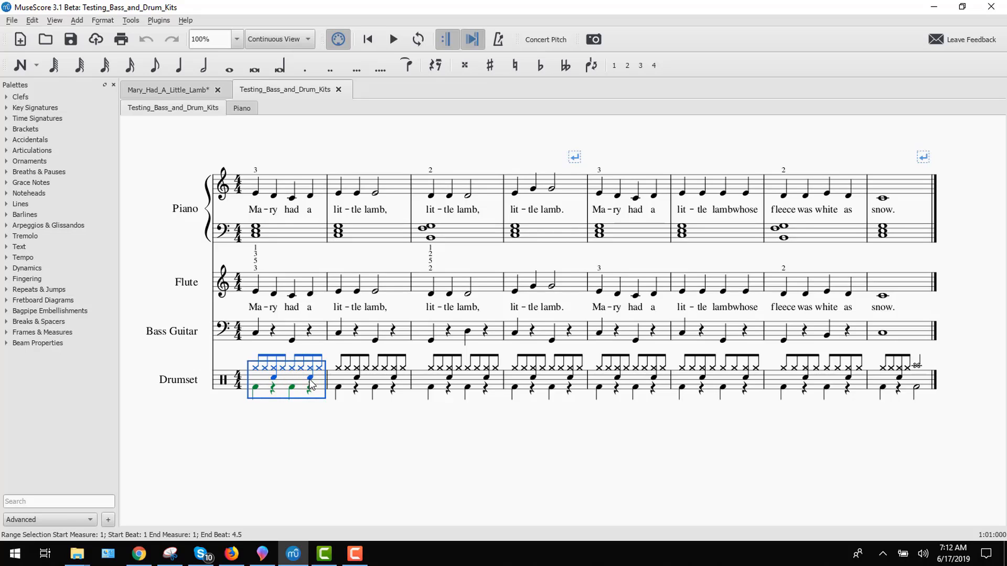
{"action": "mouse_move", "coordinate": [254, 93]}
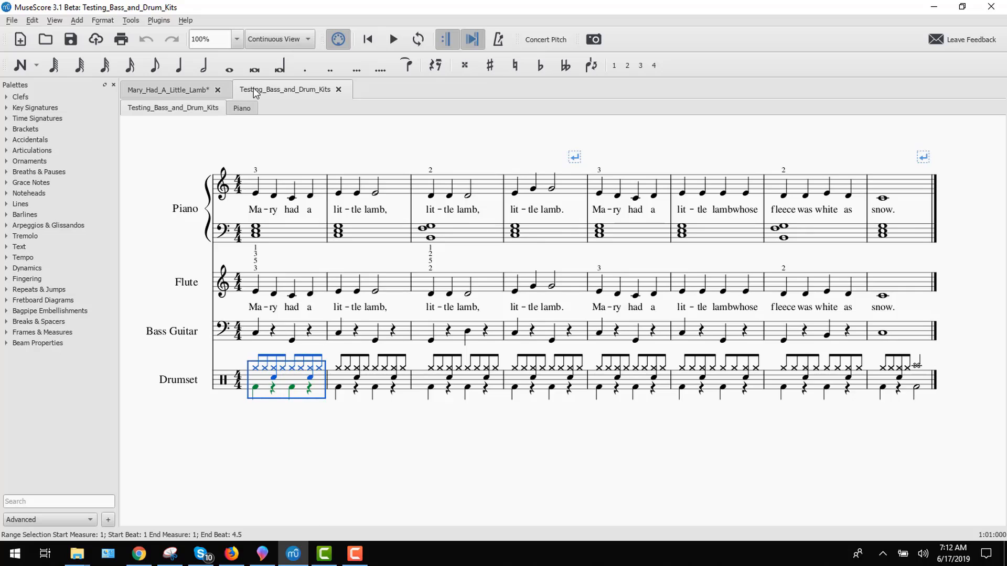
{"action": "left_click", "coordinate": [168, 89]}
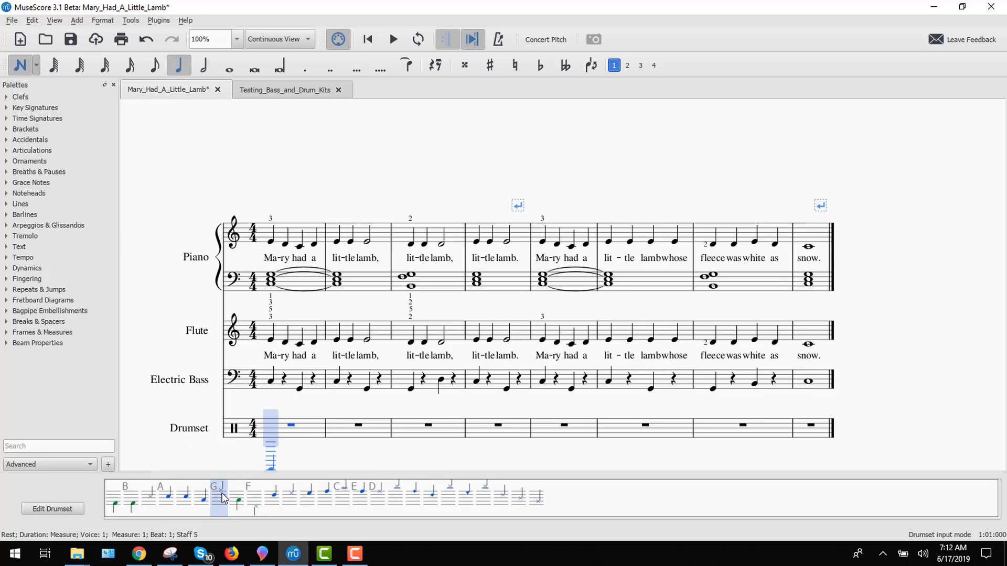
Enter eight closed hi-hat eighth notes in the first Drumset measure
{"action": "left_click", "coordinate": [219, 495]}
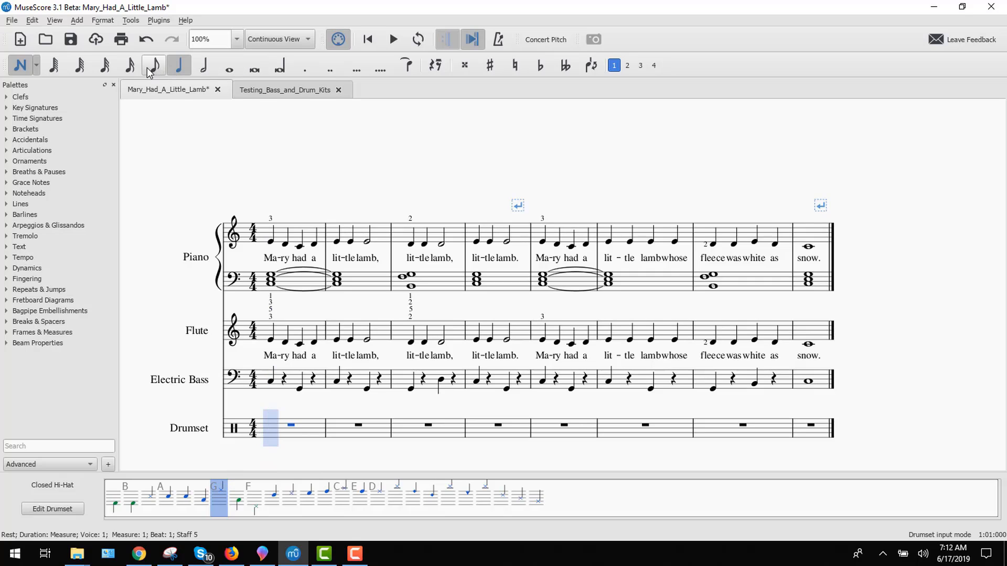
{"action": "left_click", "coordinate": [178, 65]}
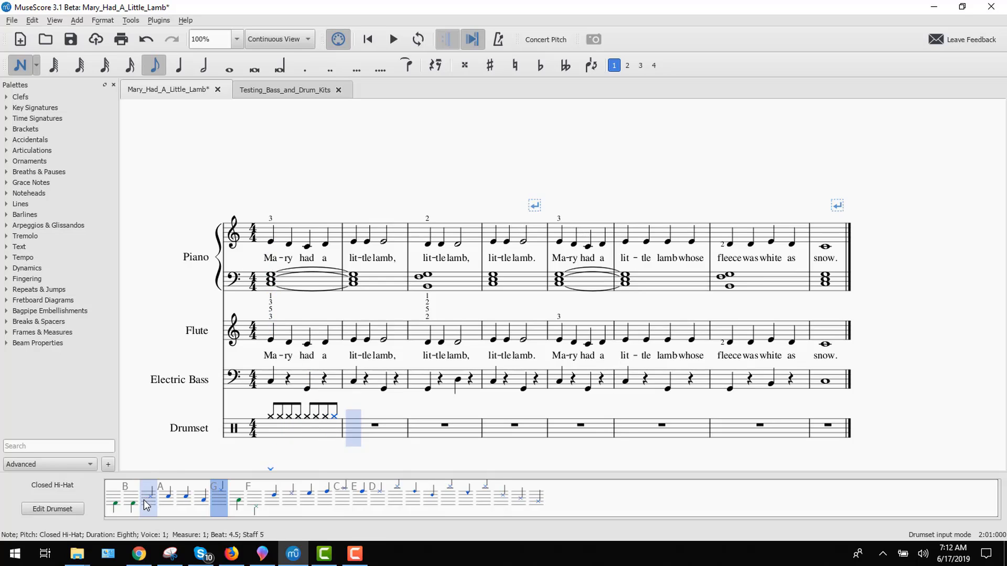
{"action": "mouse_move", "coordinate": [171, 500]}
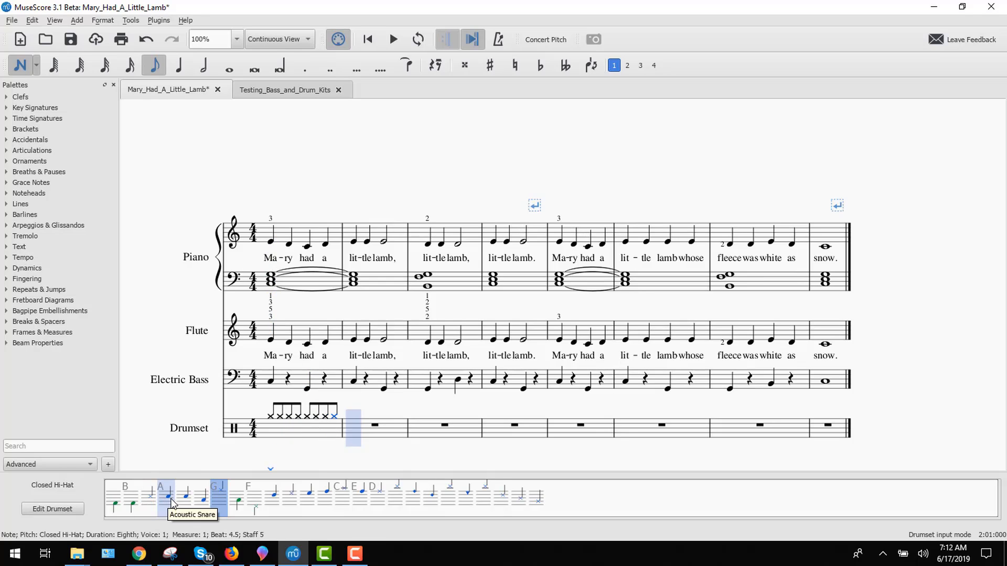
{"action": "mouse_move", "coordinate": [188, 499]}
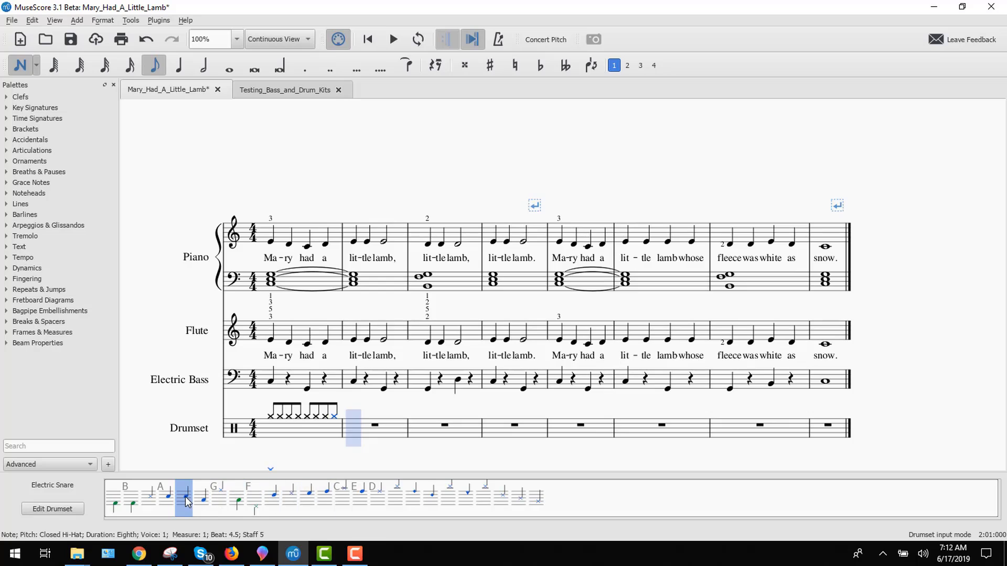
{"action": "mouse_move", "coordinate": [186, 501]}
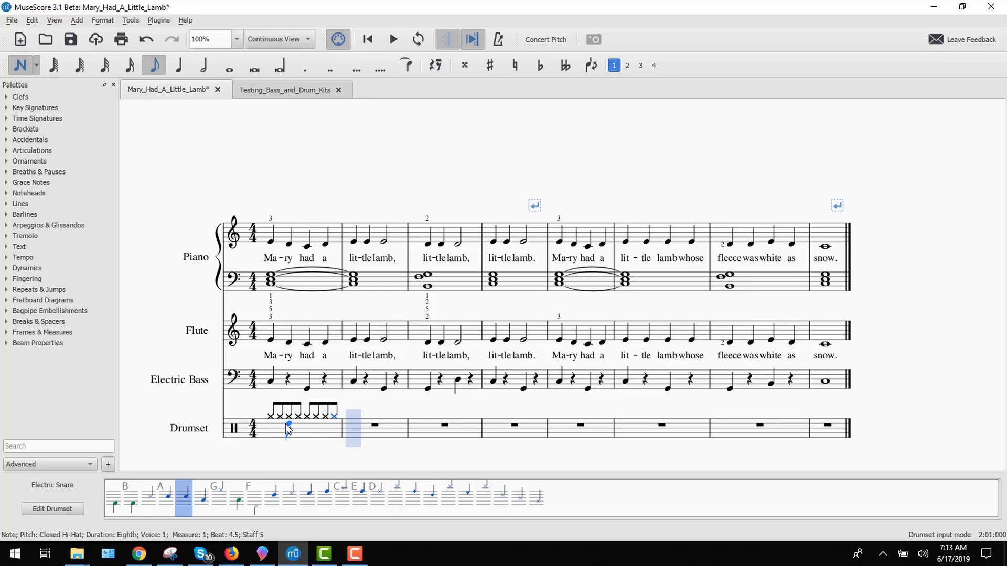
Add Electric Snare hits on beats 2 and 4 of the first Drumset measure
{"action": "left_click", "coordinate": [290, 429]}
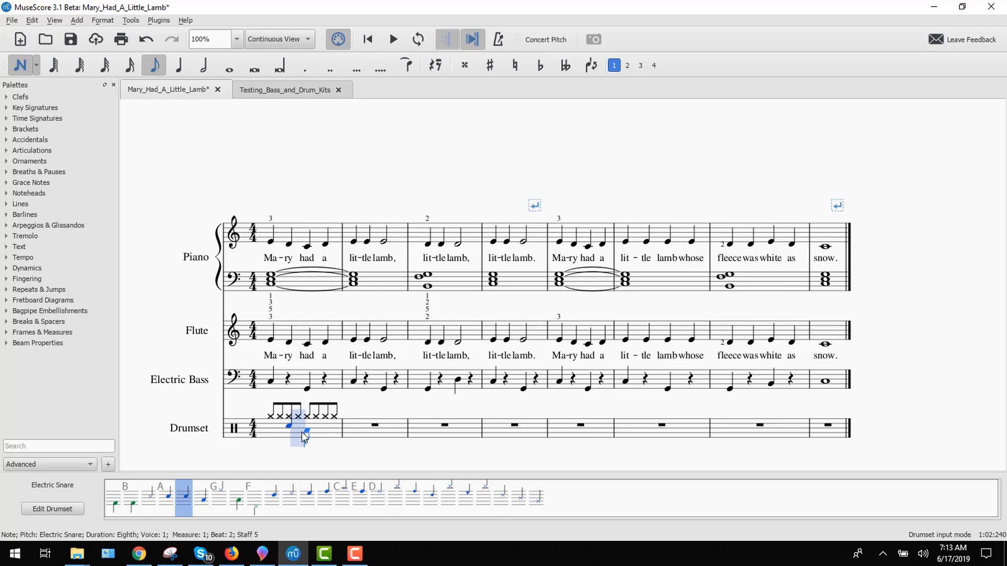
{"action": "left_click", "coordinate": [327, 423]}
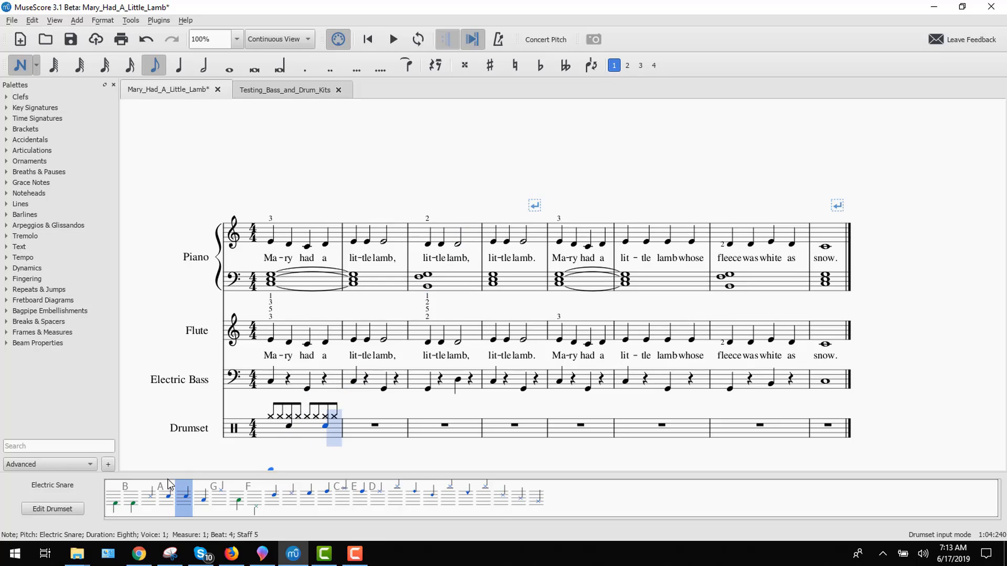
{"action": "mouse_move", "coordinate": [154, 498]}
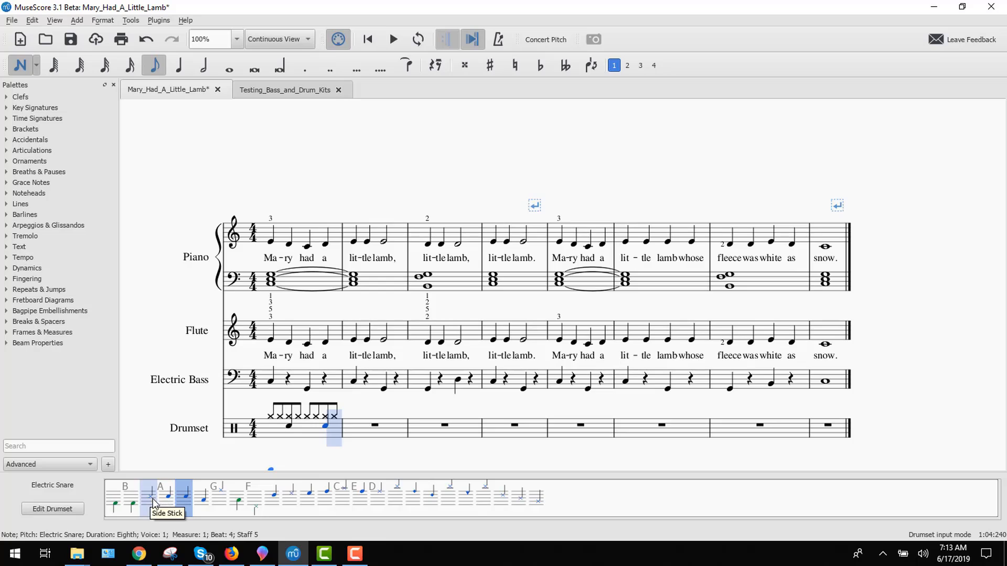
{"action": "mouse_move", "coordinate": [133, 503]}
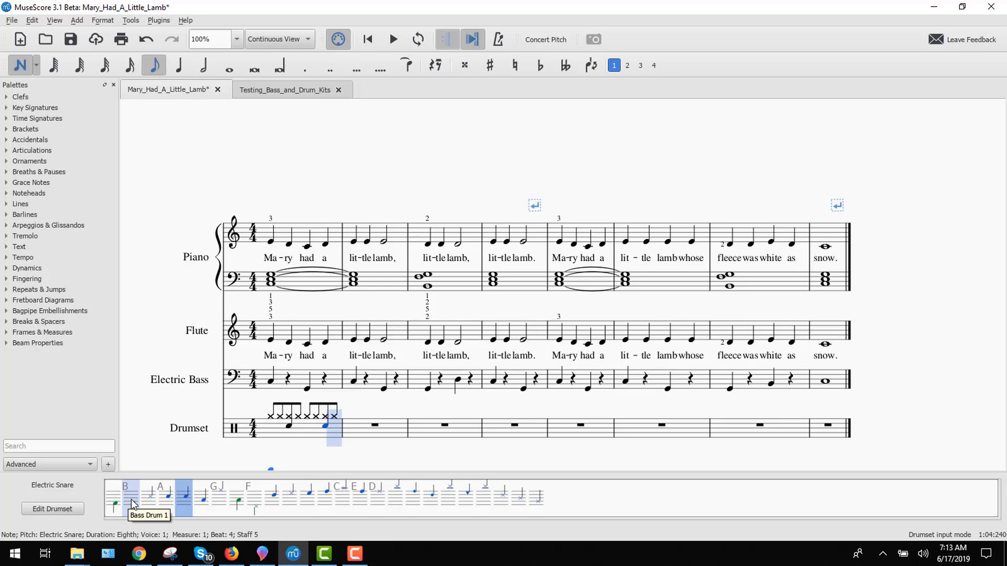
Add Bass Drum 1 quarter notes in voice 2 on beats 1 and 3
{"action": "left_click", "coordinate": [628, 65]}
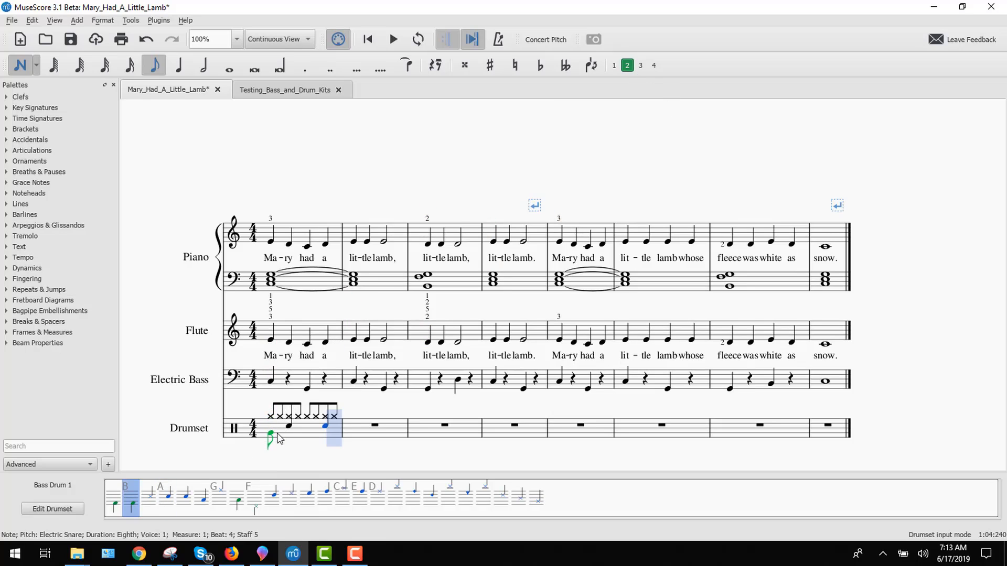
{"action": "left_click", "coordinate": [178, 65]}
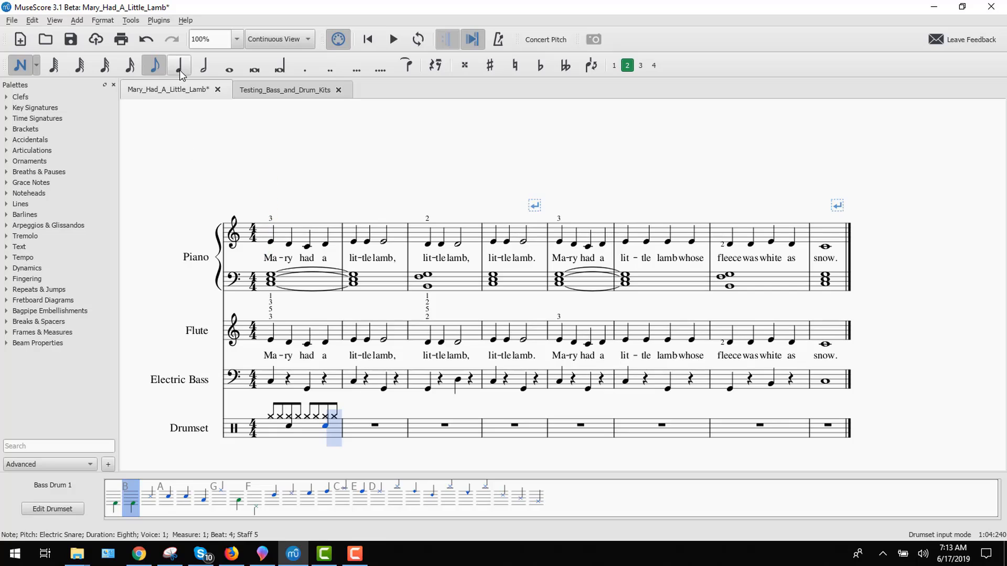
{"action": "left_click", "coordinate": [178, 65]}
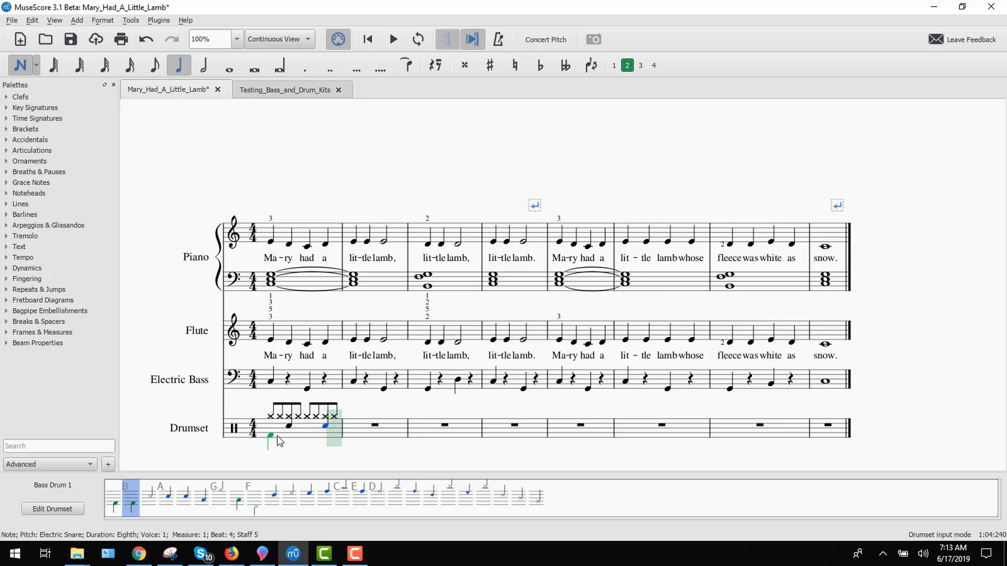
{"action": "left_click", "coordinate": [290, 437]}
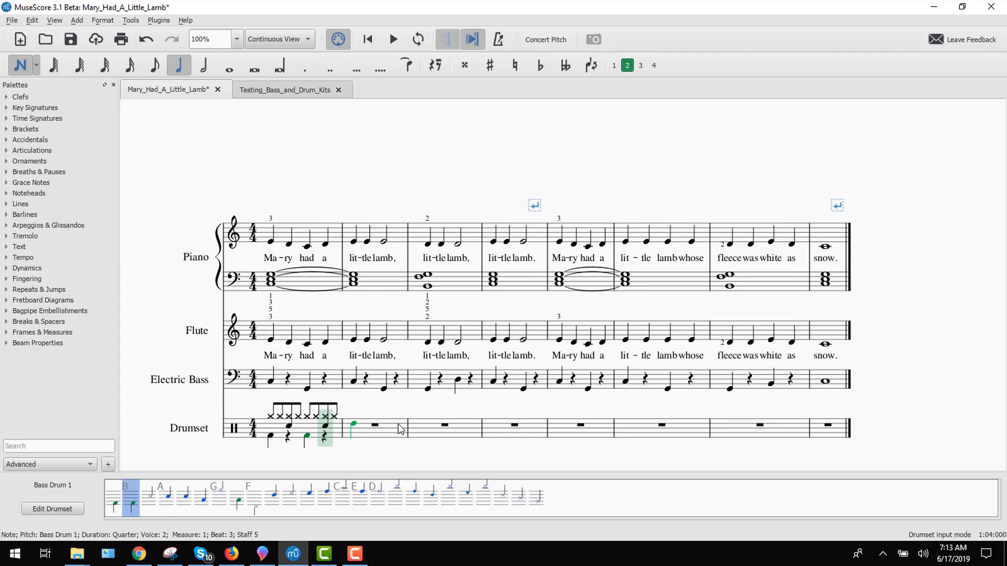
{"action": "left_click", "coordinate": [284, 89]}
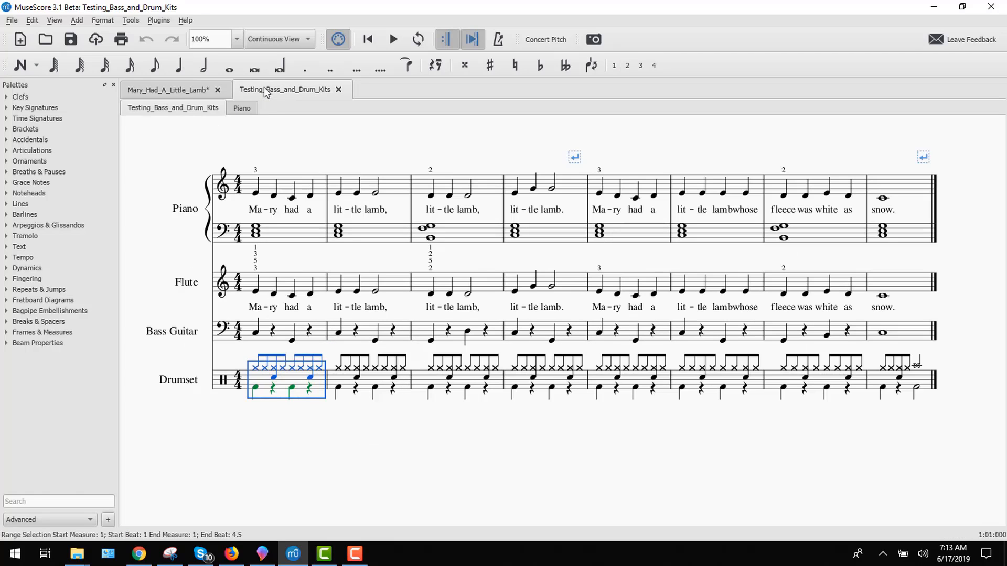
{"action": "mouse_move", "coordinate": [347, 383]}
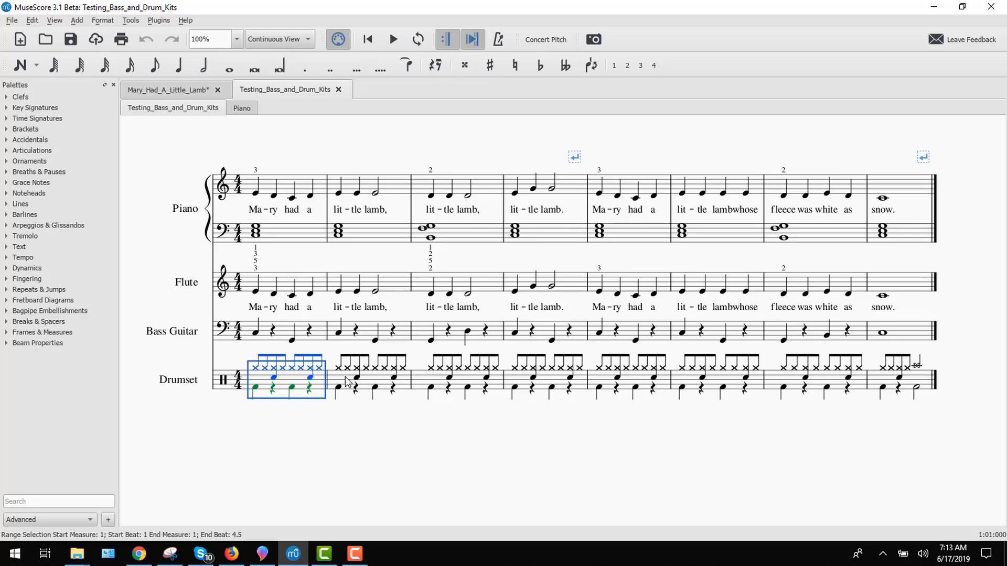
{"action": "mouse_move", "coordinate": [814, 377]}
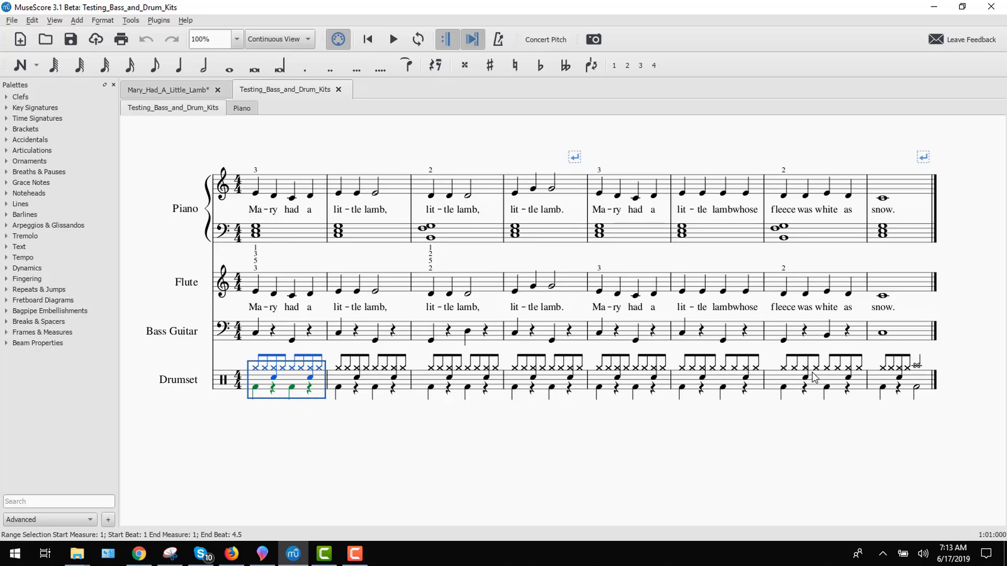
{"action": "mouse_move", "coordinate": [920, 374]}
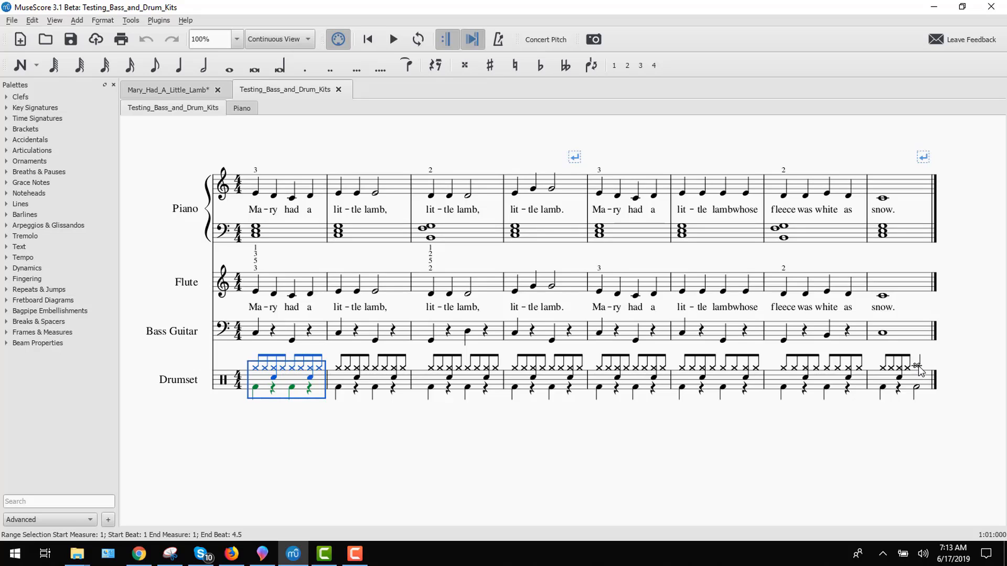
{"action": "mouse_move", "coordinate": [921, 394]}
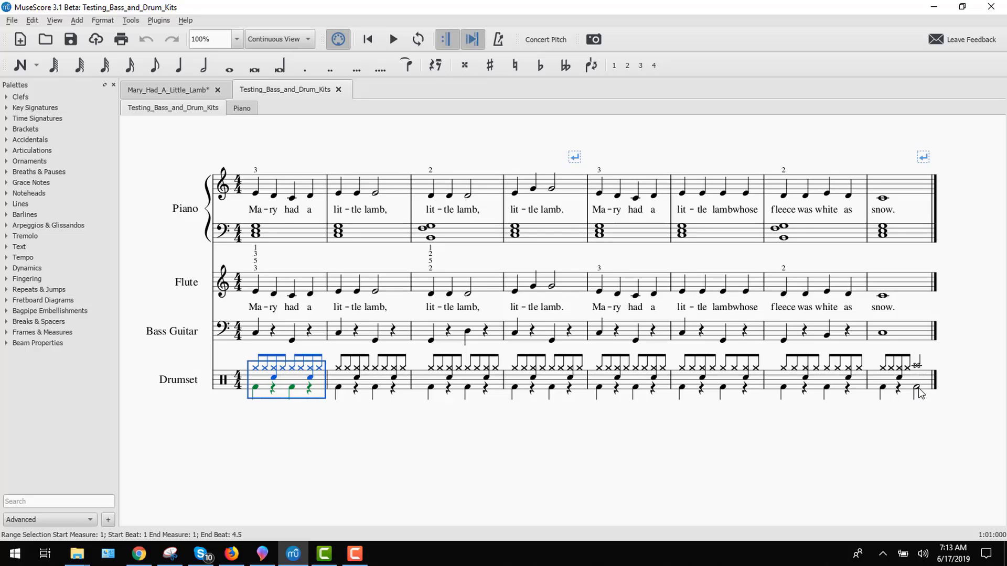
{"action": "mouse_move", "coordinate": [151, 512]}
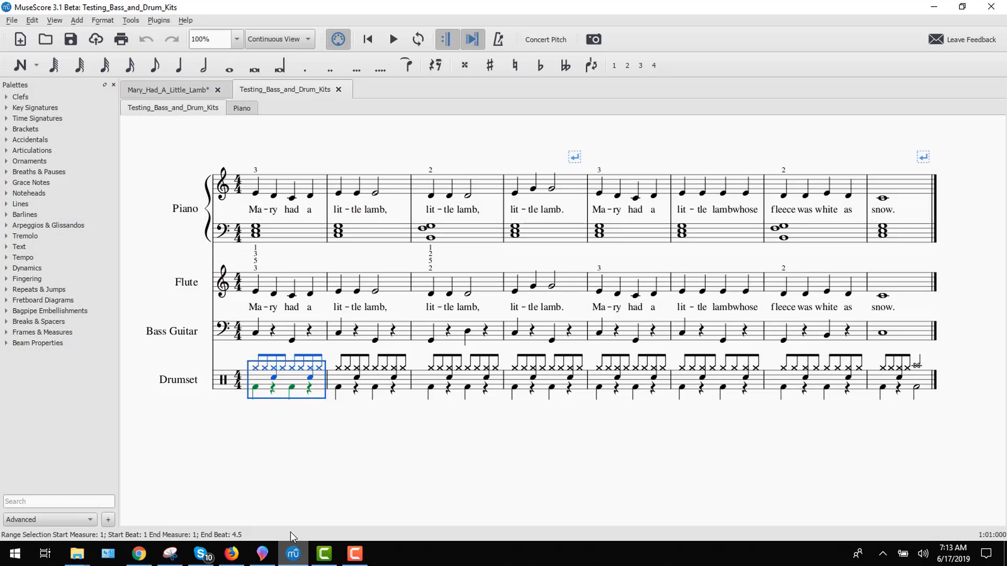
{"action": "mouse_move", "coordinate": [339, 87]}
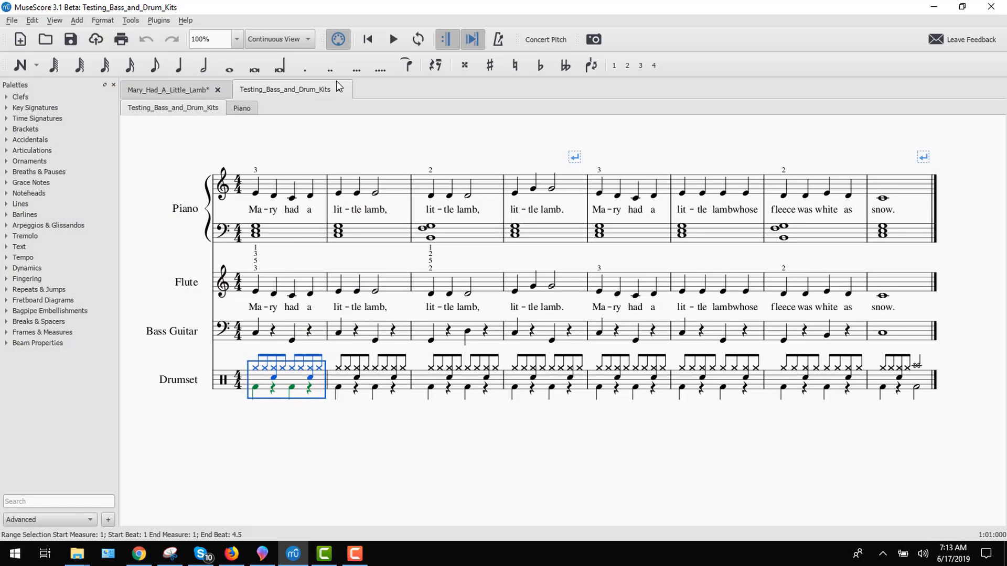
Return to the Mary_Had_A_Little_Lamb score, leave note input and select the drum beat measure
{"action": "left_click", "coordinate": [167, 89]}
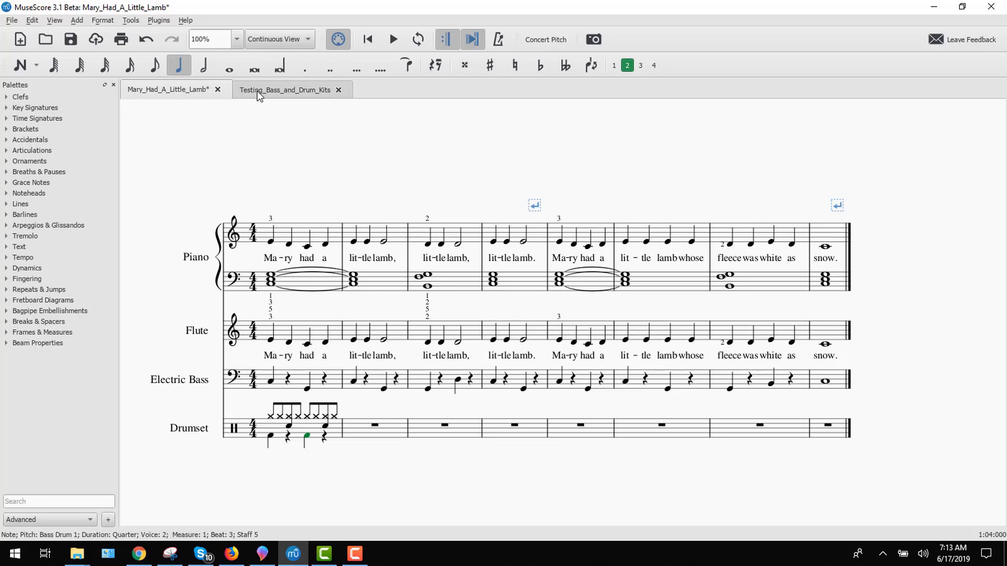
{"action": "mouse_move", "coordinate": [77, 148]}
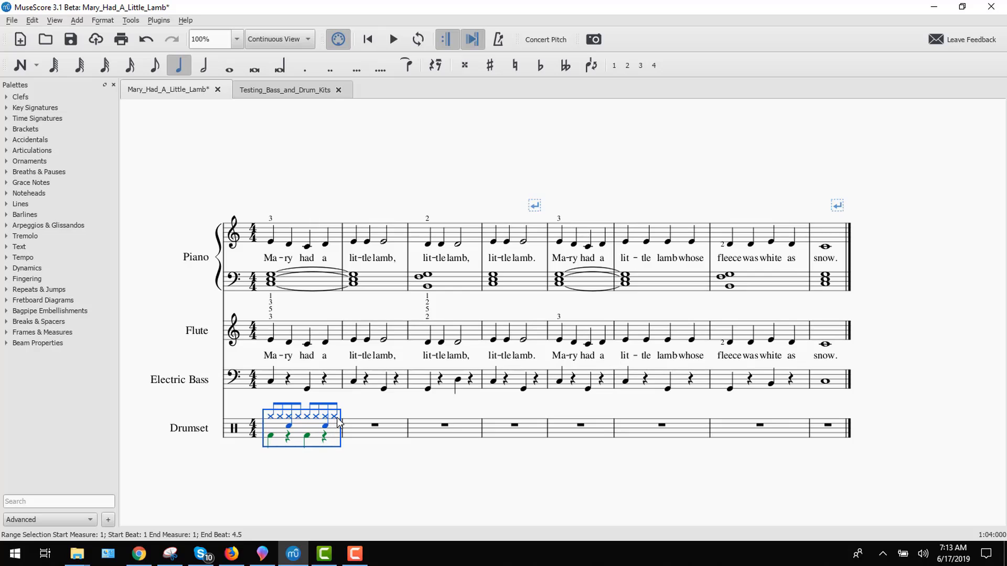
{"action": "left_click", "coordinate": [333, 415]}
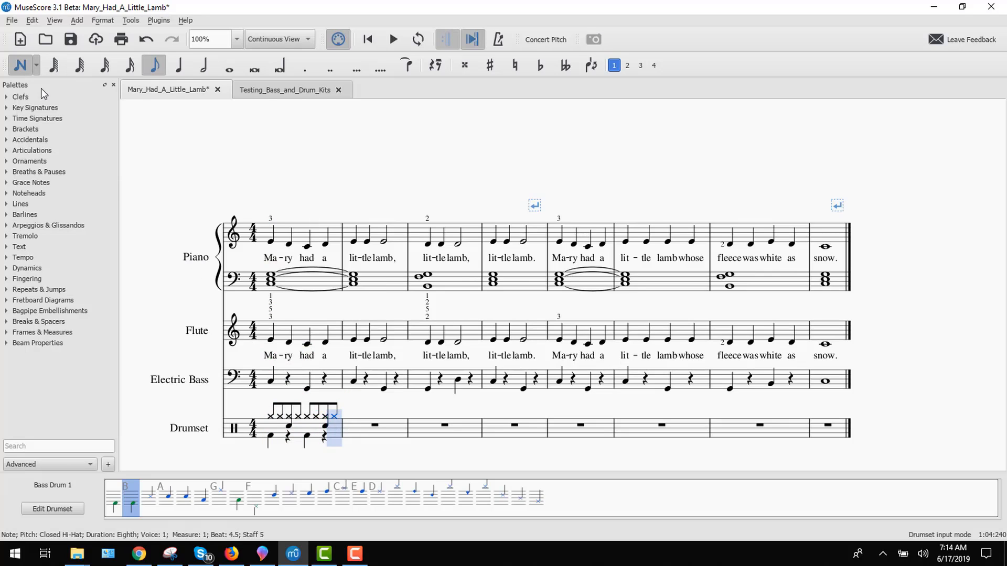
{"action": "left_click", "coordinate": [20, 65]}
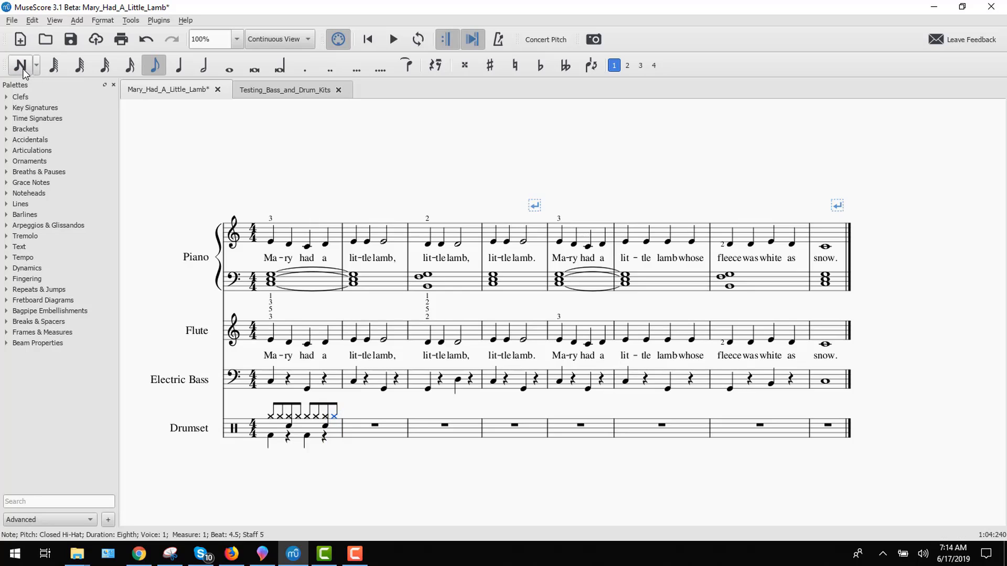
{"action": "mouse_move", "coordinate": [40, 92]}
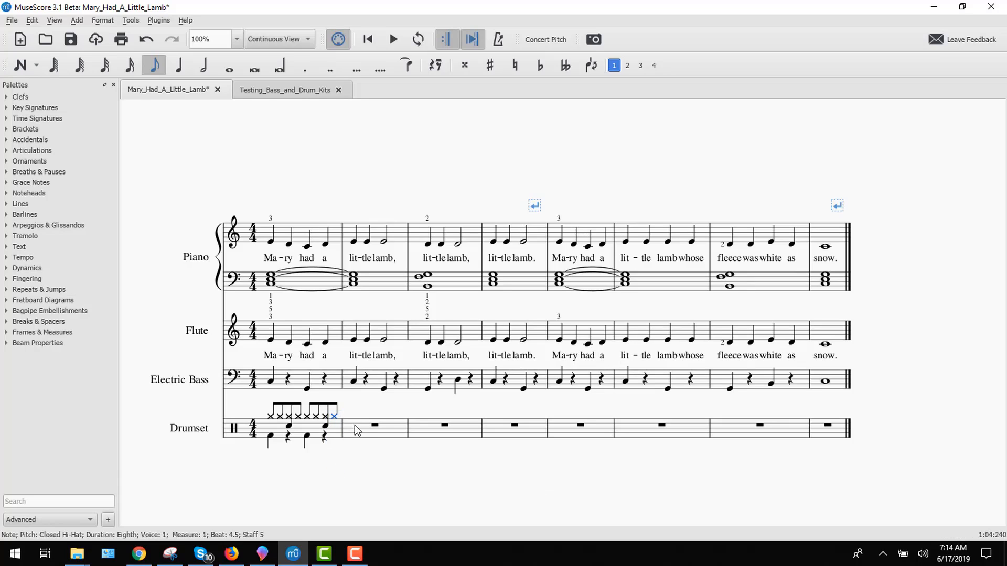
{"action": "left_click", "coordinate": [300, 427]}
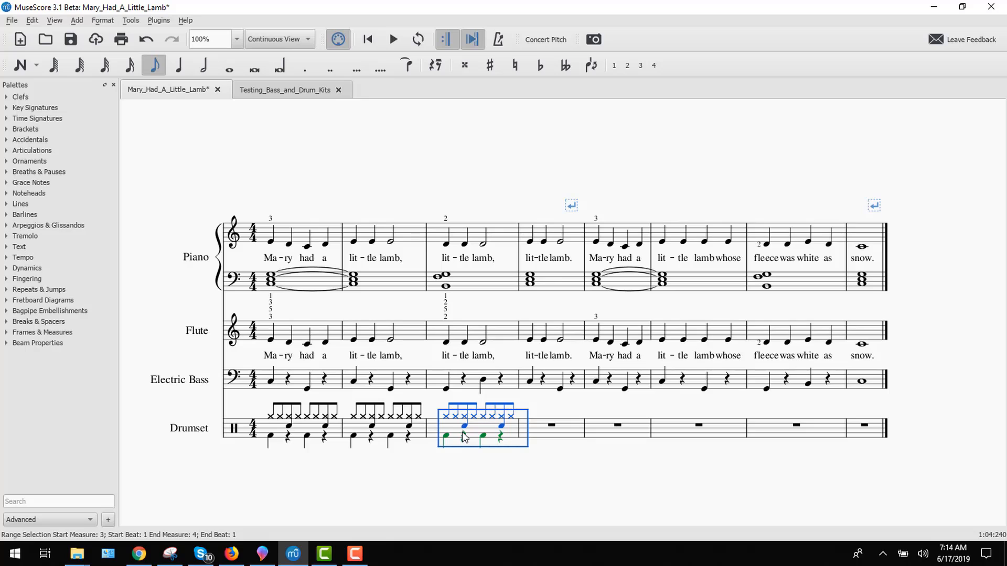
{"action": "mouse_move", "coordinate": [549, 442]}
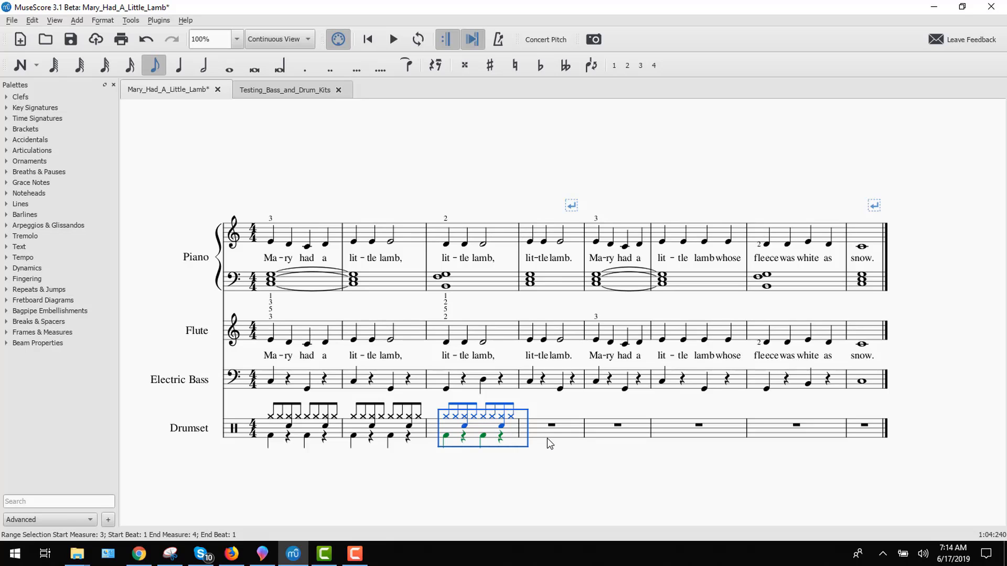
Repeat the drum beat measure across the Drumset staff through measure seven
{"action": "key", "text": "Right"}
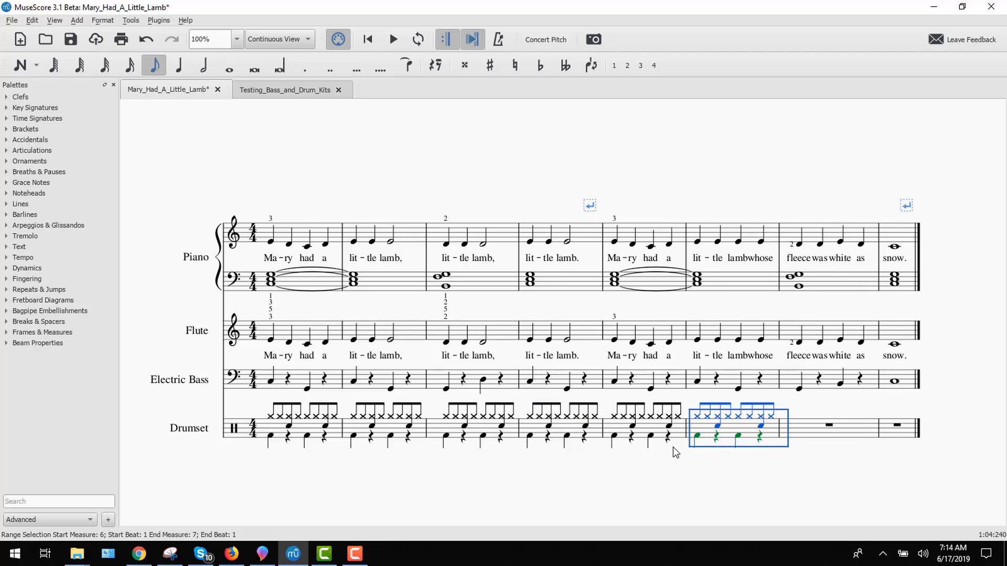
{"action": "key", "text": "Right"}
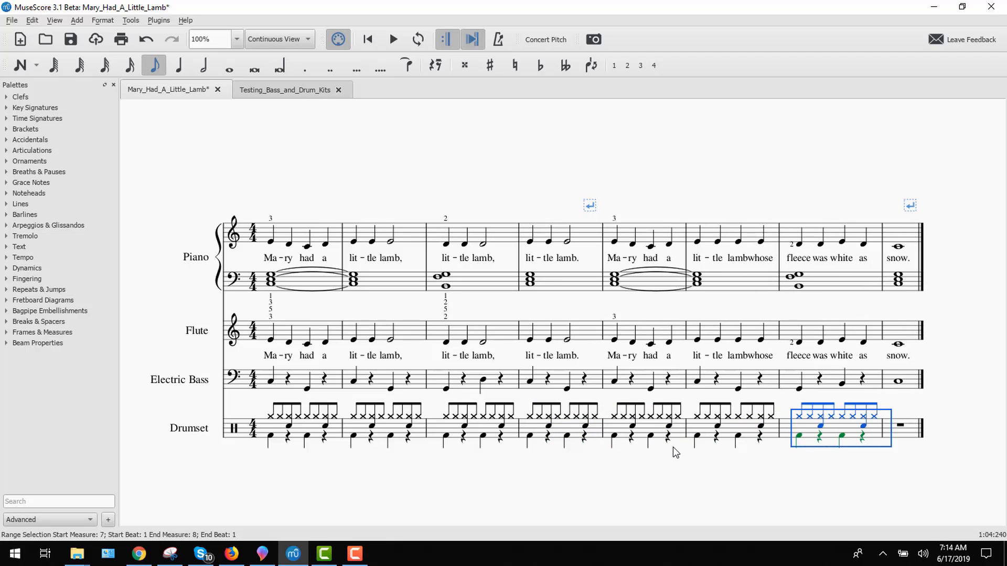
{"action": "mouse_move", "coordinate": [826, 426]}
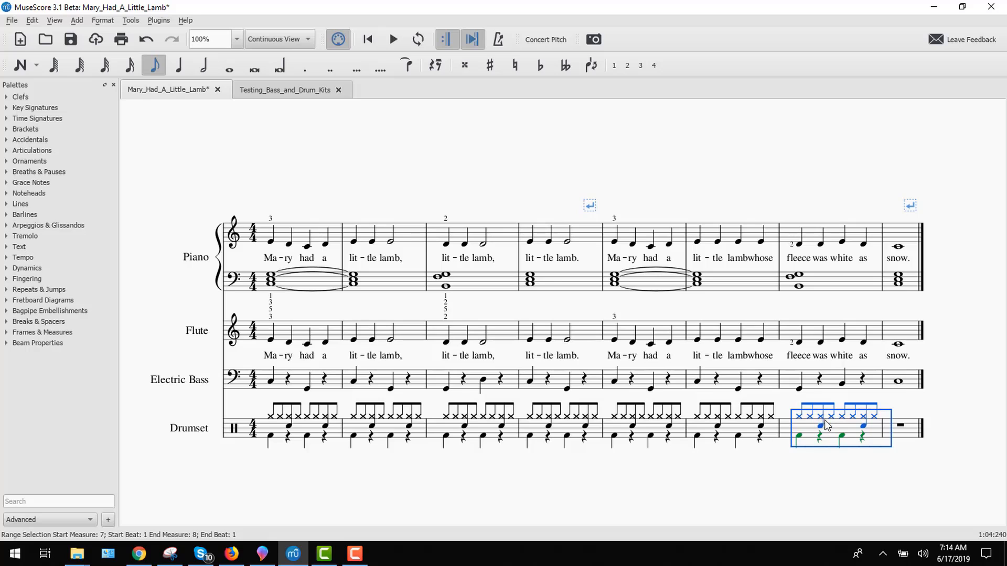
After glancing at the reference score, repeat the beat into measure 8 and re-enter note input
{"action": "left_click", "coordinate": [284, 90]}
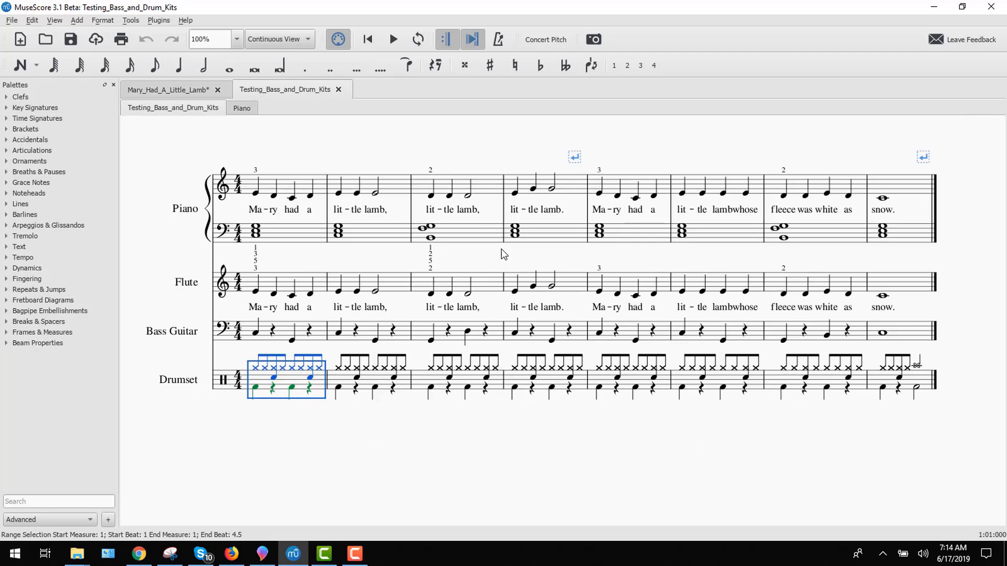
{"action": "mouse_move", "coordinate": [927, 386]}
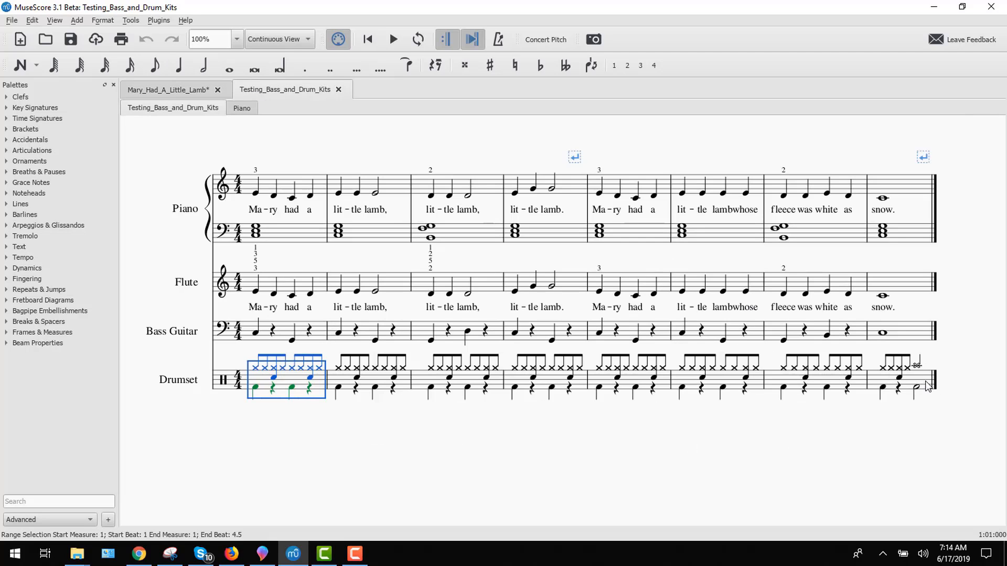
{"action": "left_click", "coordinate": [166, 89]}
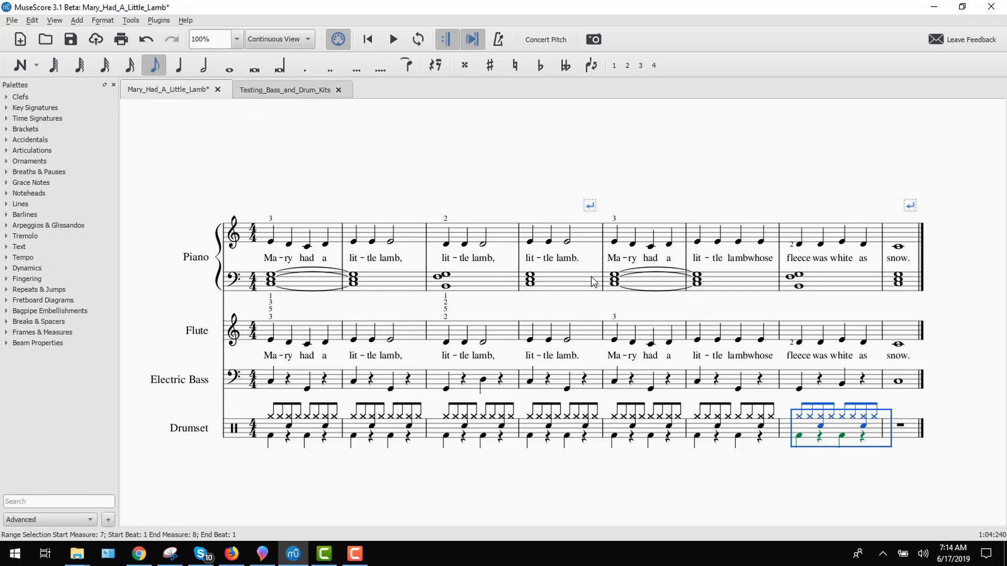
{"action": "left_click", "coordinate": [928, 427]}
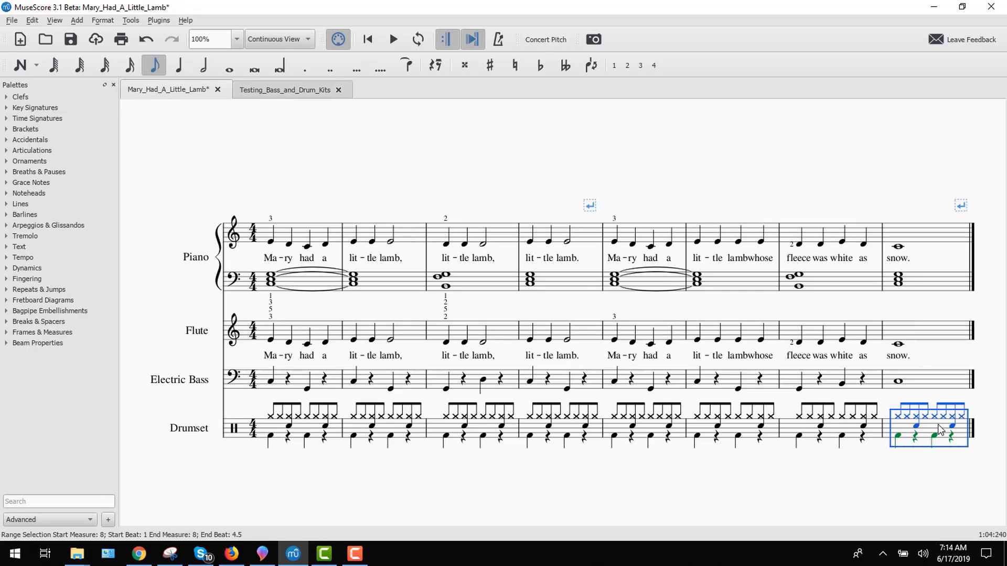
{"action": "left_click", "coordinate": [53, 65]}
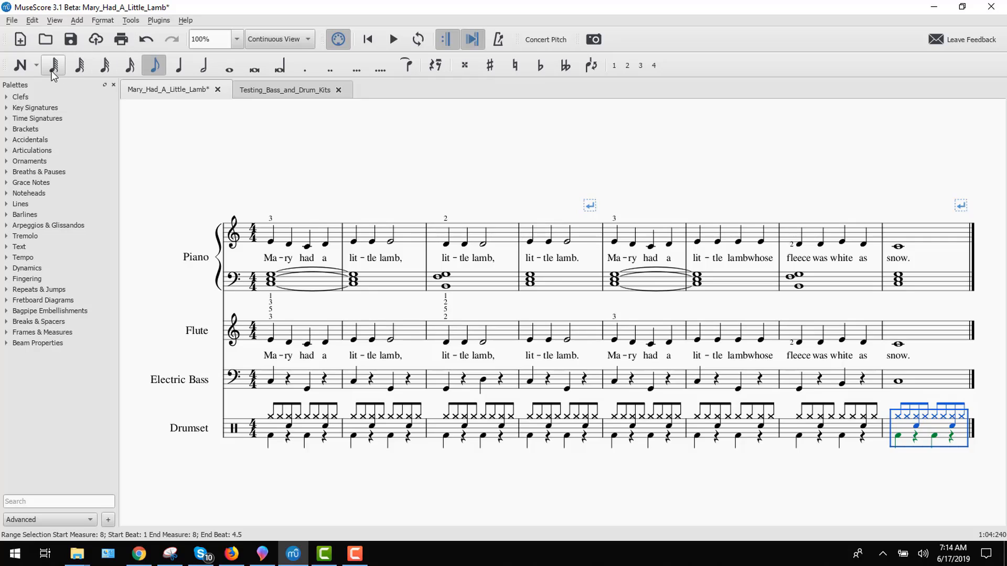
{"action": "mouse_move", "coordinate": [891, 434]}
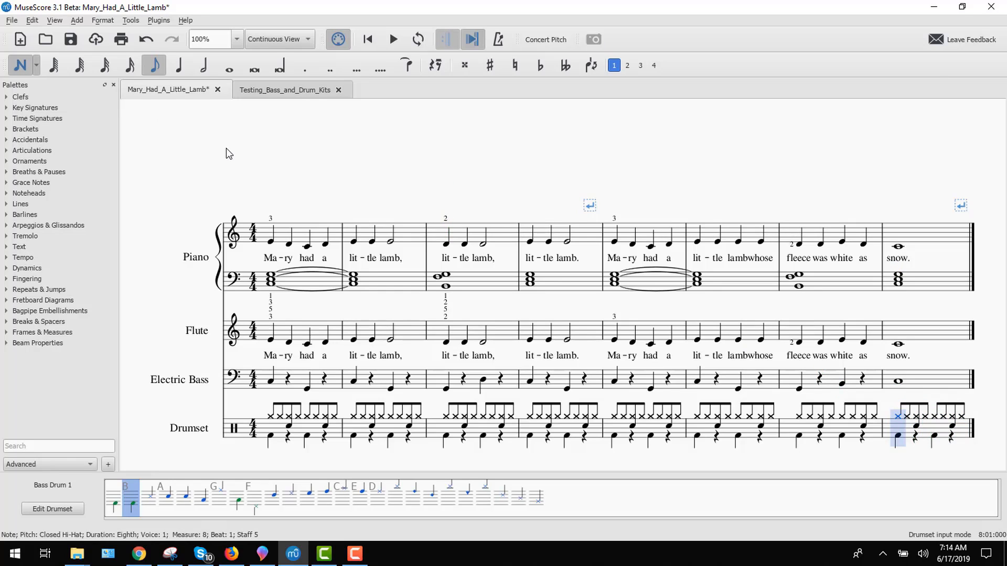
Turn the beat 3 and 4 hi-hats of measure 8 into rests
{"action": "left_click", "coordinate": [448, 39]}
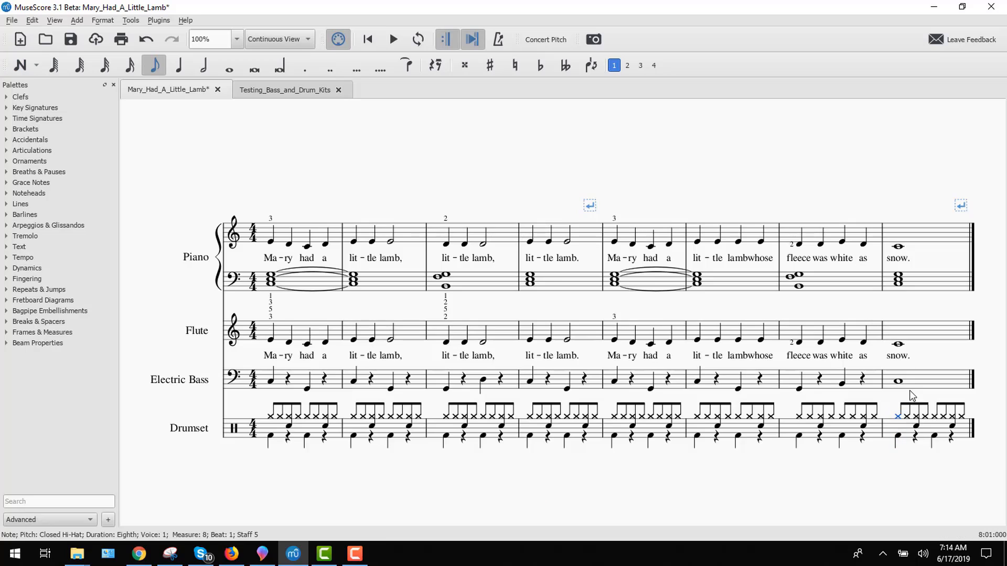
{"action": "left_click", "coordinate": [936, 416]}
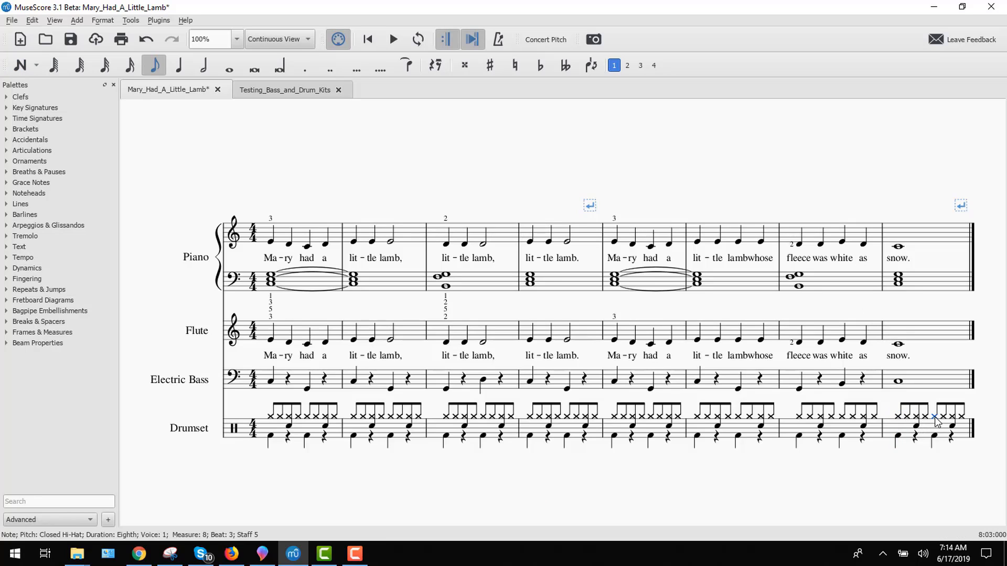
{"action": "left_click", "coordinate": [434, 65]}
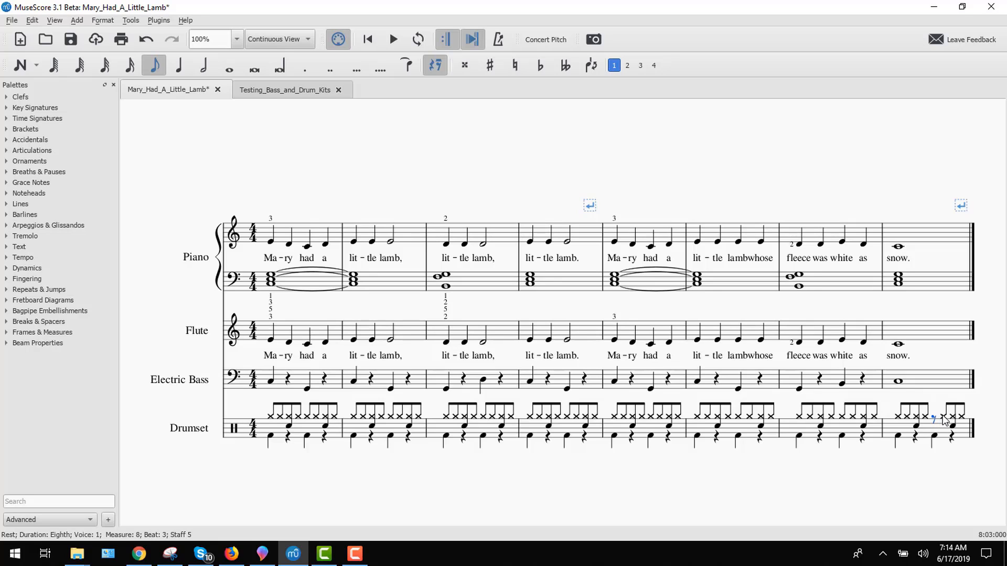
{"action": "left_click", "coordinate": [952, 414]}
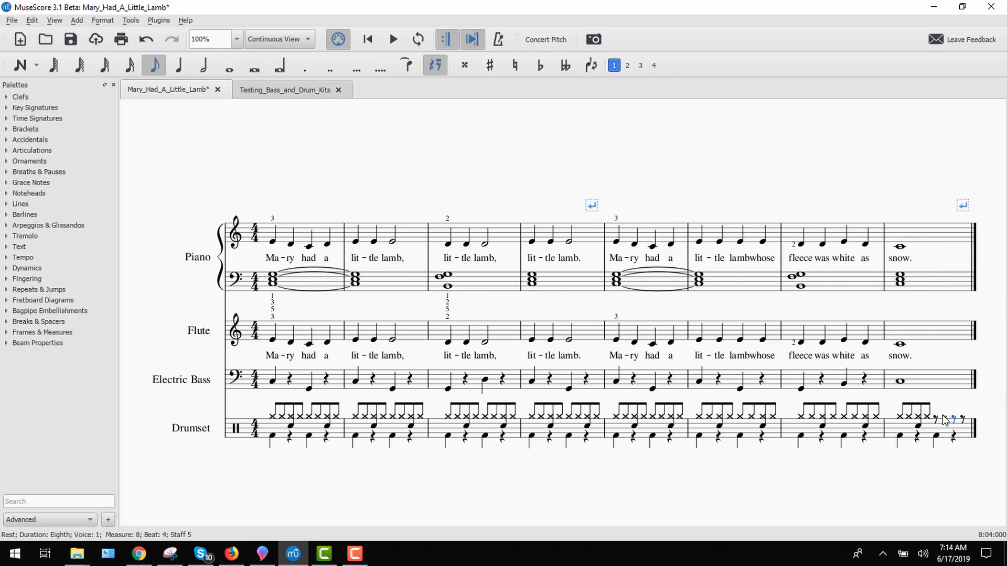
{"action": "mouse_move", "coordinate": [940, 423]}
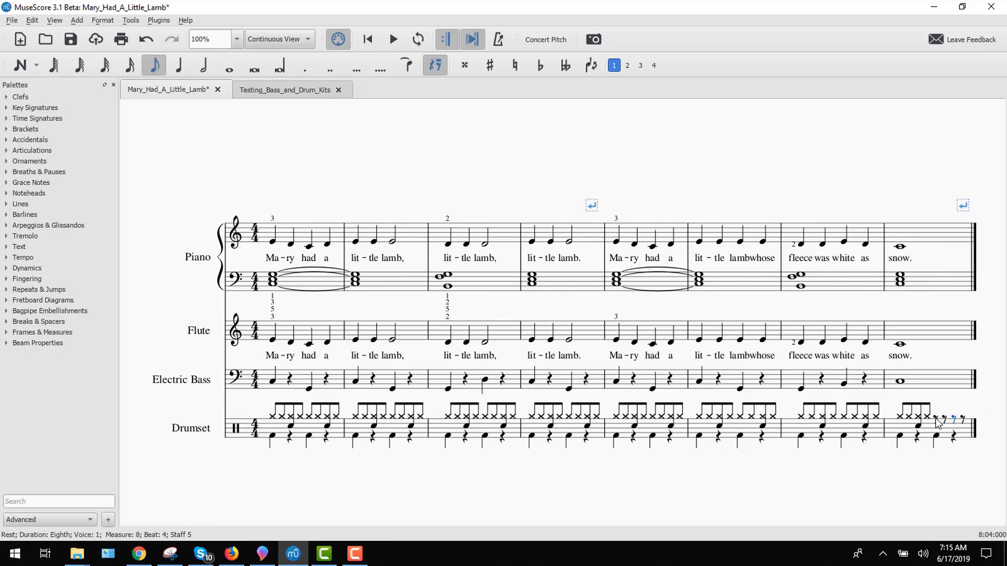
Merge those rests into a single half rest on beat 3
{"action": "left_click", "coordinate": [935, 420]}
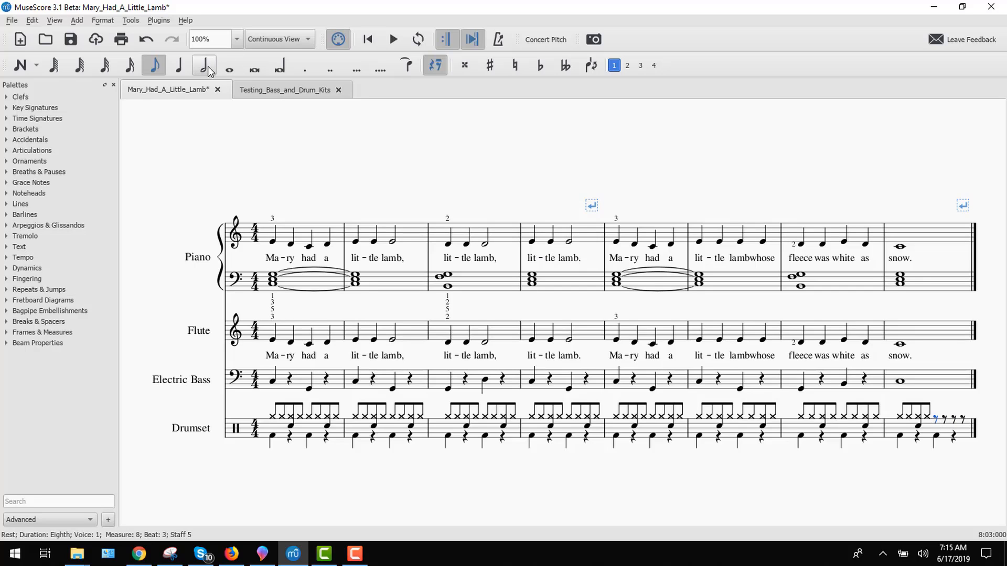
{"action": "left_click", "coordinate": [204, 65]}
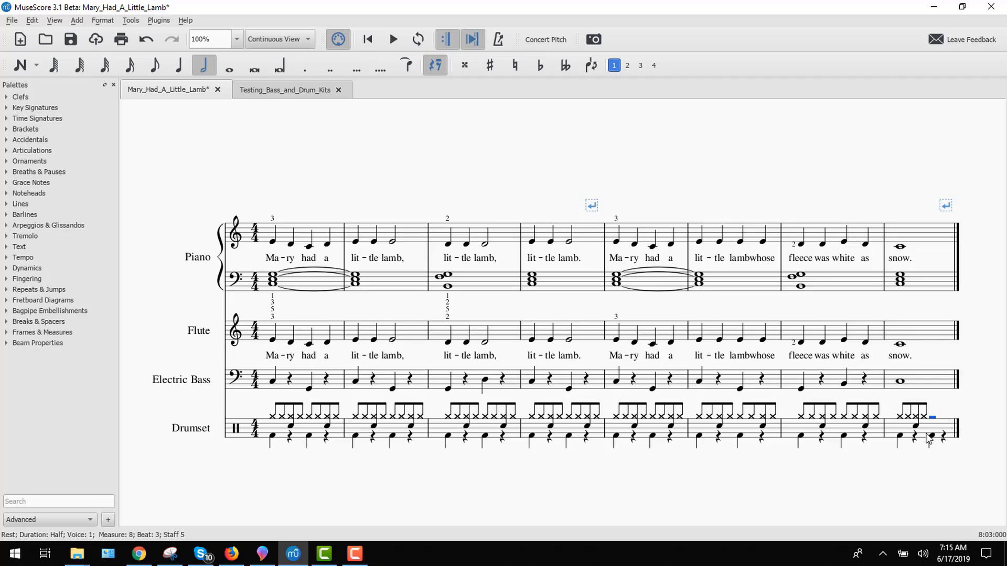
{"action": "mouse_move", "coordinate": [936, 440]}
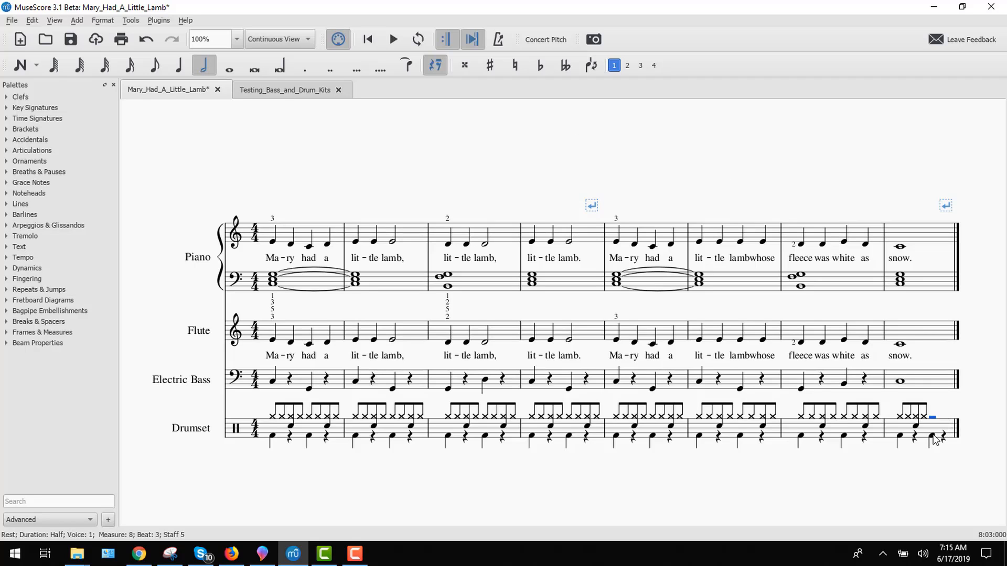
{"action": "mouse_move", "coordinate": [187, 81]}
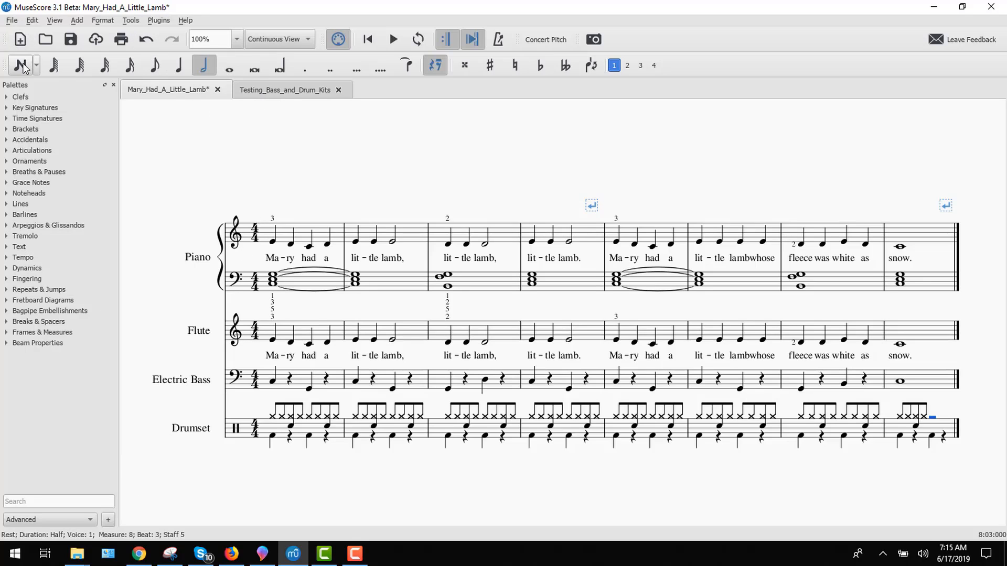
Enter a Crash Cymbal 1 hit on beat 3 of measure 8
{"action": "left_click", "coordinate": [20, 65]}
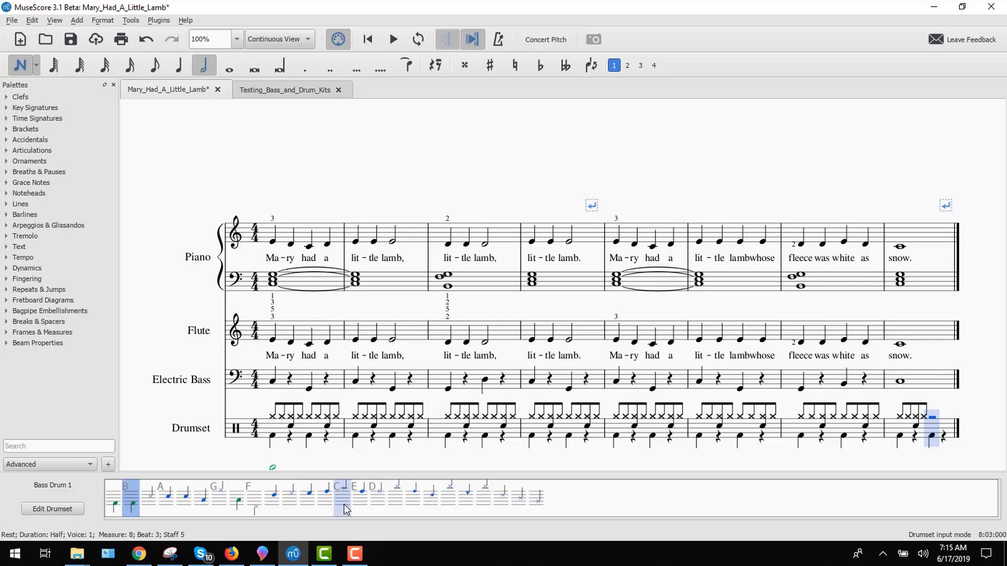
{"action": "mouse_move", "coordinate": [347, 496]}
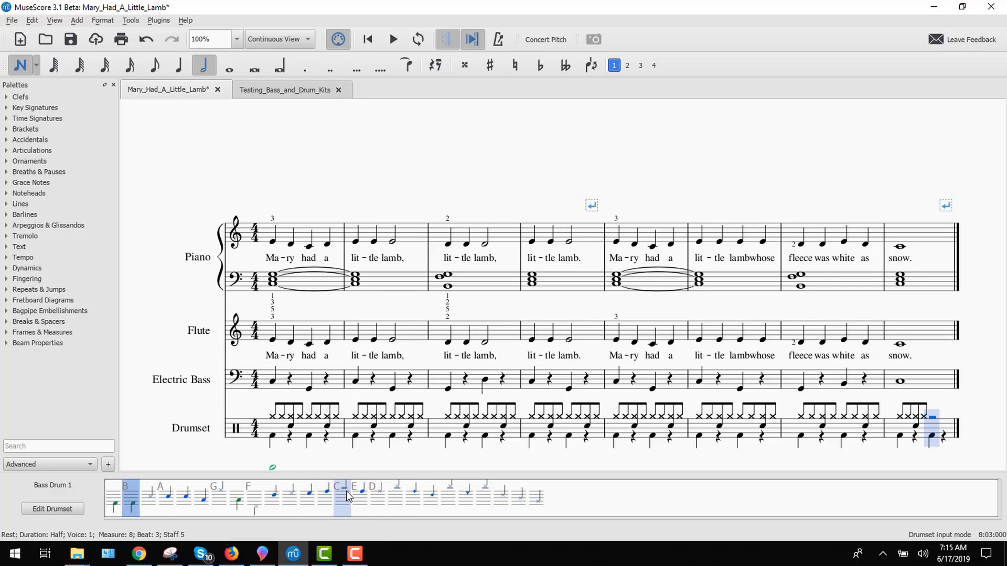
{"action": "left_click", "coordinate": [341, 497]}
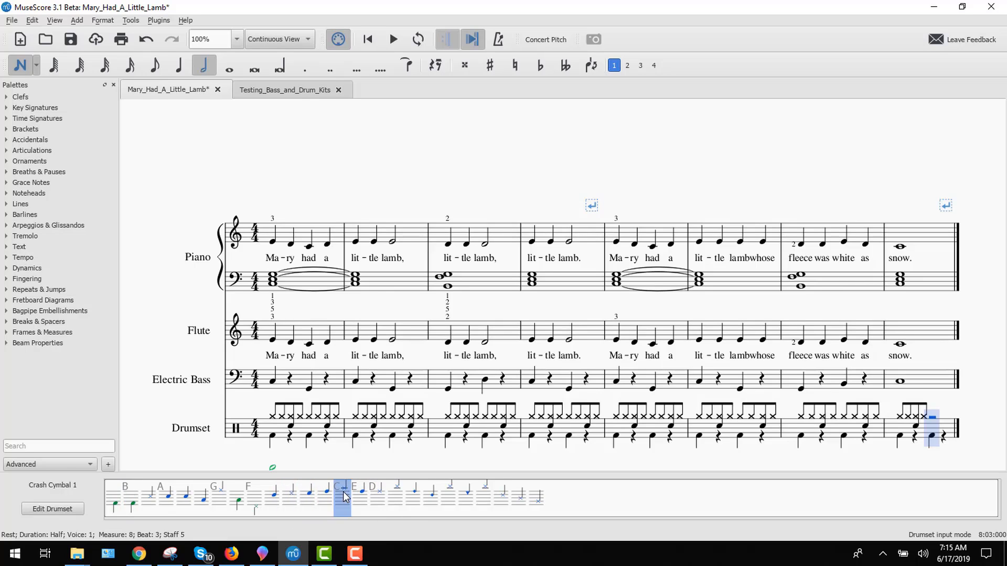
{"action": "mouse_move", "coordinate": [930, 425]}
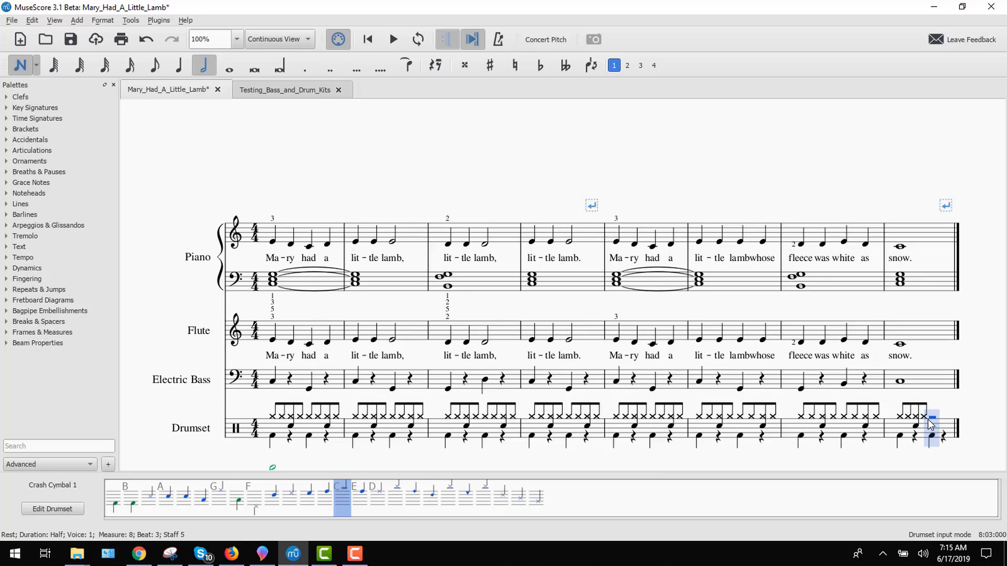
{"action": "left_click", "coordinate": [929, 425]}
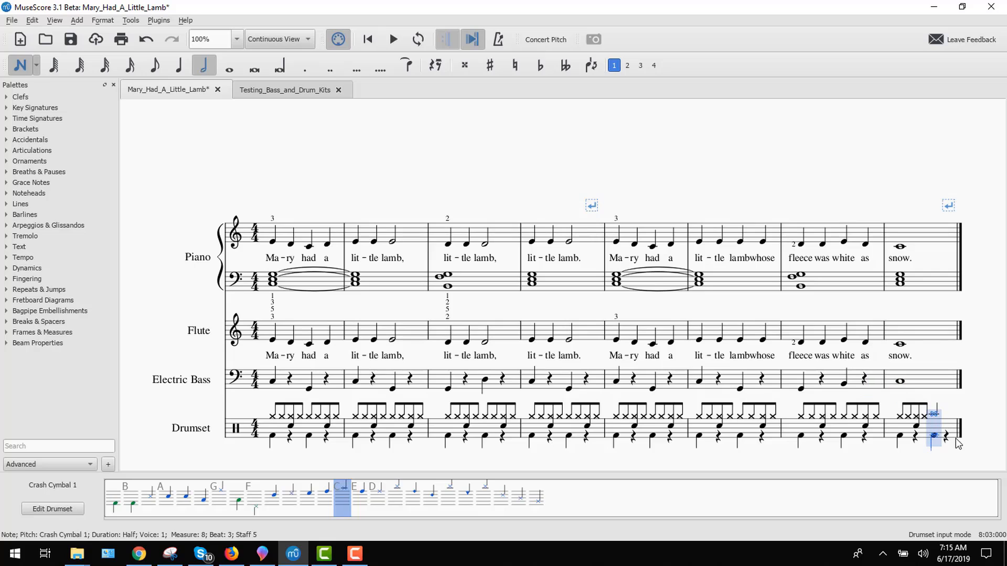
Compare with the reference score's ending, then lengthen the final bass drum note to a half
{"action": "left_click", "coordinate": [284, 90]}
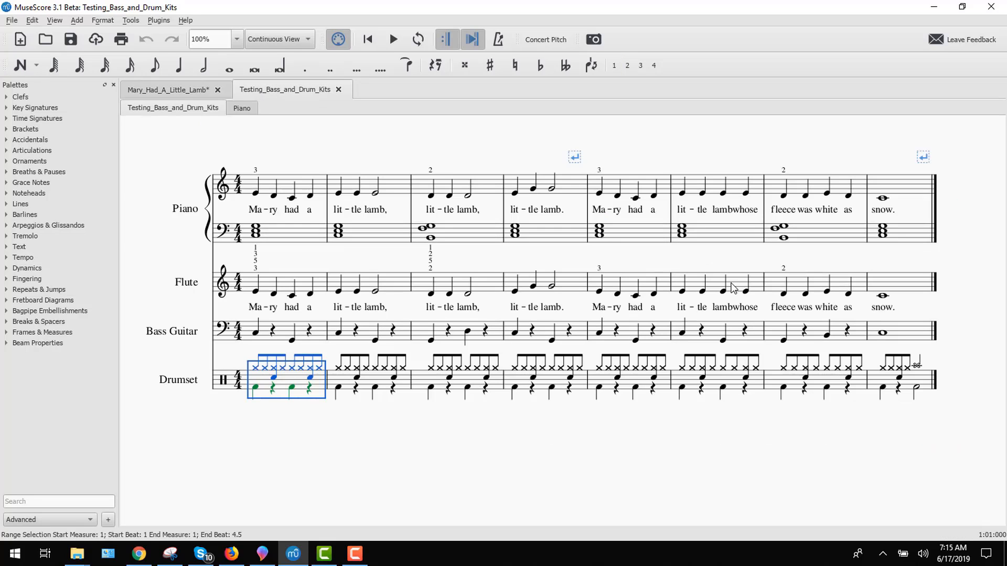
{"action": "mouse_move", "coordinate": [881, 393]}
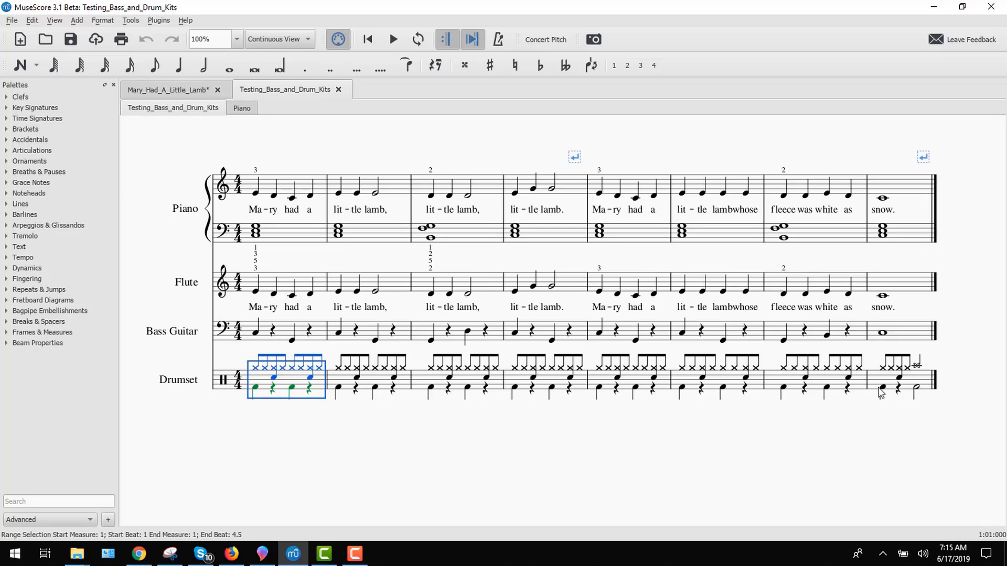
{"action": "left_click", "coordinate": [167, 89]}
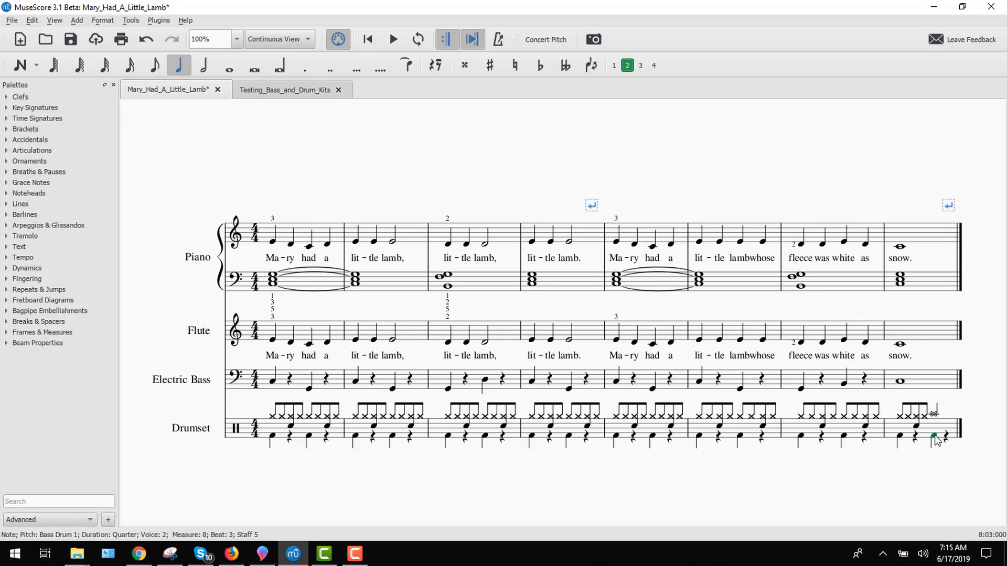
{"action": "left_click", "coordinate": [202, 64]}
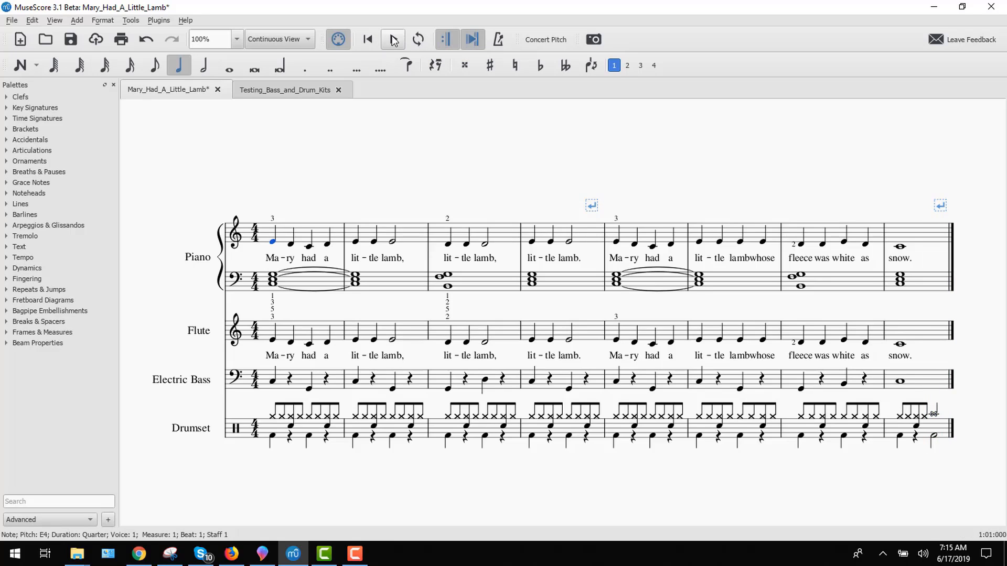
{"action": "left_click", "coordinate": [391, 39]}
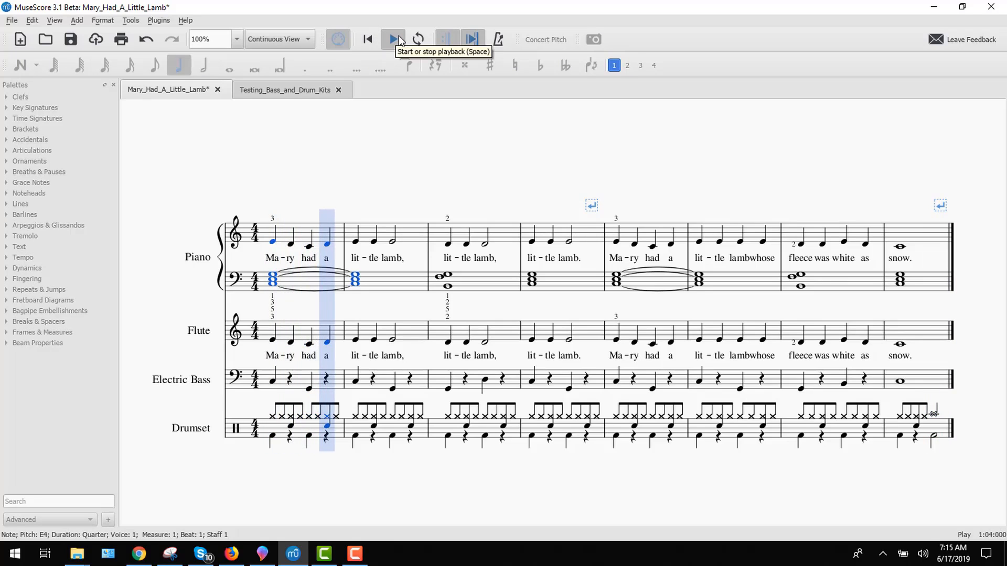
{"action": "left_click", "coordinate": [393, 39]}
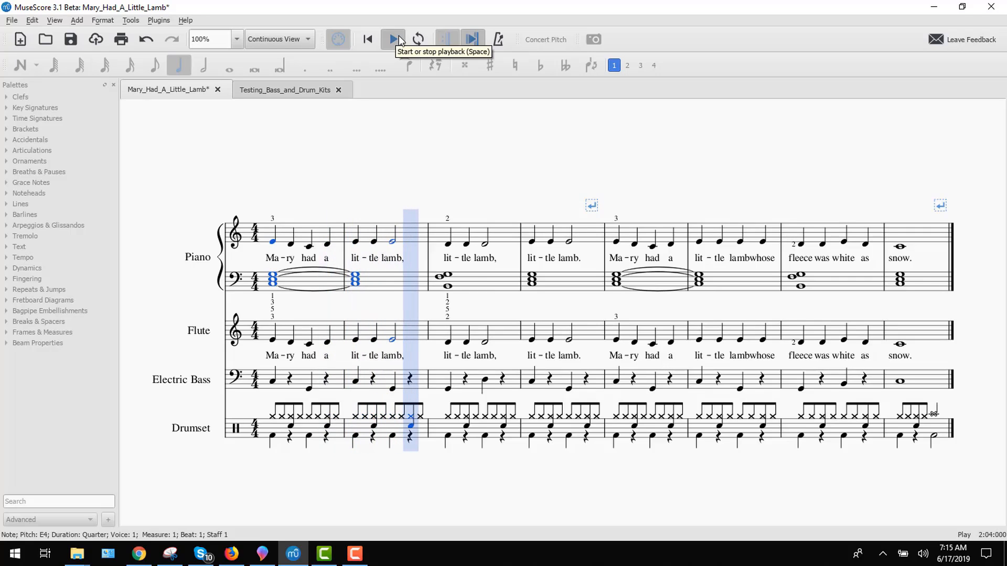
{"action": "left_click", "coordinate": [394, 39]}
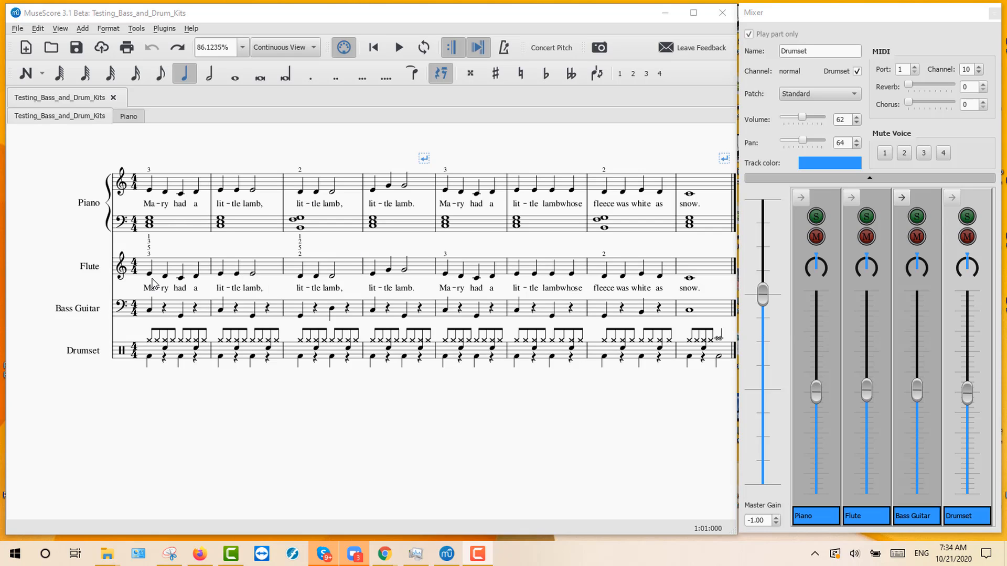
{"action": "mouse_move", "coordinate": [859, 12]}
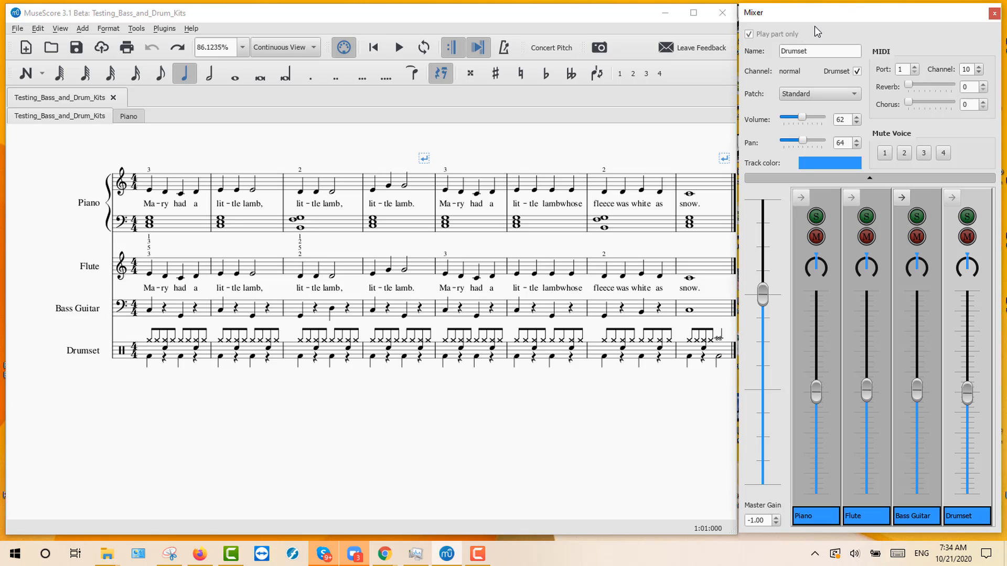
{"action": "mouse_move", "coordinate": [574, 177]}
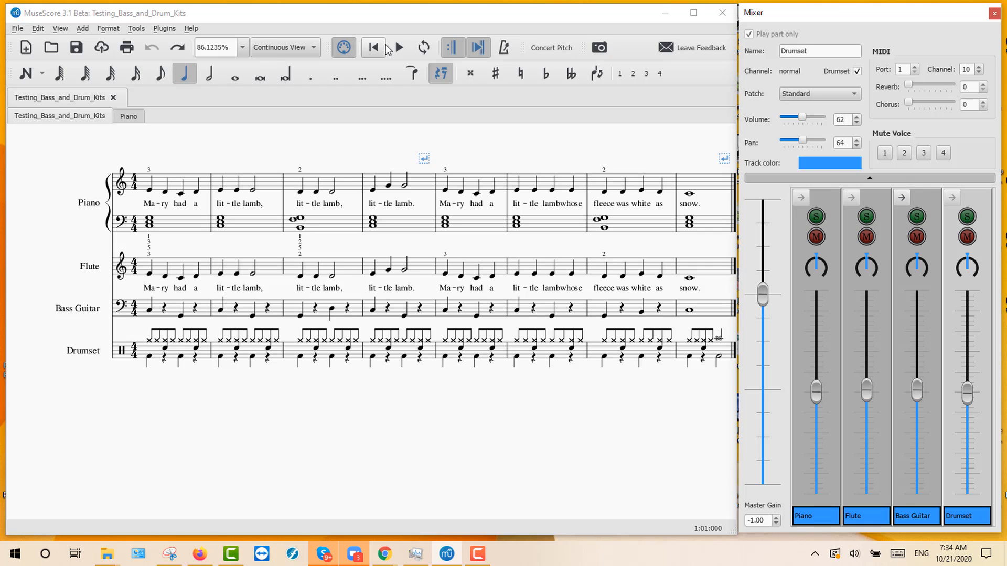
During playback, push the Mixer's Piano fader to full volume 127, then stop
{"action": "left_click", "coordinate": [397, 47]}
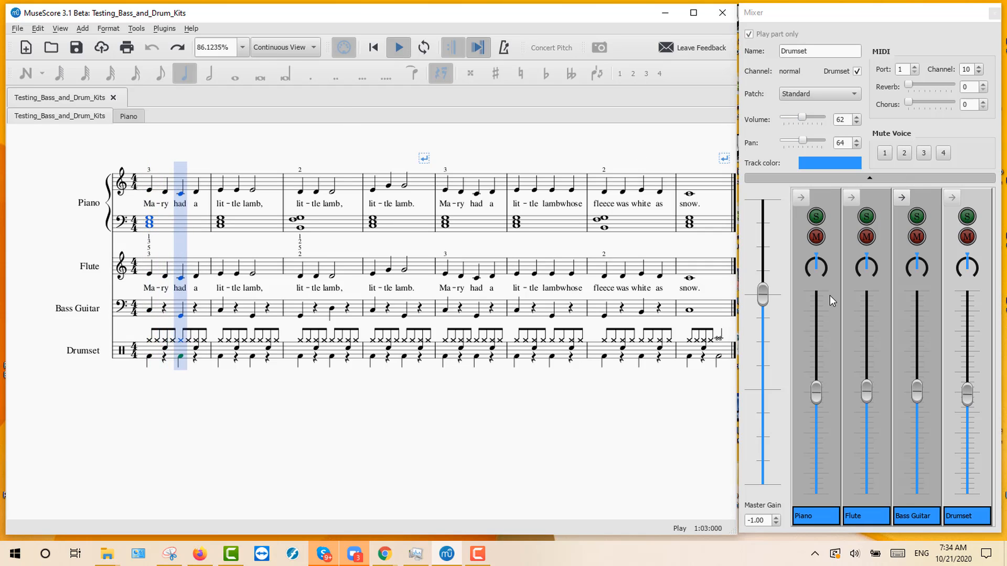
{"action": "left_click", "coordinate": [815, 516]}
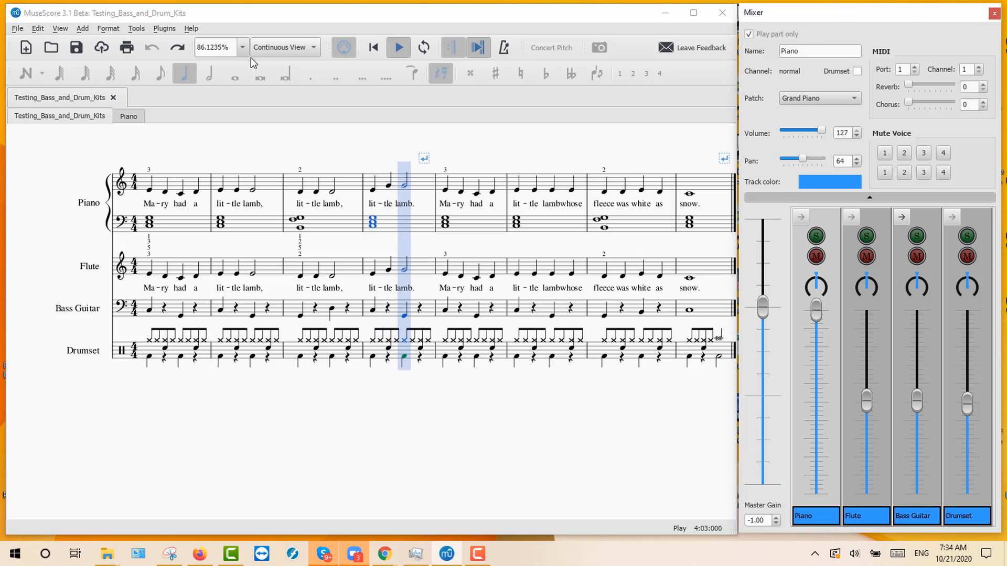
{"action": "left_click", "coordinate": [396, 47]}
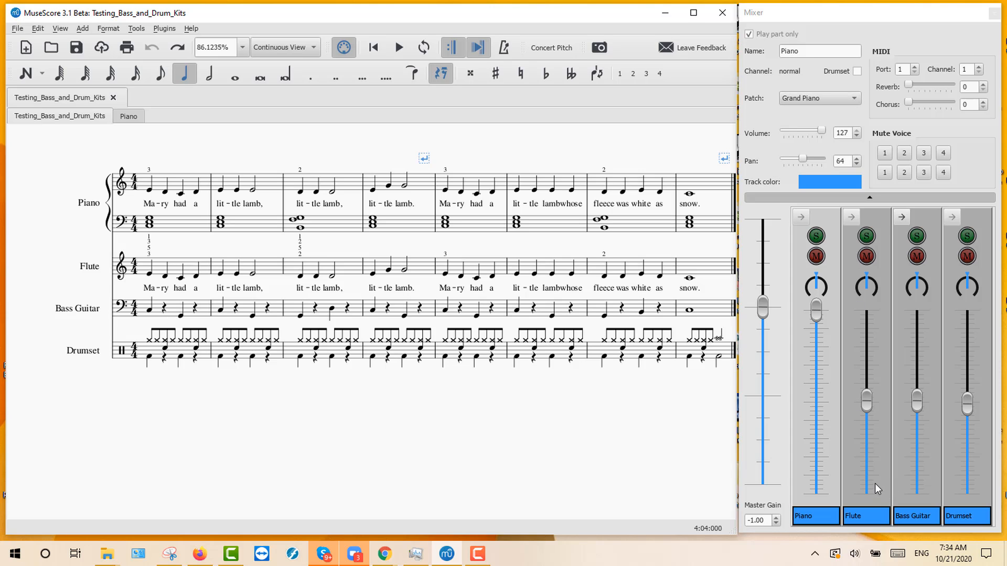
Lower the Flute channel fader to volume 83 and play back to hear the balance
{"action": "left_click", "coordinate": [865, 516]}
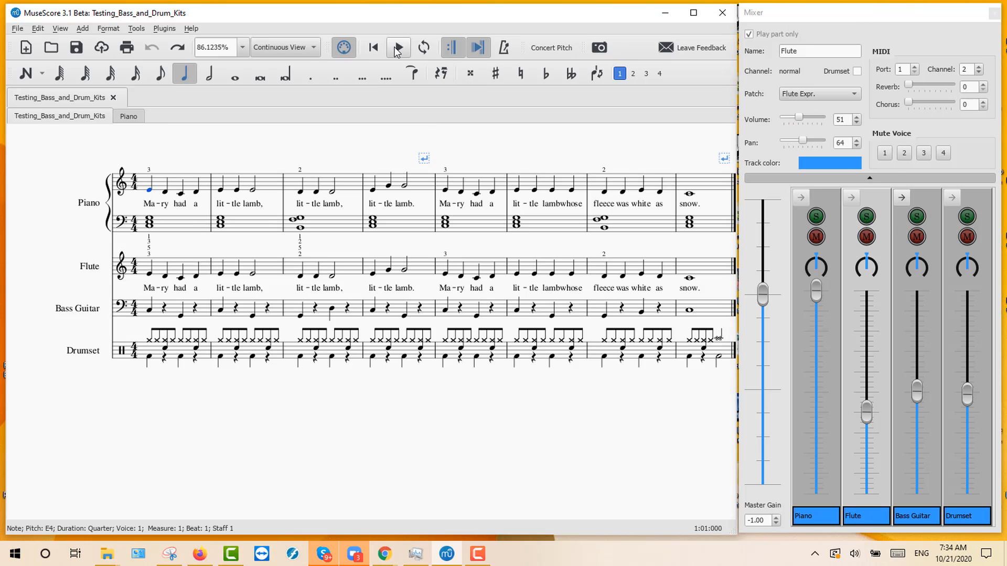
{"action": "left_click", "coordinate": [398, 47]}
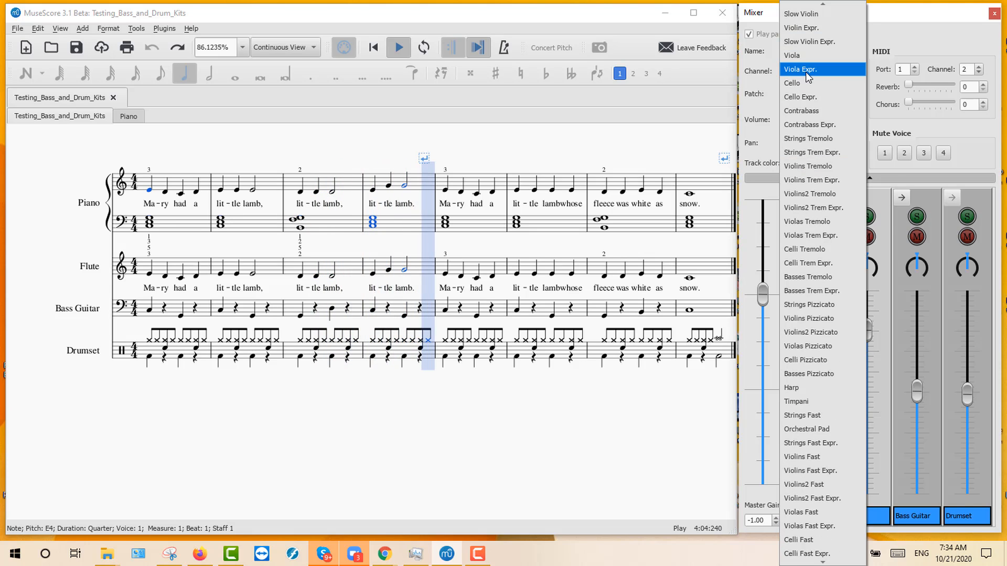
Try the Viola Expr. and Slap Bass patches on the Flute channel, then set it back to Flute
{"action": "left_click", "coordinate": [799, 69]}
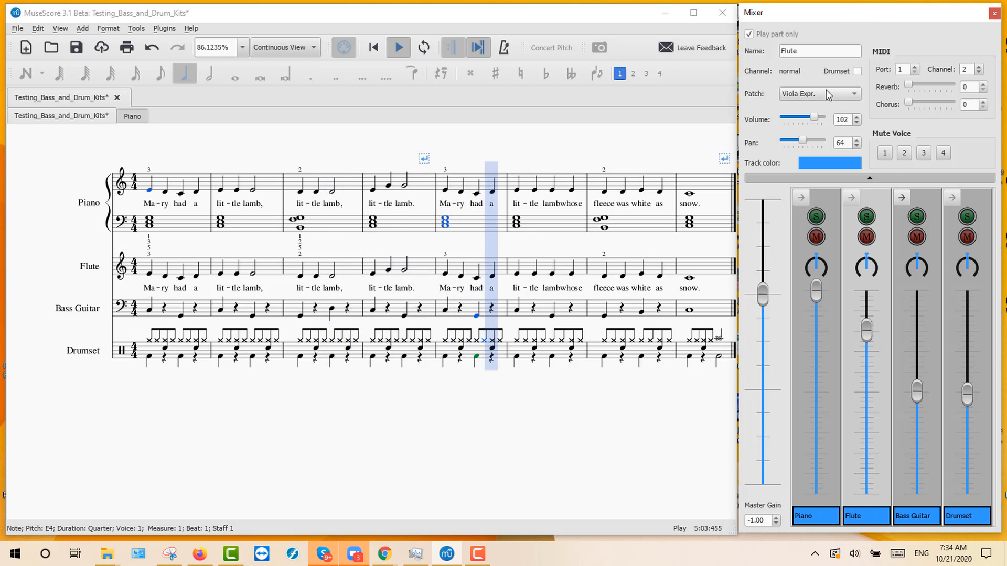
{"action": "left_click", "coordinate": [819, 93]}
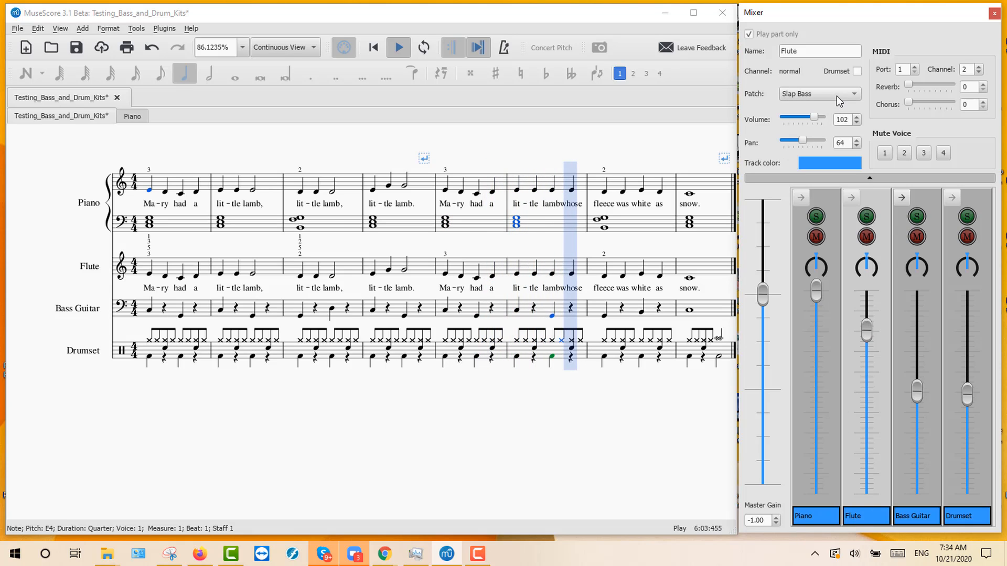
{"action": "left_click", "coordinate": [819, 93]}
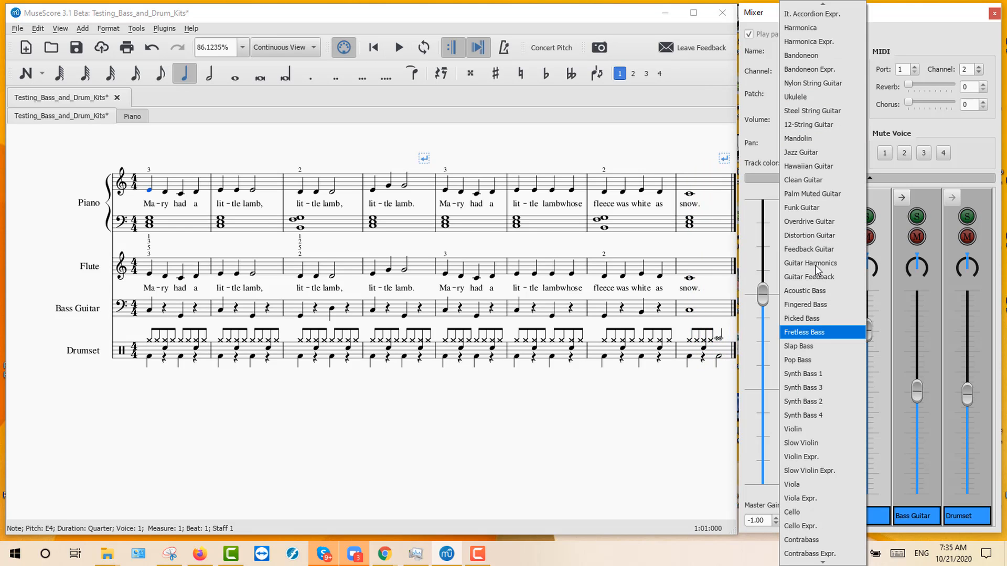
{"action": "scroll", "scroll_direction": "down", "scroll_amount": 3}
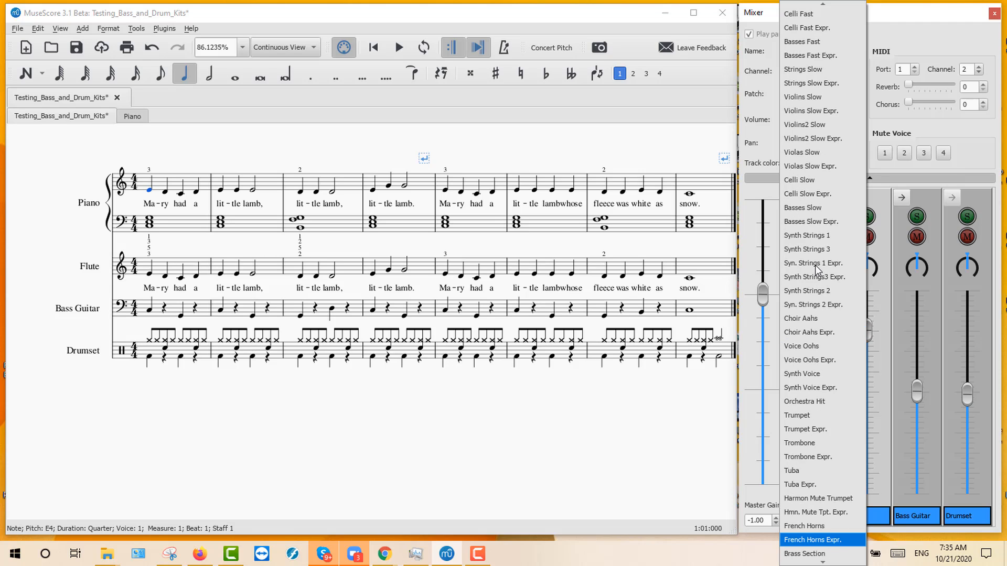
{"action": "scroll", "scroll_direction": "down", "scroll_amount": 3}
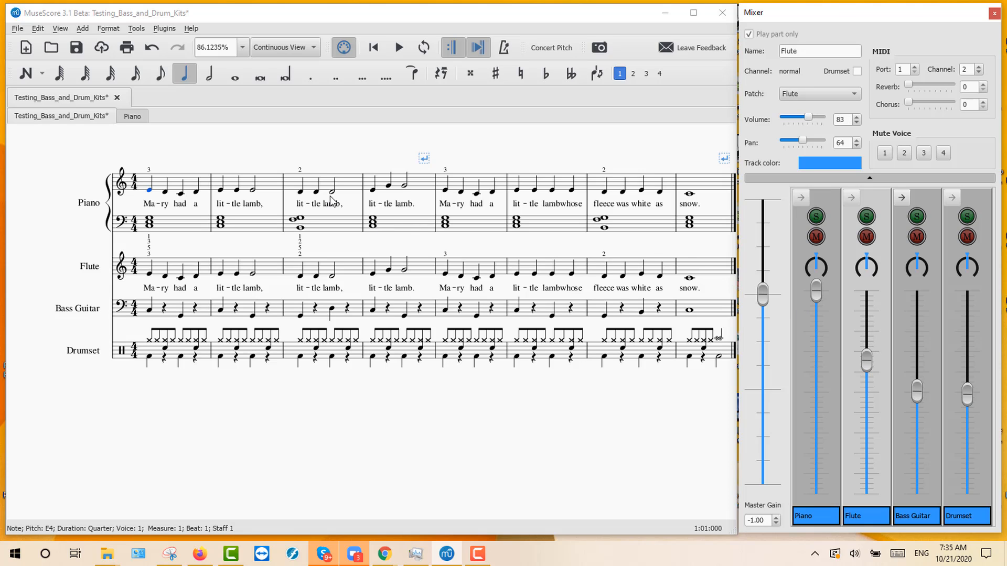
Play back with Bass Guitar raised and the Drumset channel at volume 77, then stop
{"action": "left_click", "coordinate": [397, 47]}
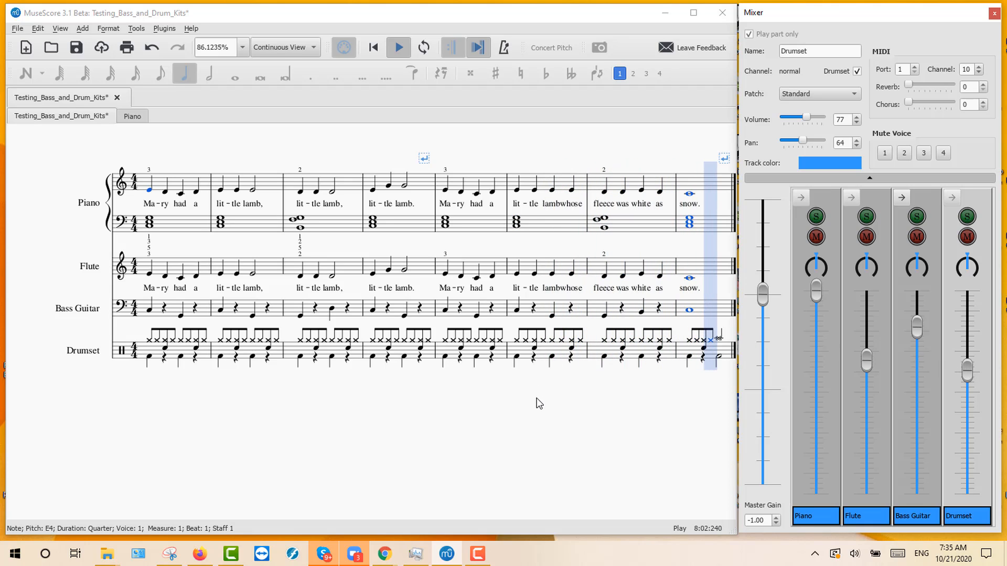
{"action": "left_click", "coordinate": [398, 47]}
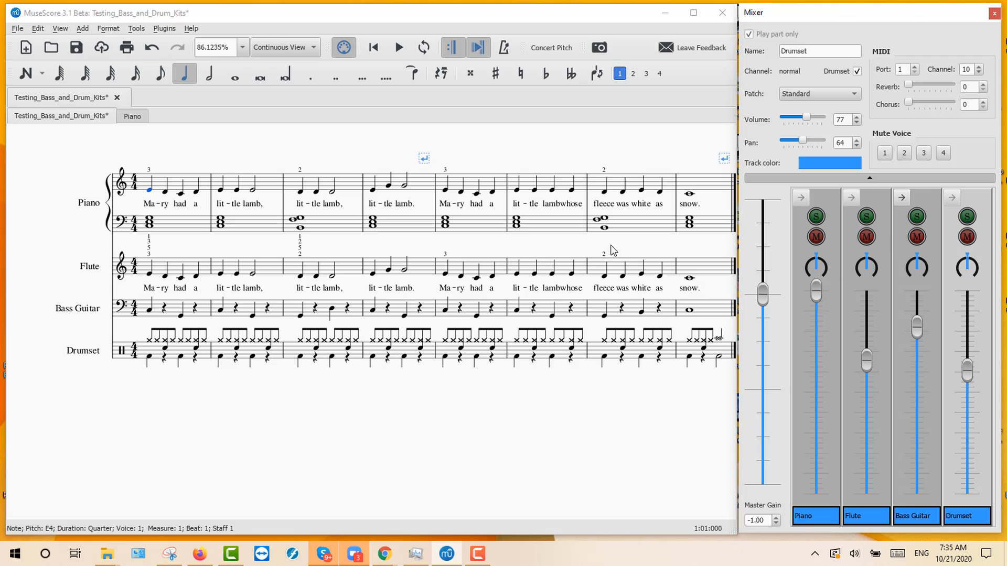
{"action": "mouse_move", "coordinate": [392, 360]}
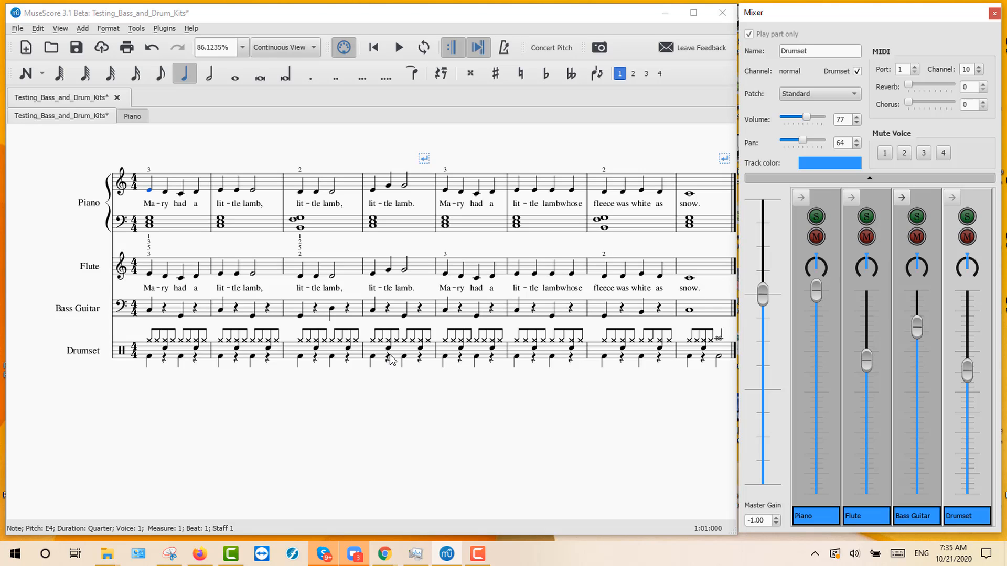